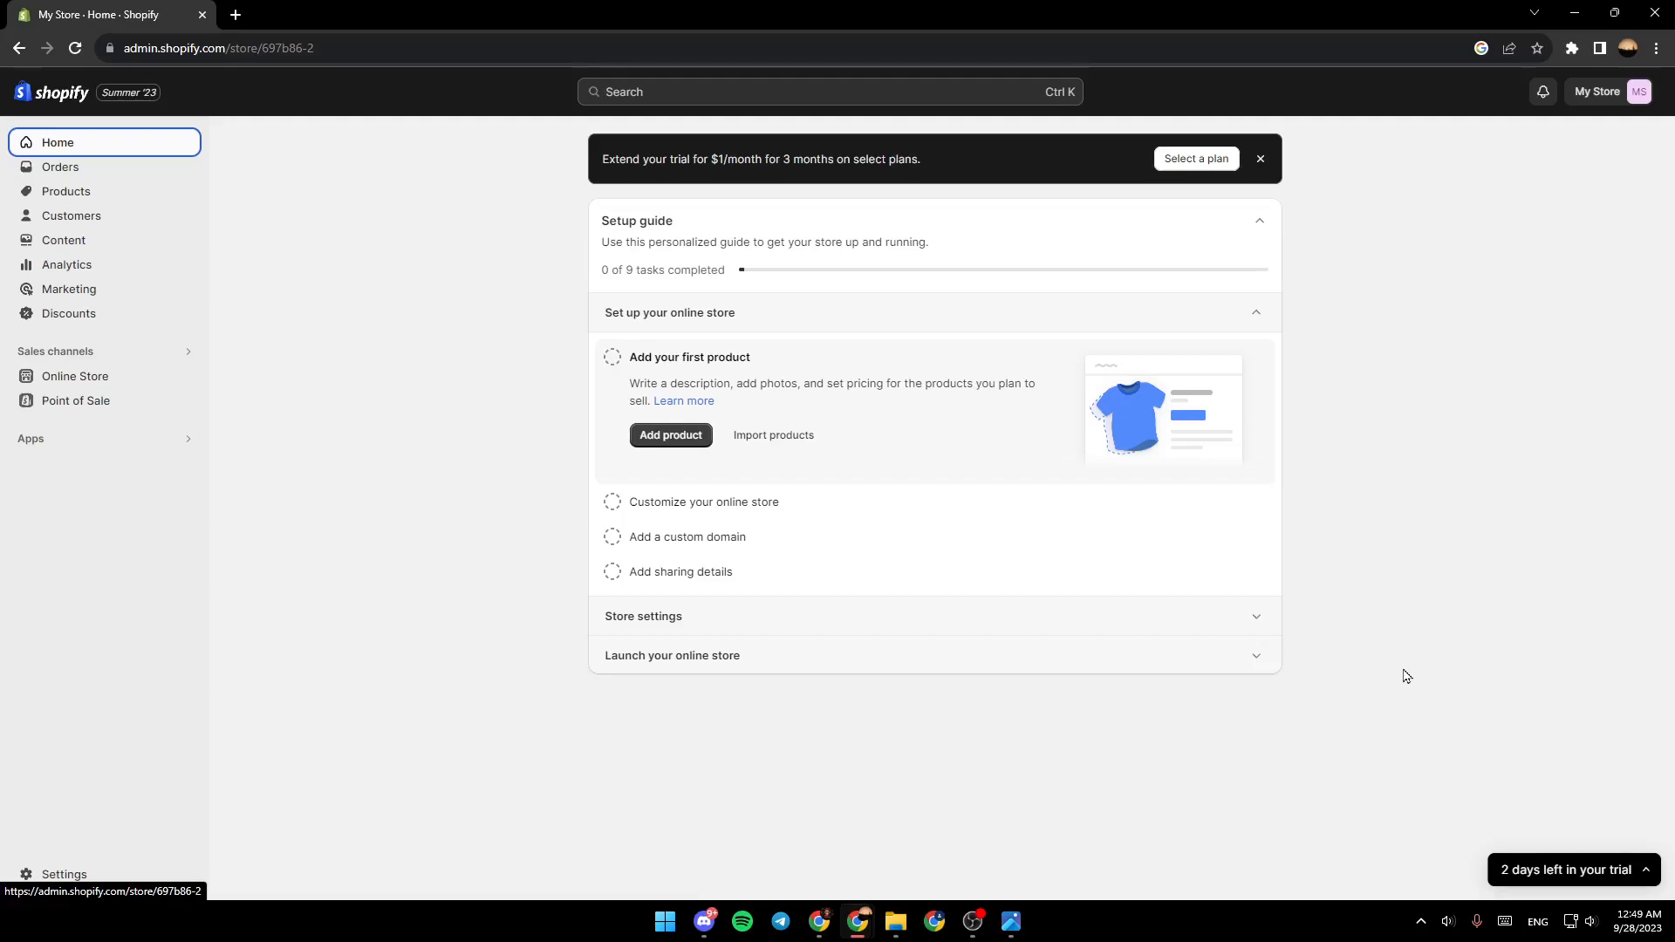
mouse_move(1410, 679)
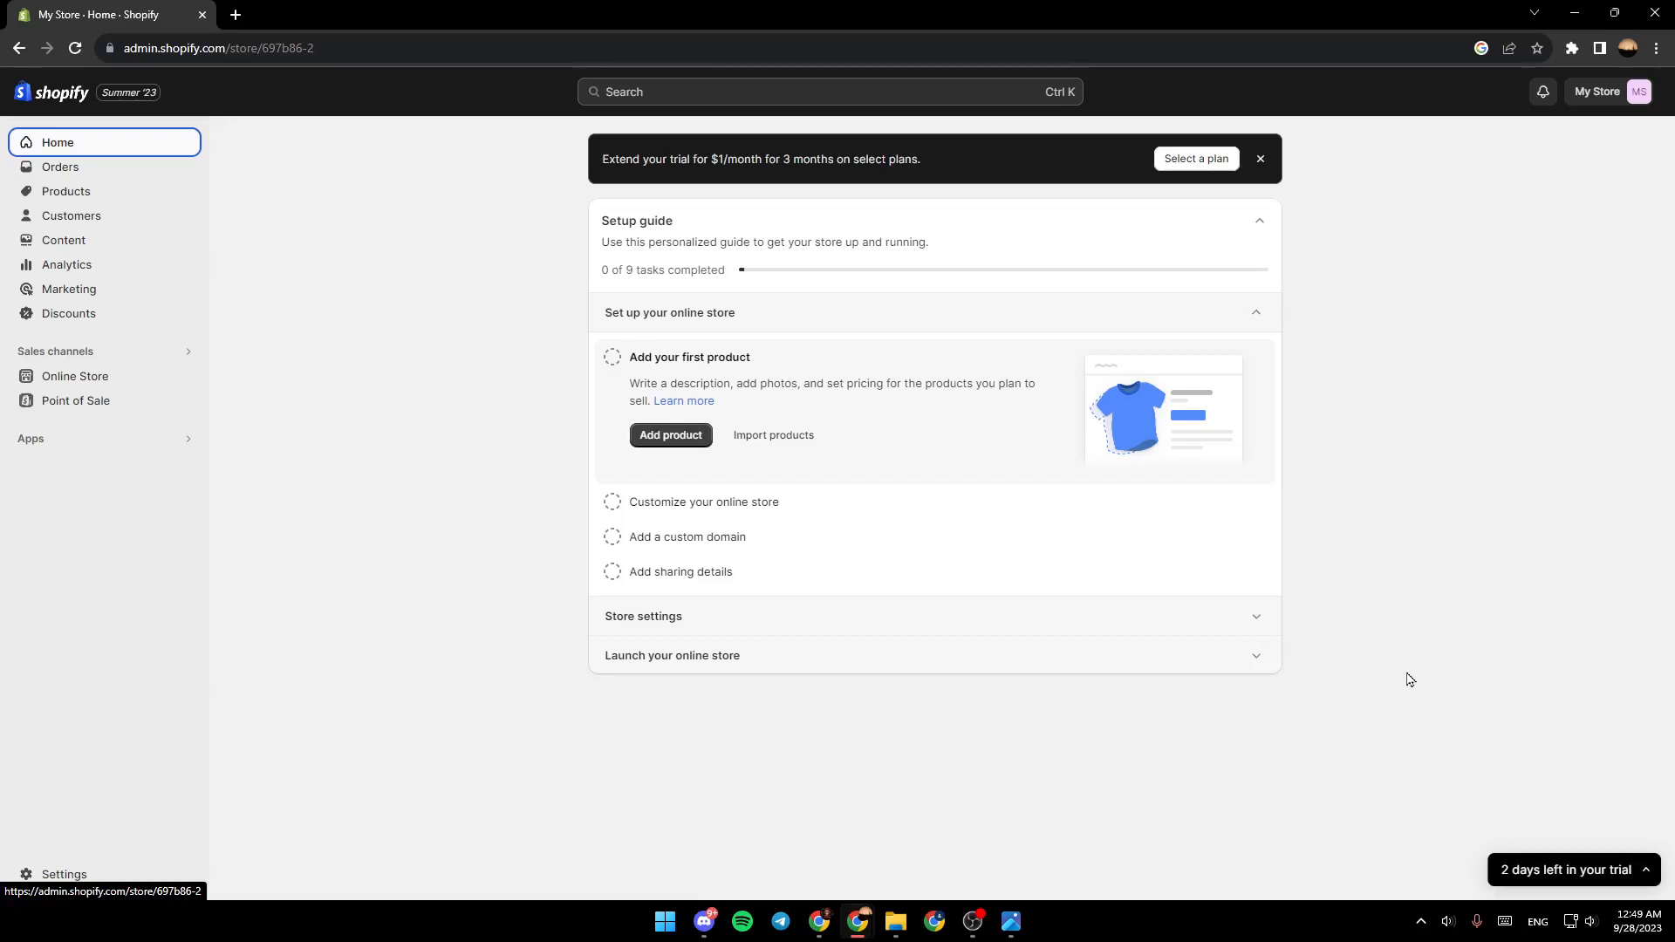
mouse_move(152, 252)
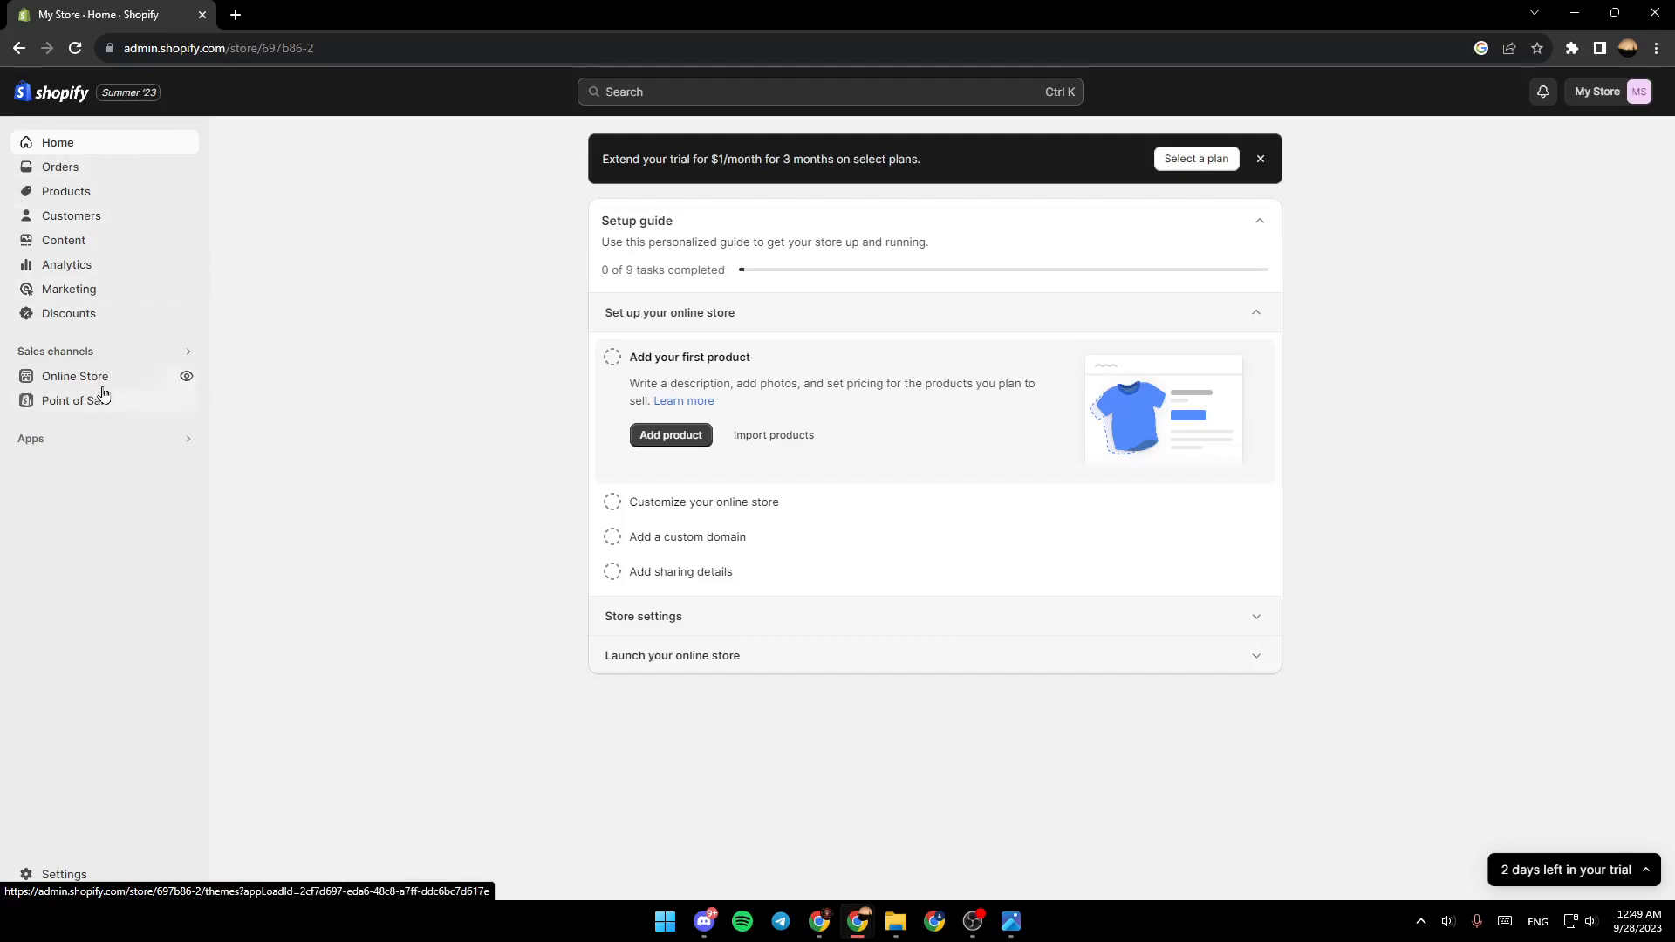
Step: Go from the Apps sidebar to the Shopify App Store in a new tab
click(29, 440)
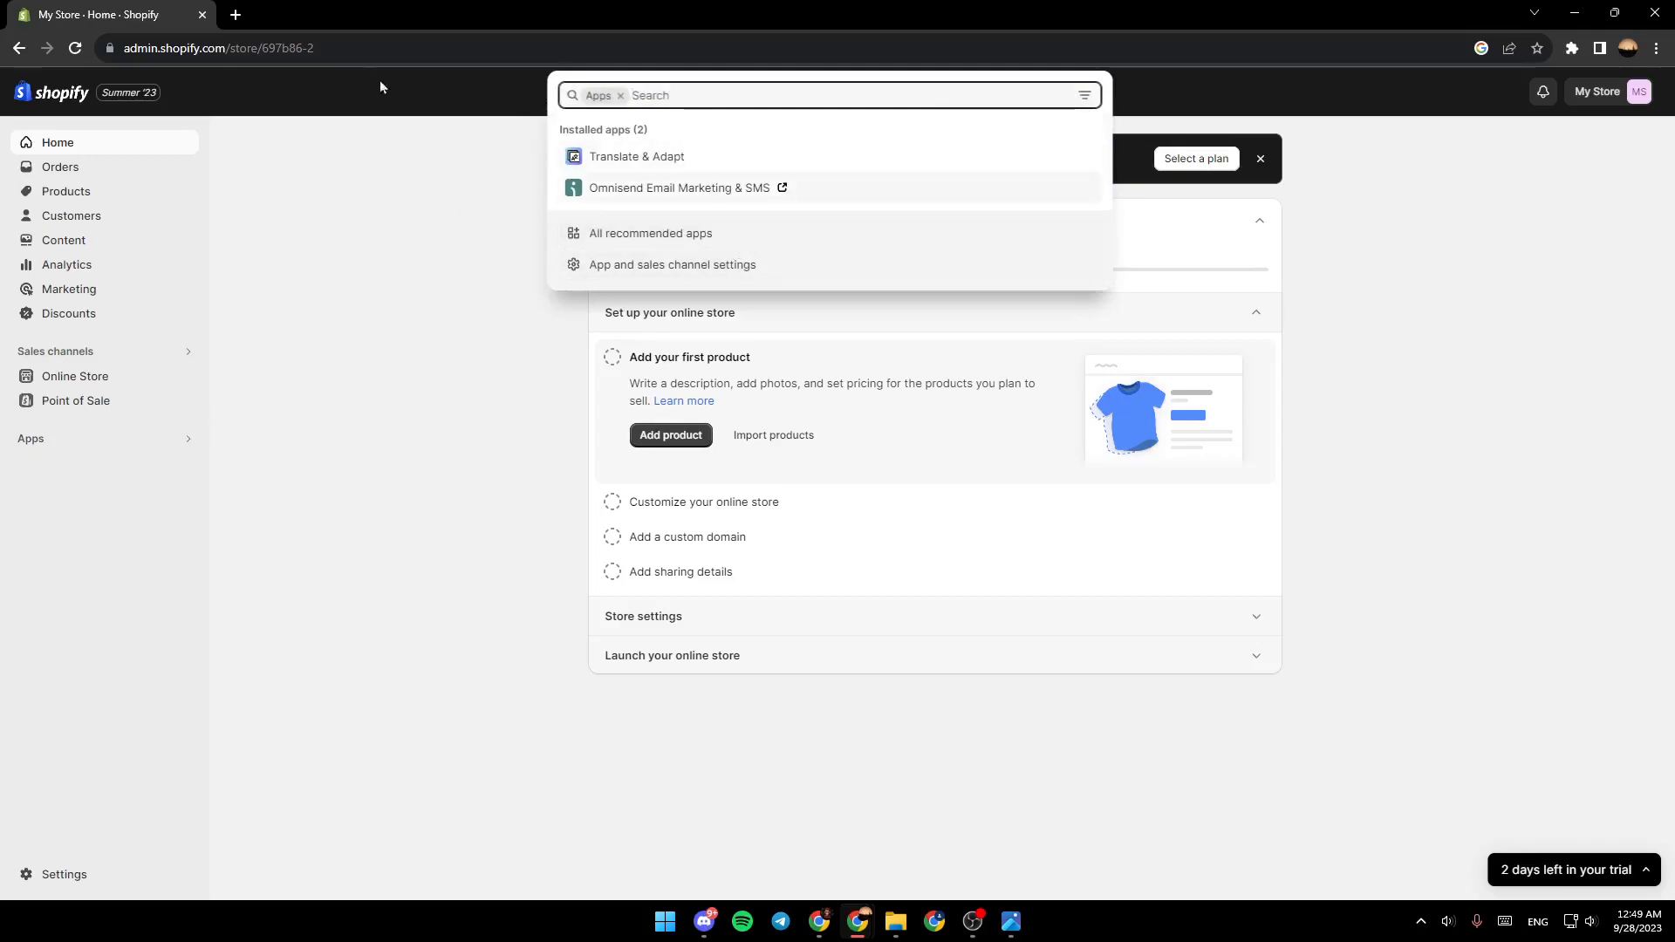
click(234, 14)
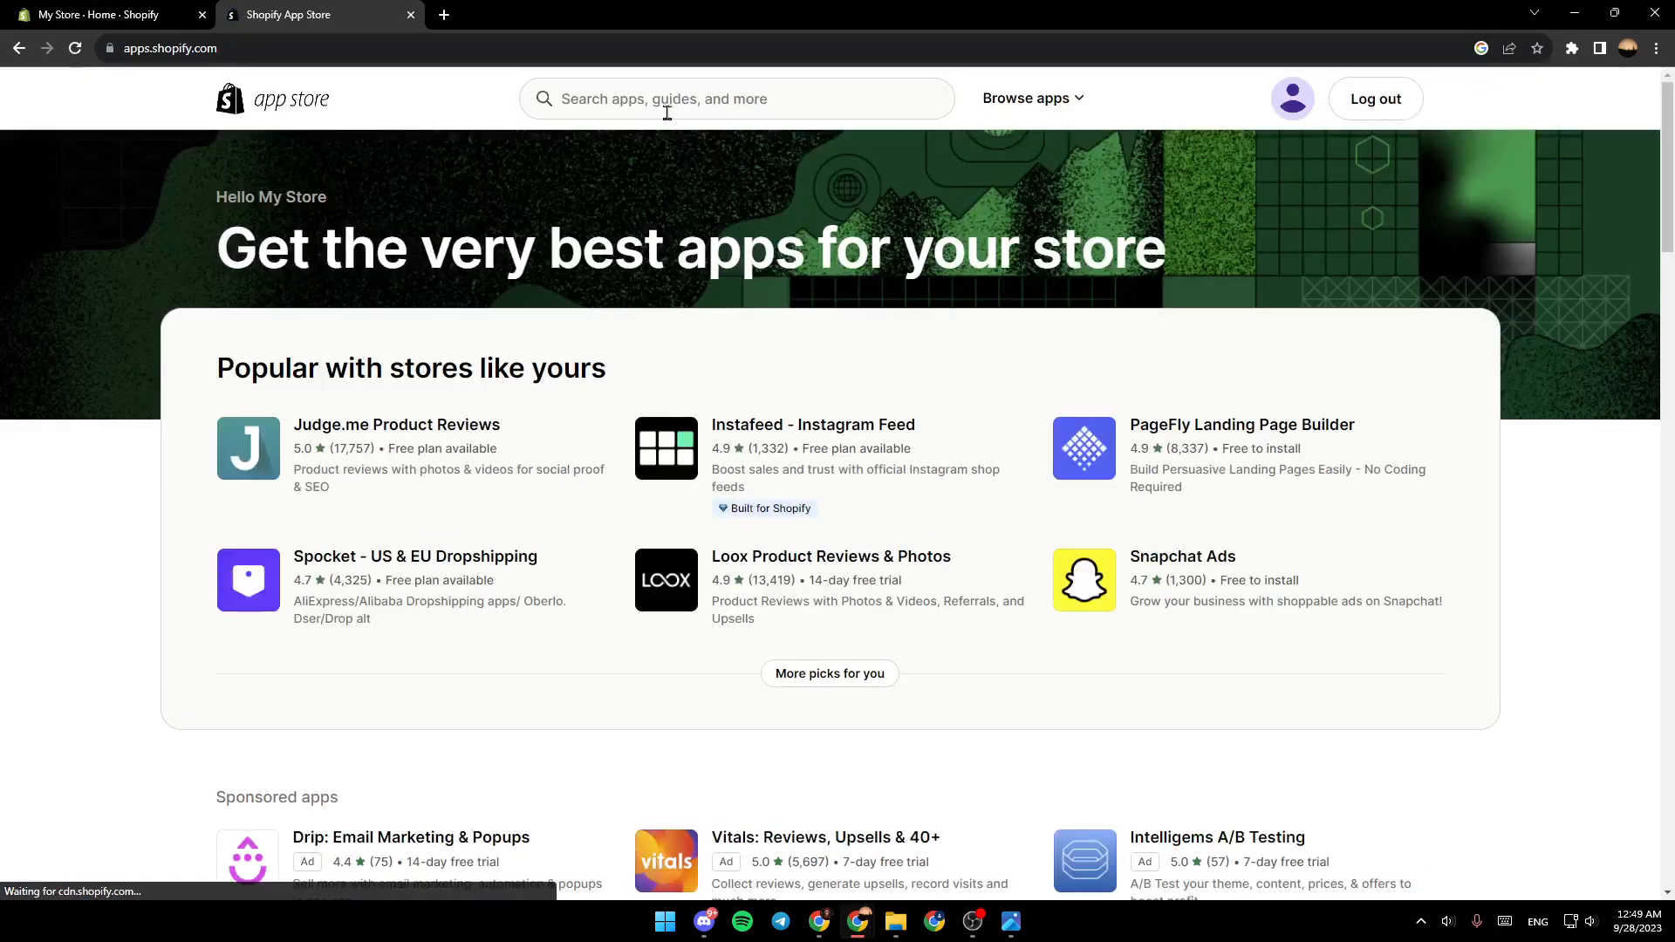
Step: Search the App Store for 'affiliate' and open the GOAFFPRO - Affiliate Marketing listing
text(a)
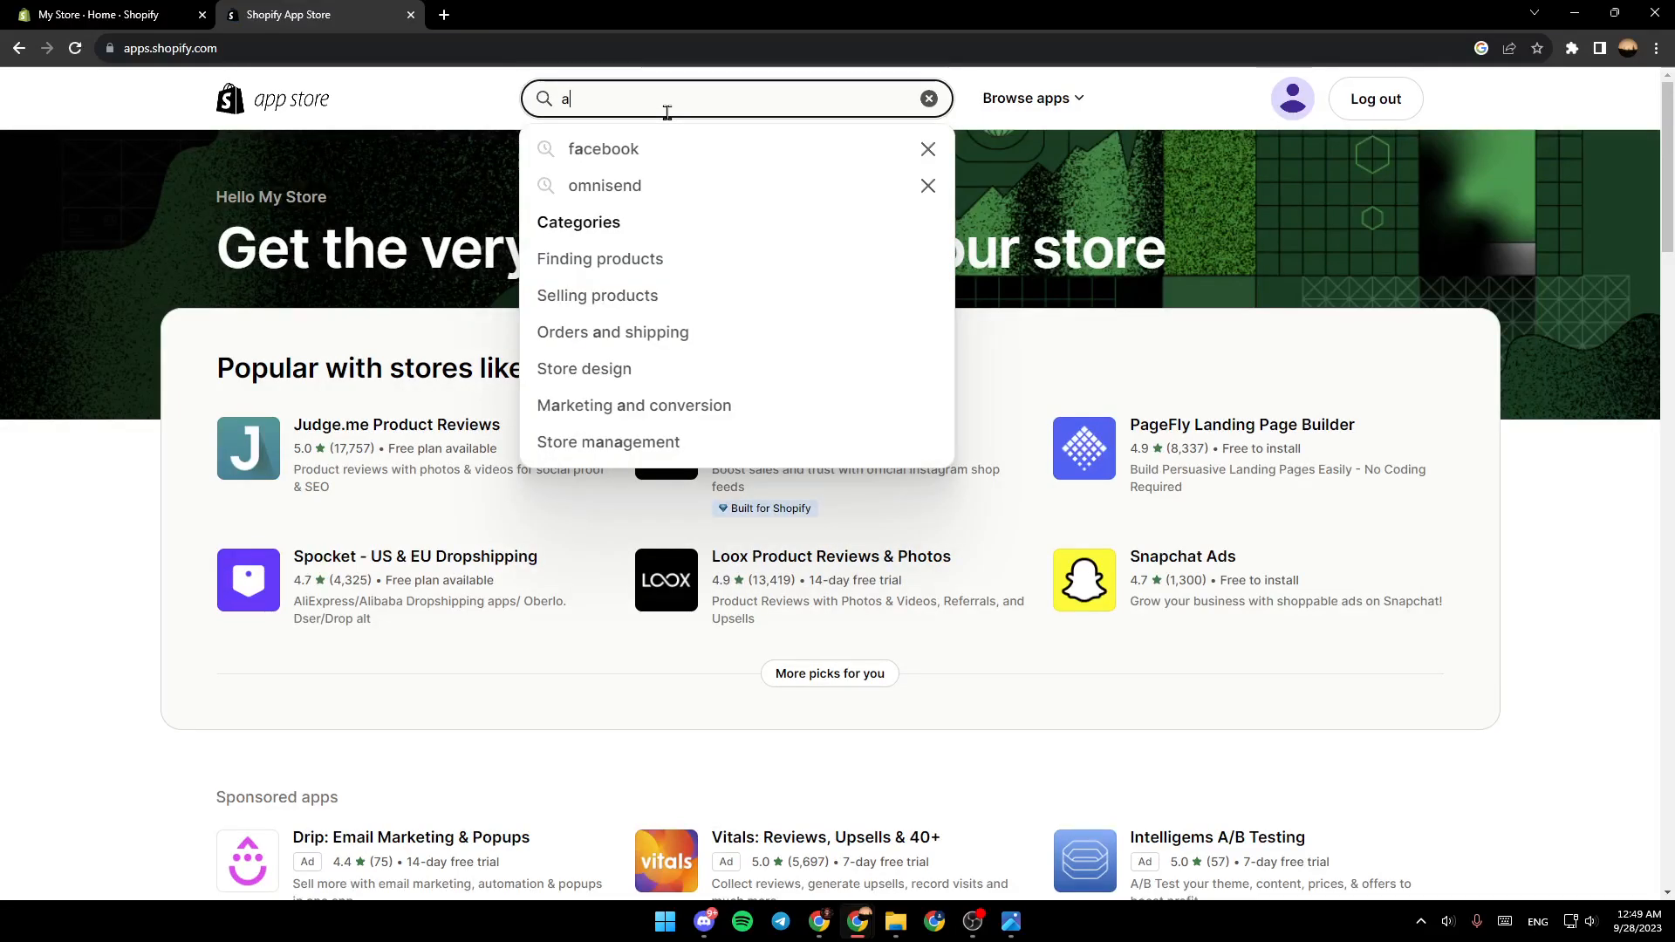
text(ffi)
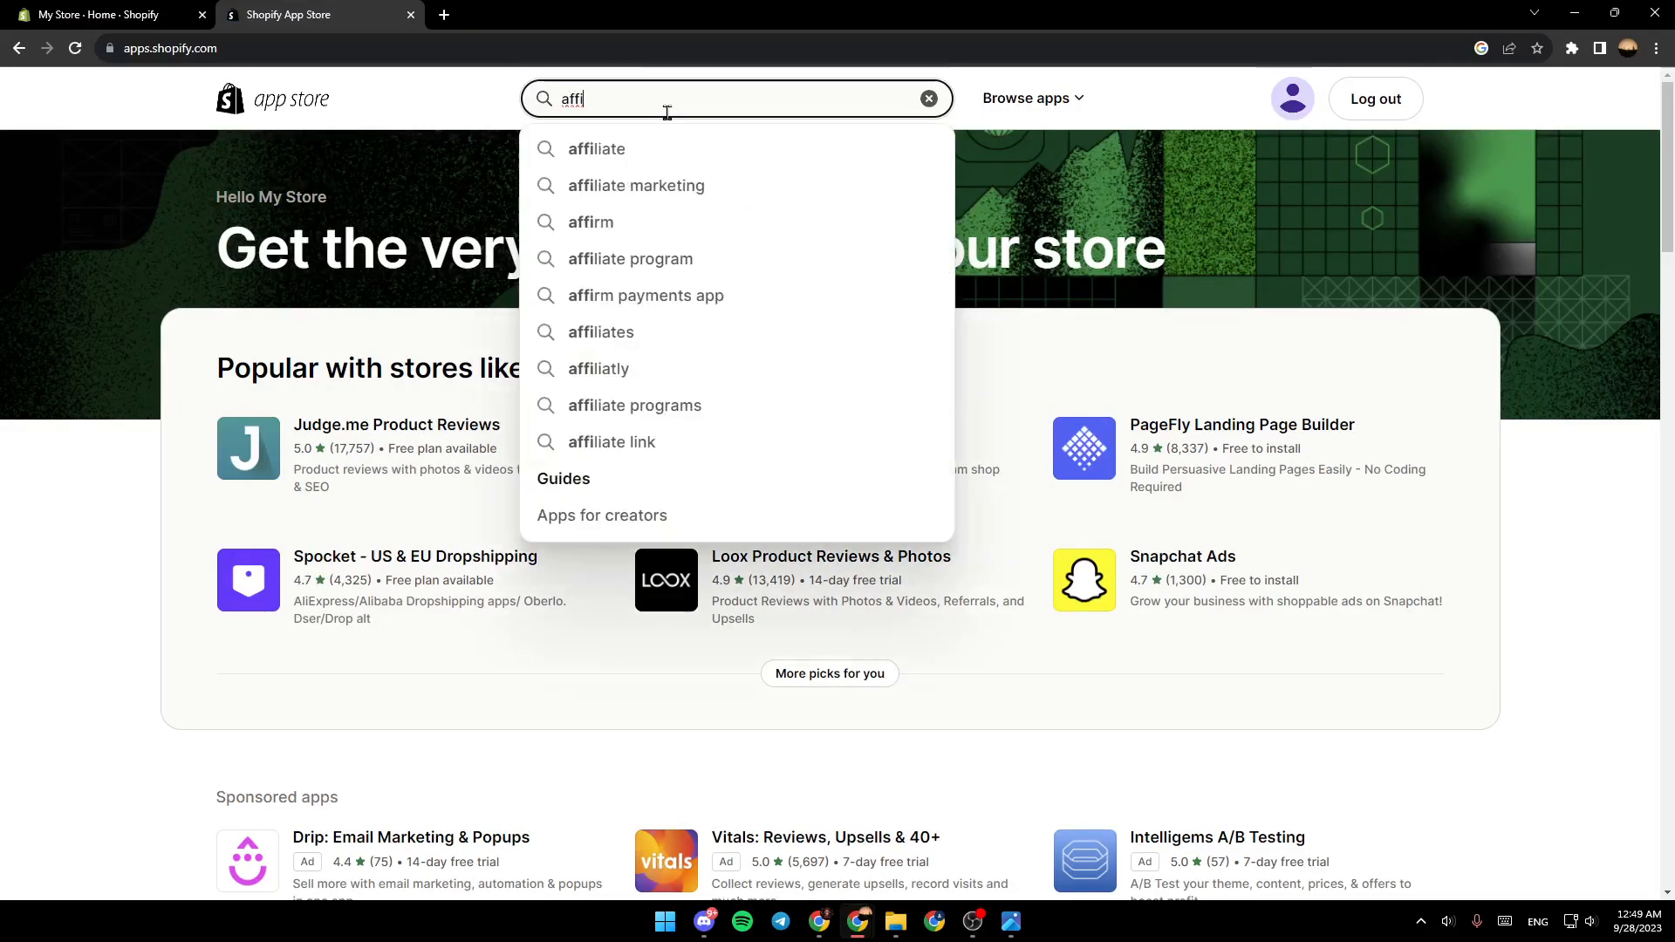
click(597, 148)
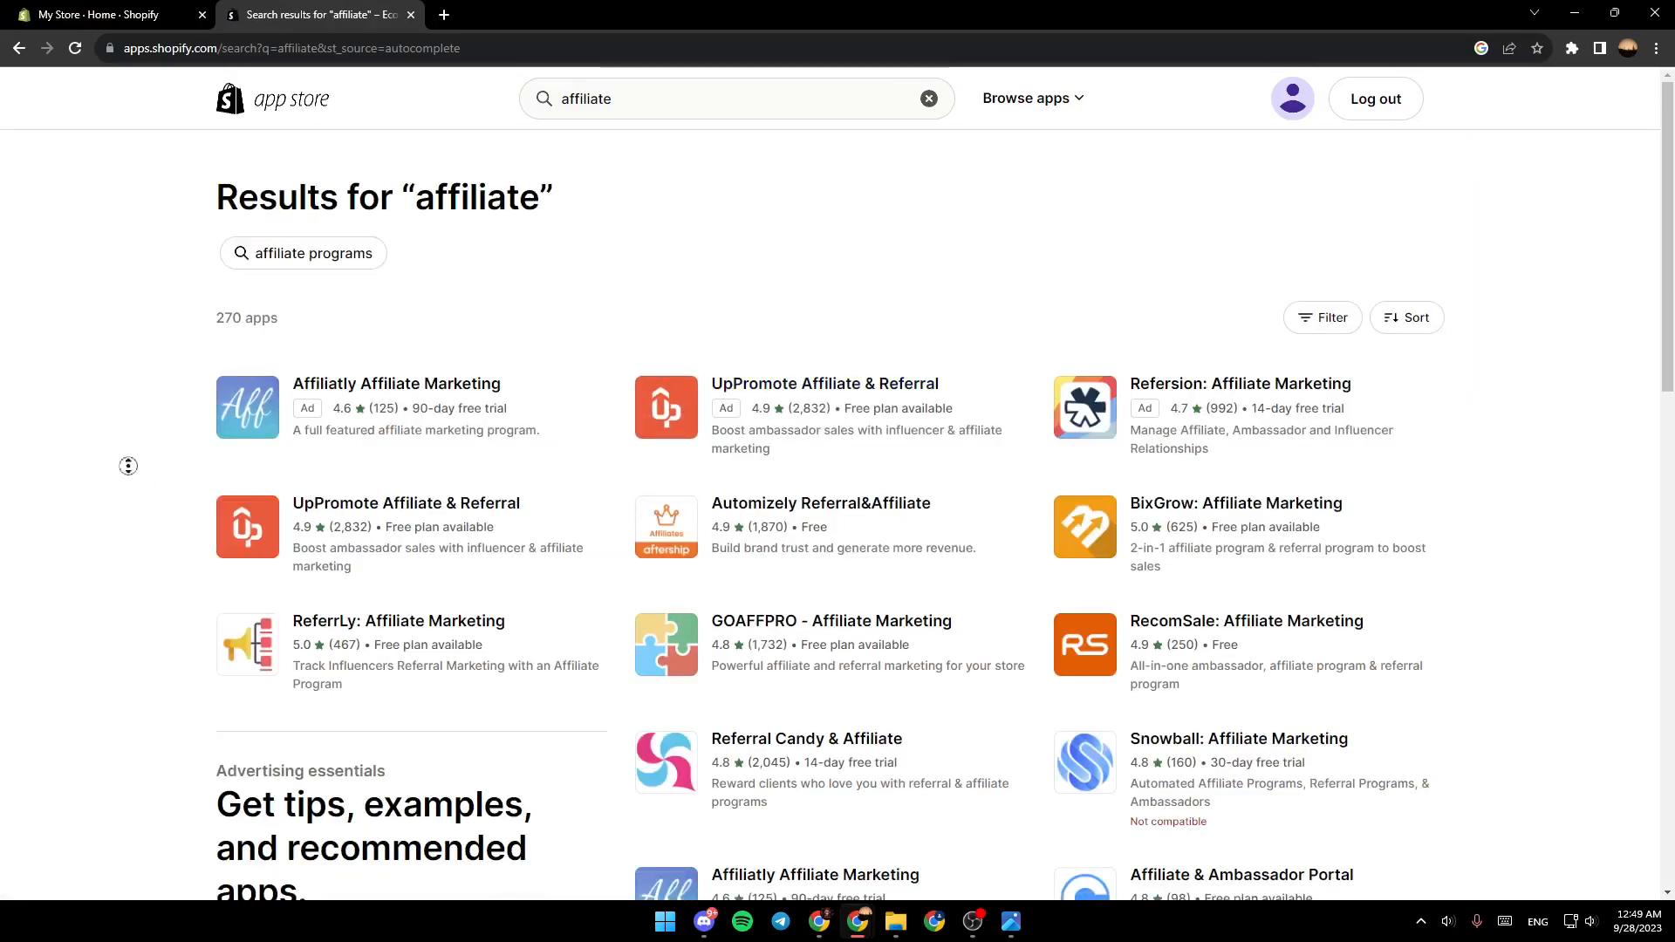
scroll(down, 3)
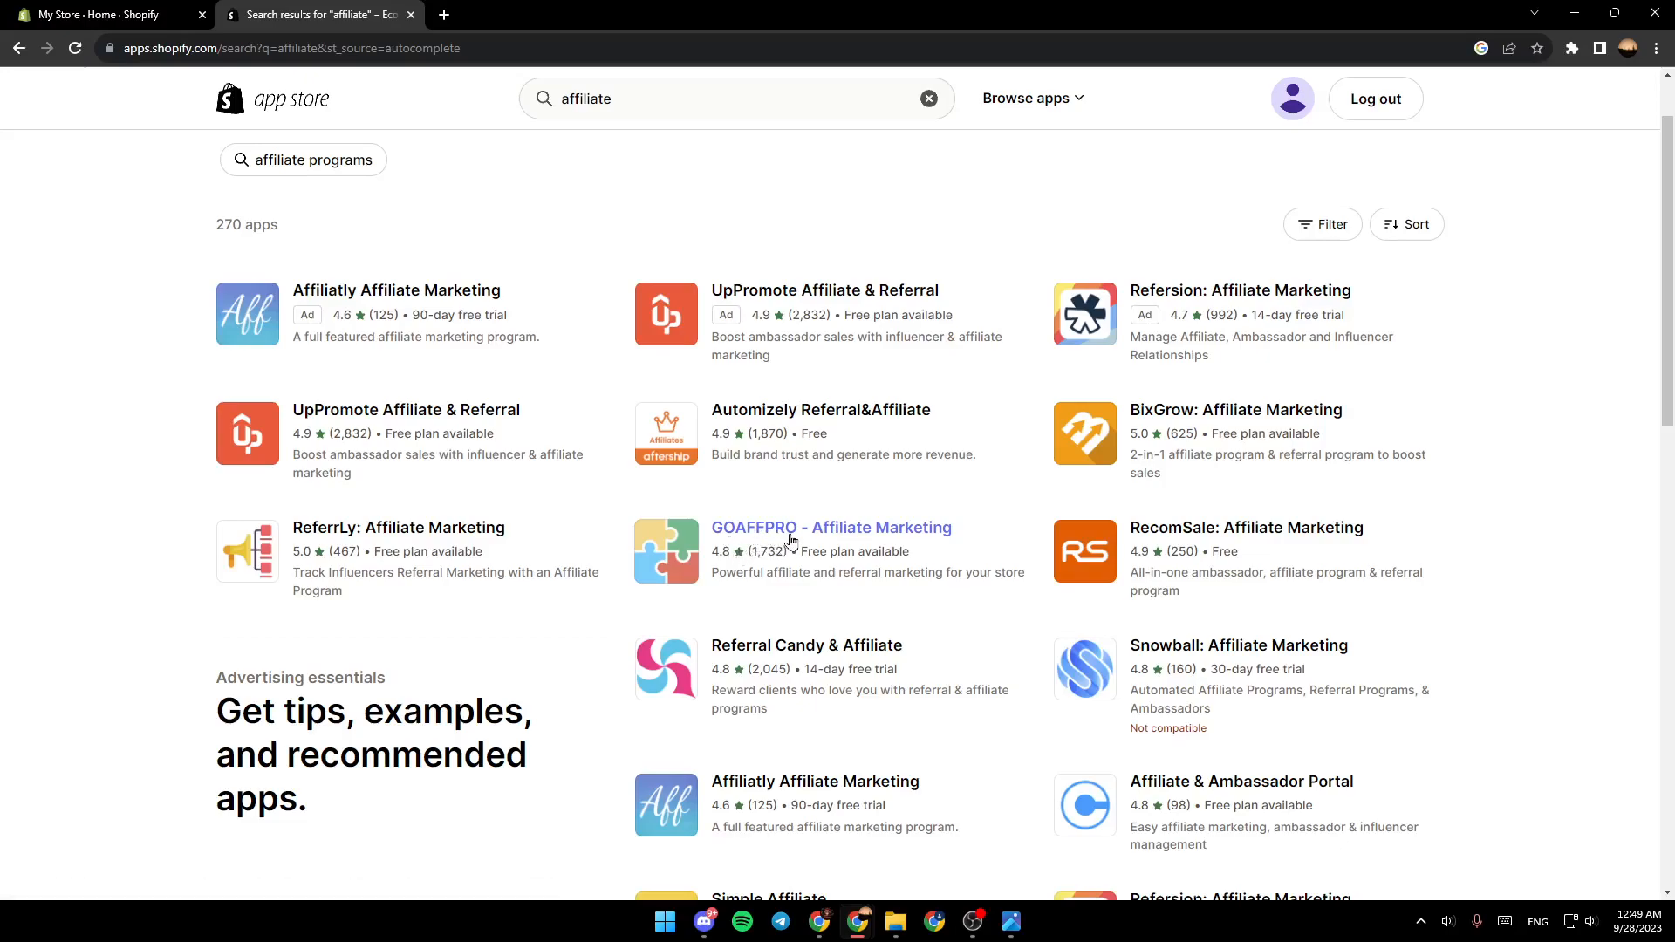
click(830, 527)
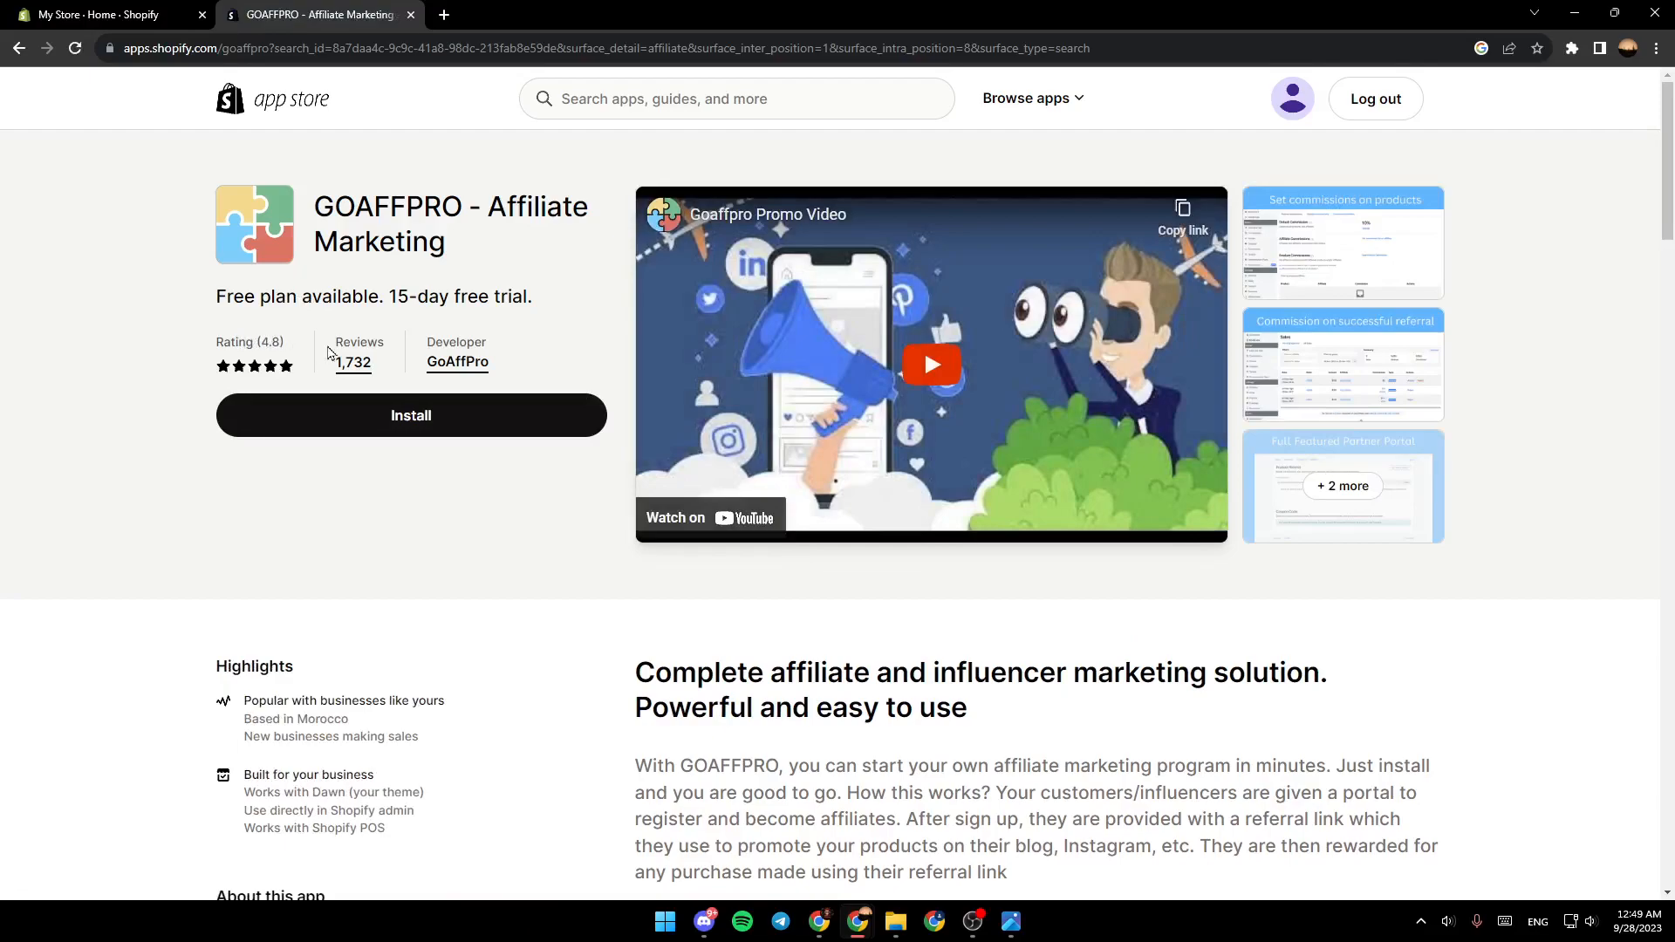
mouse_move(527, 337)
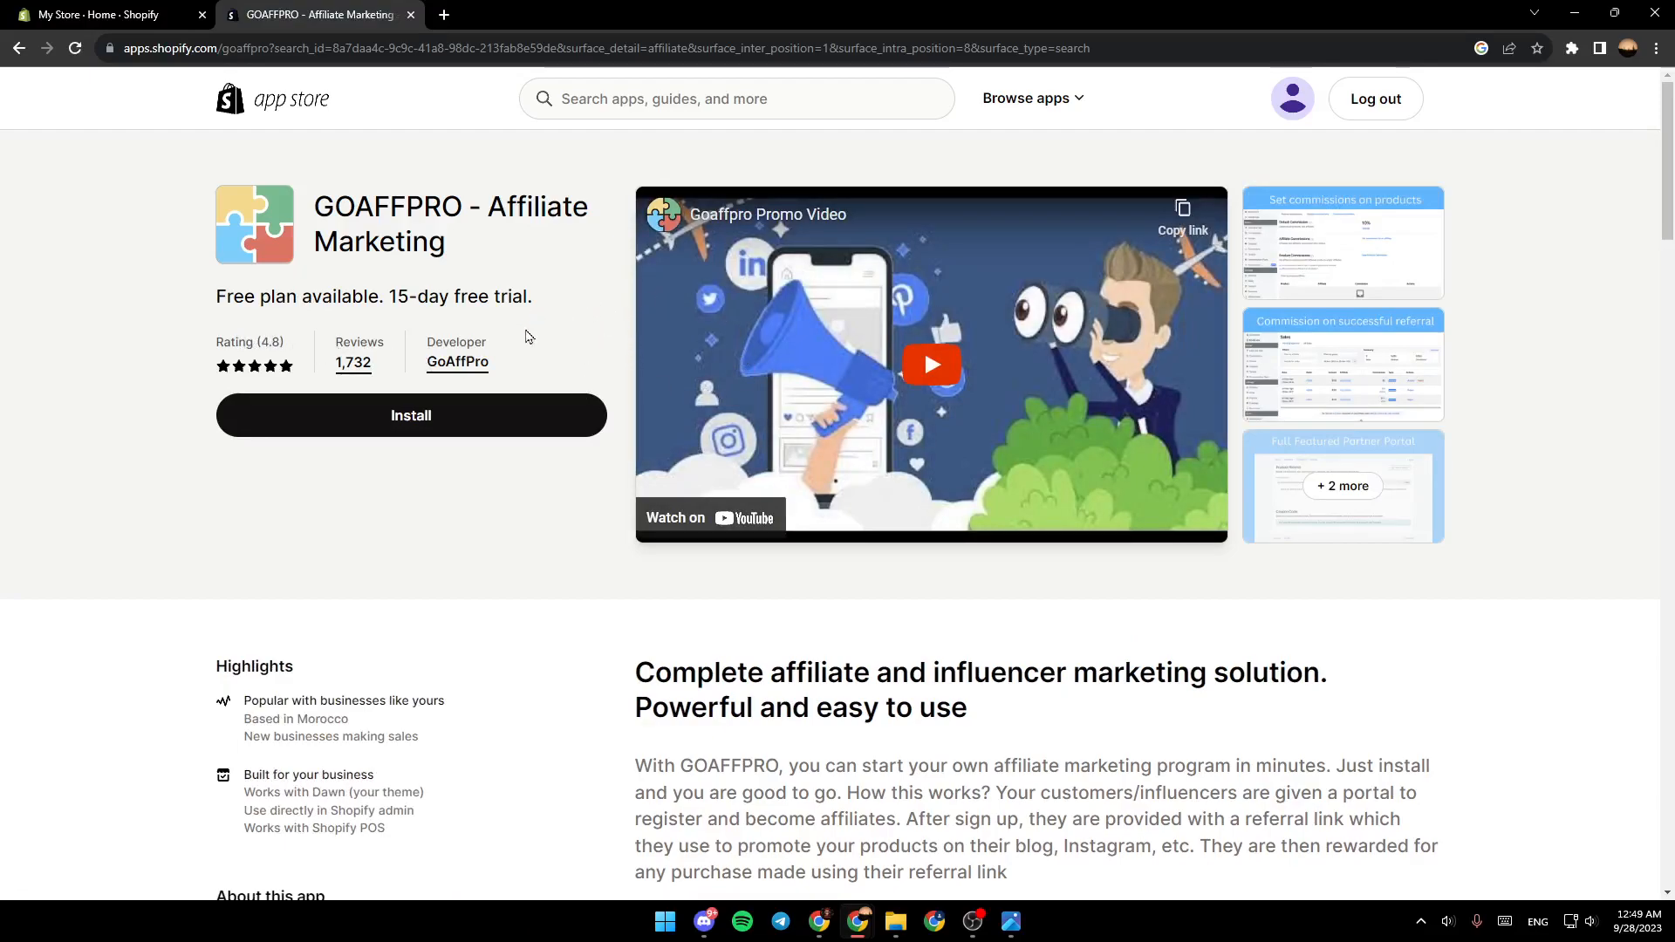
mouse_move(463, 461)
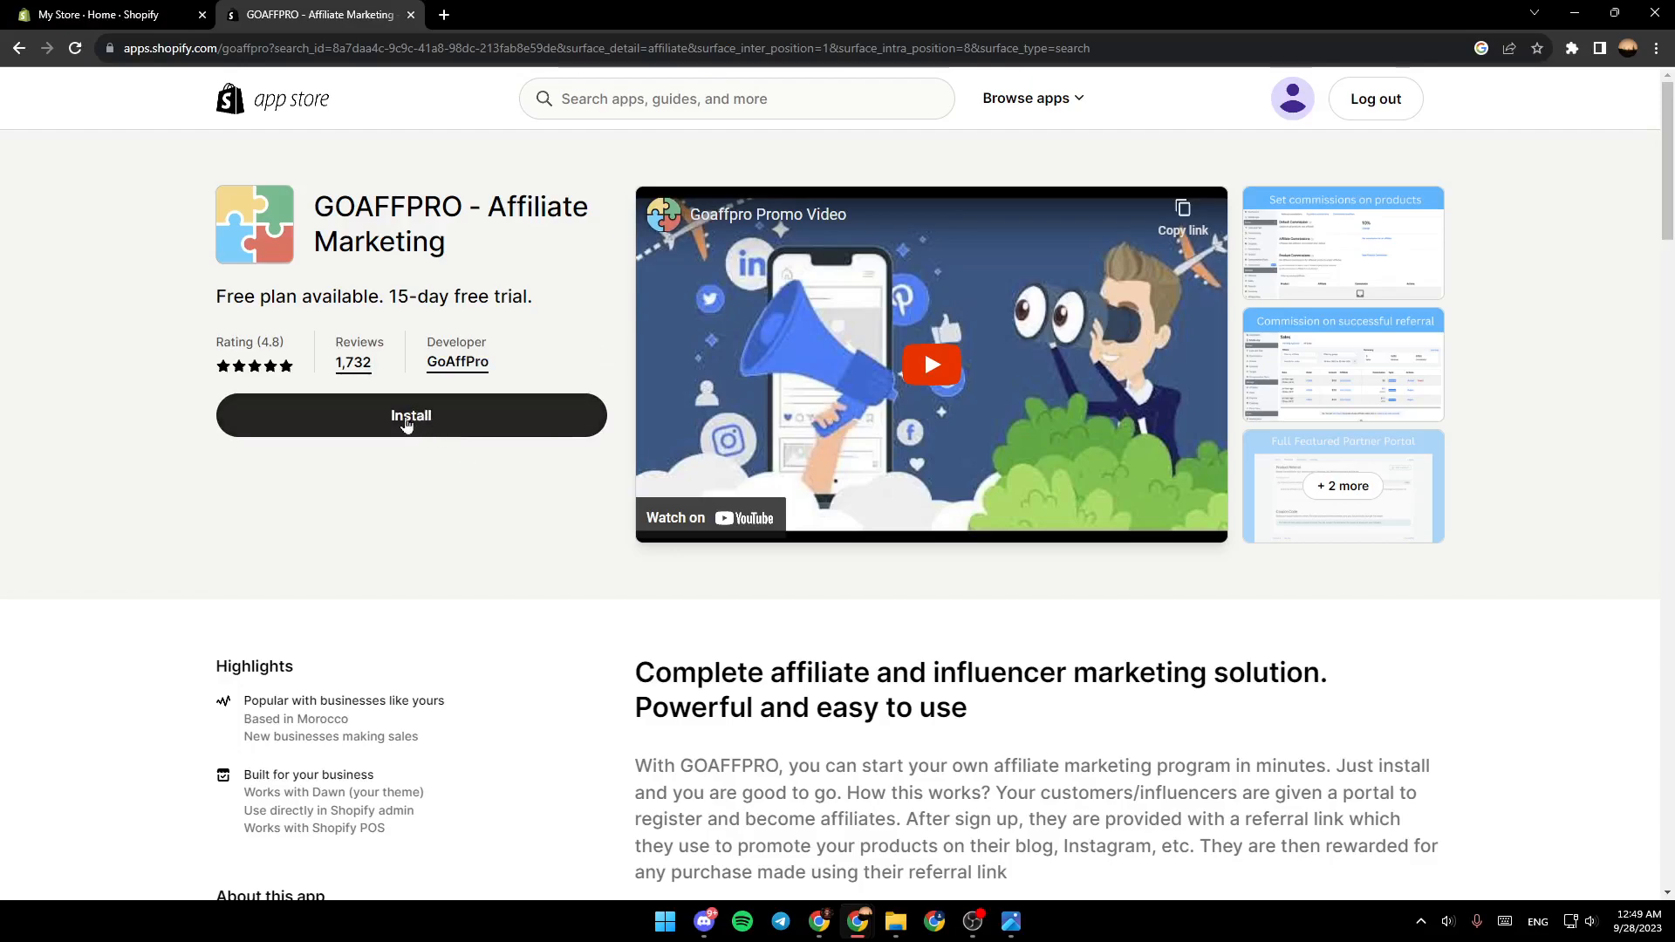
Step: Begin installing GOAFFPRO, reaching the install page with requested access details
click(412, 416)
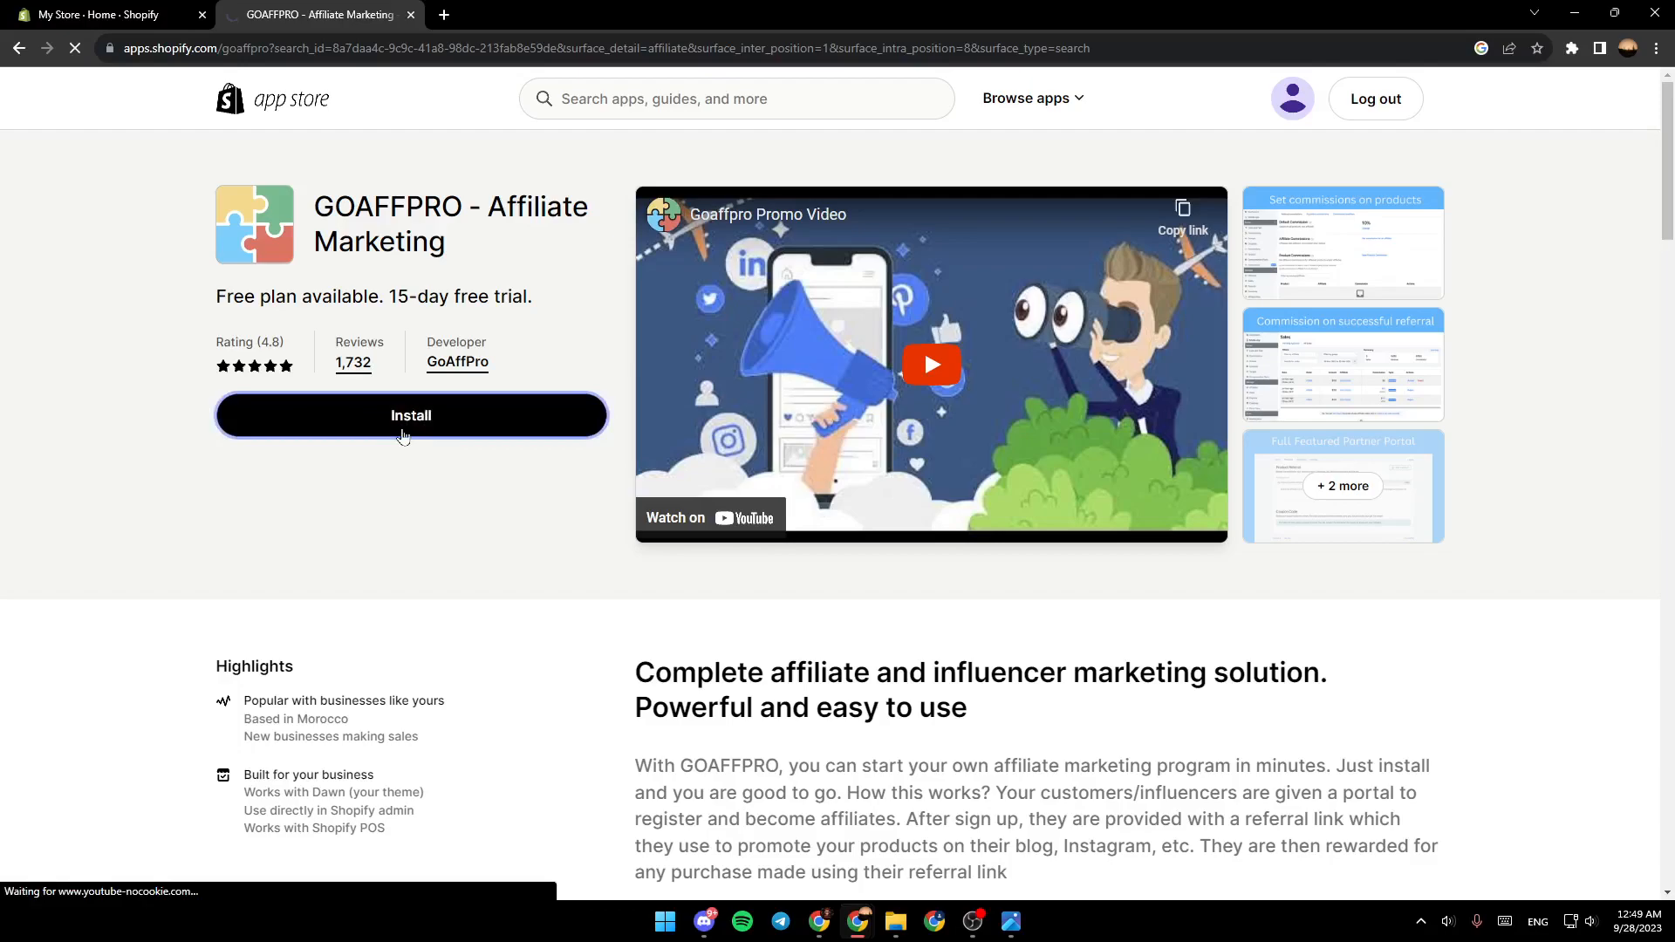
mouse_move(532, 410)
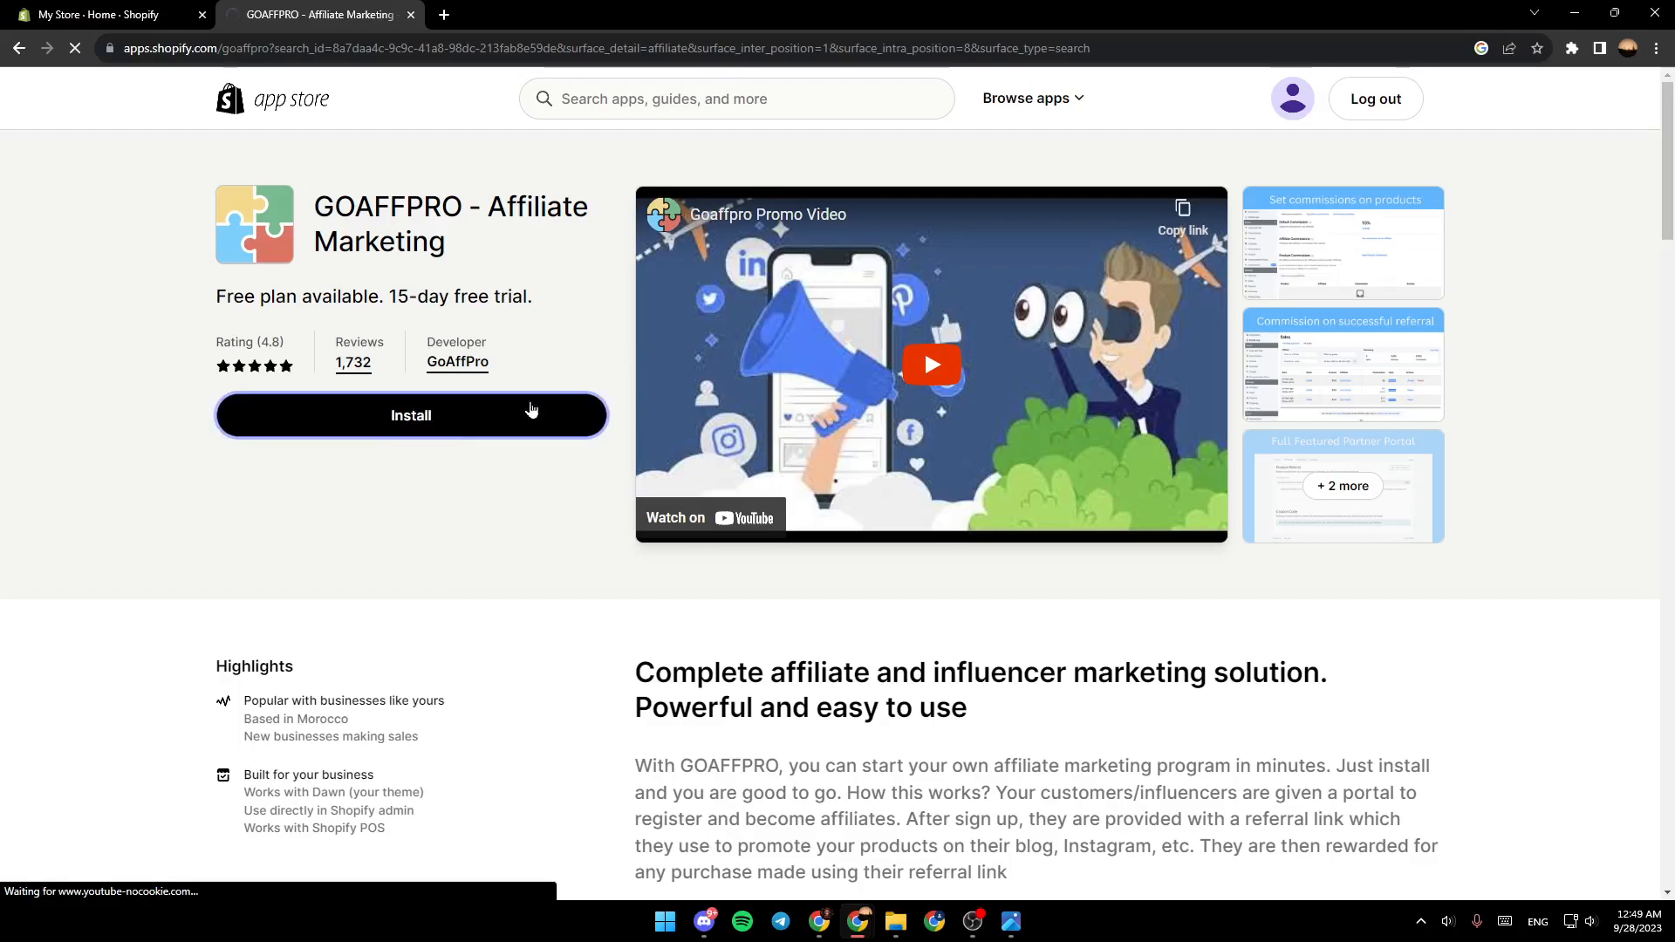
mouse_move(647, 506)
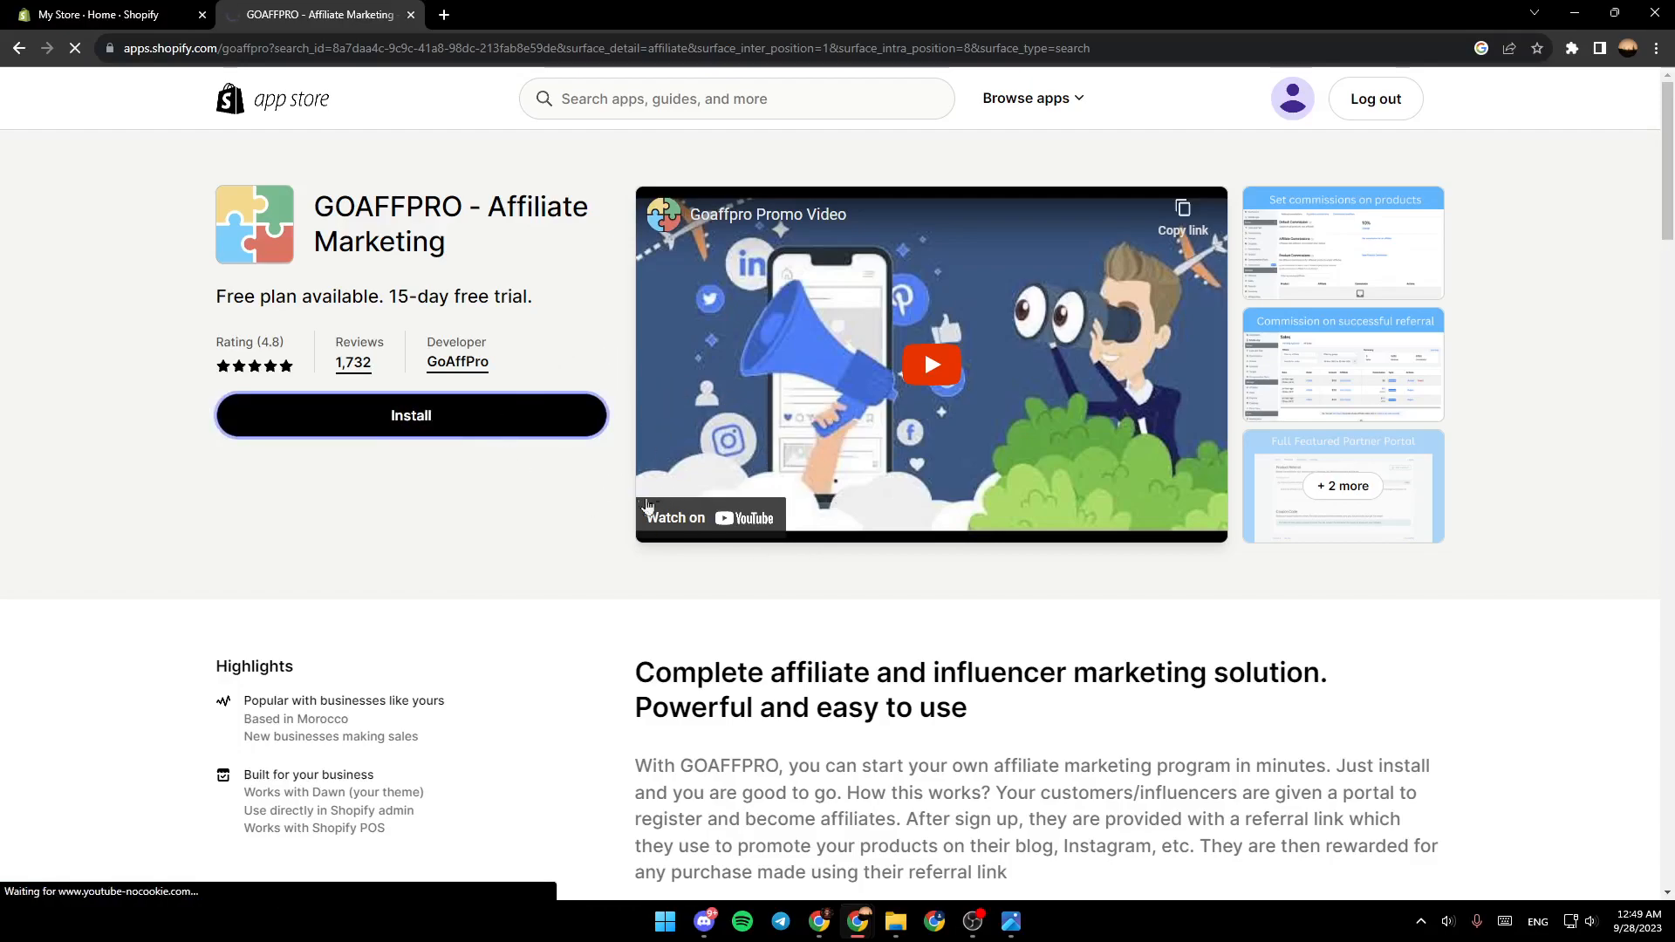
click(412, 416)
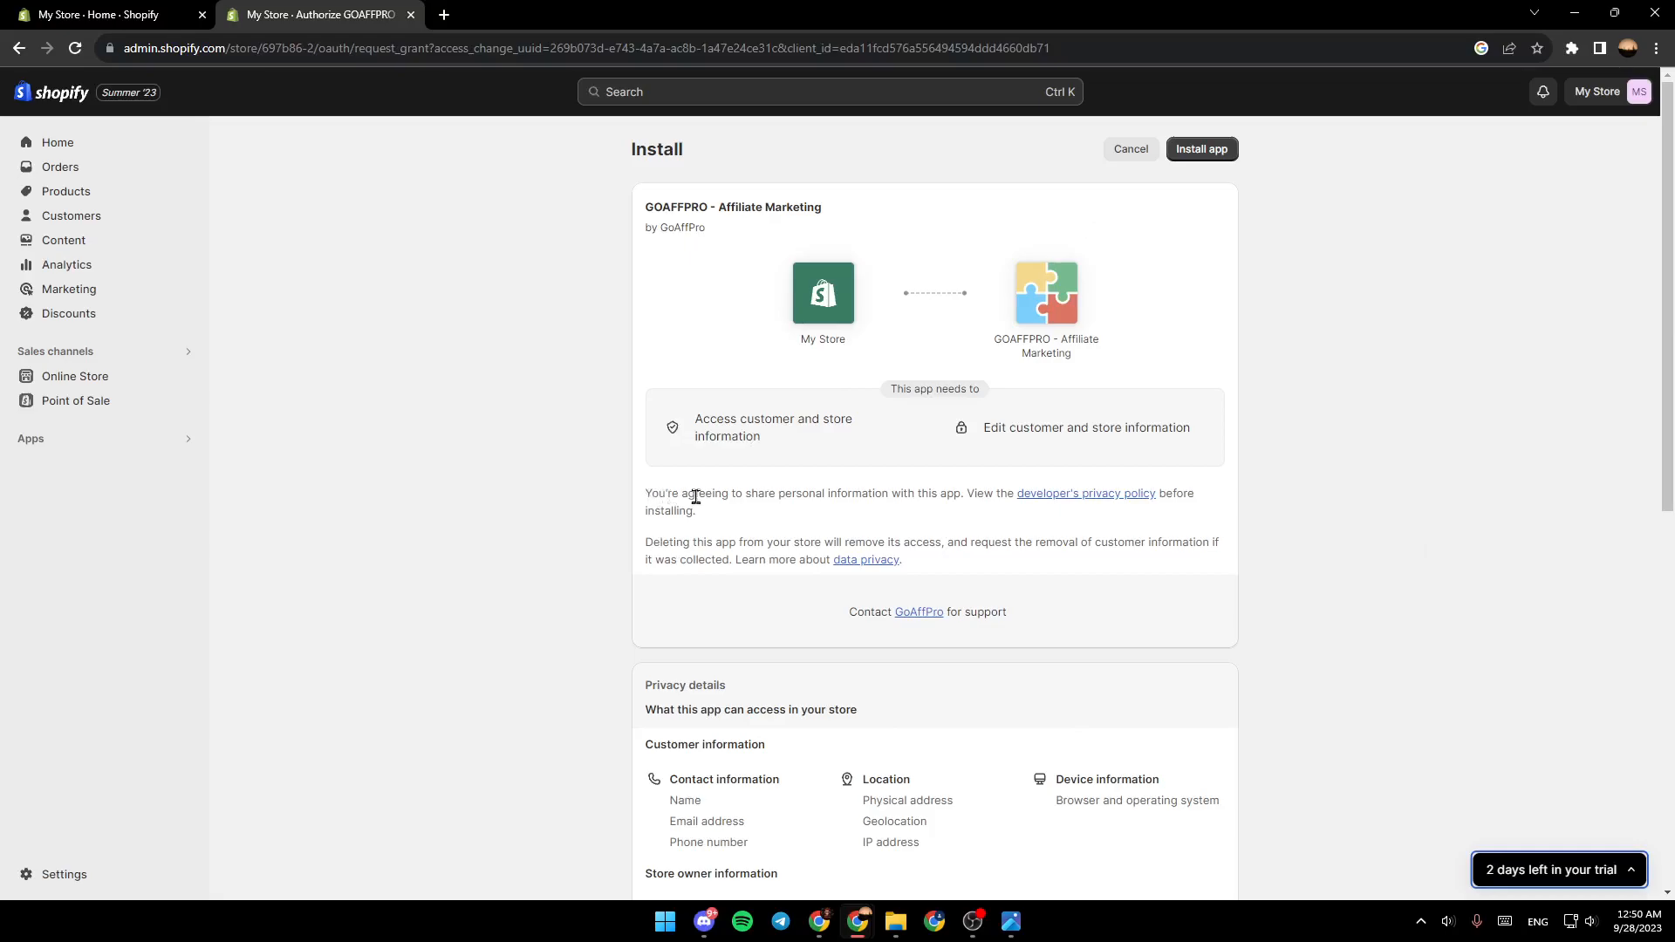
mouse_move(865, 499)
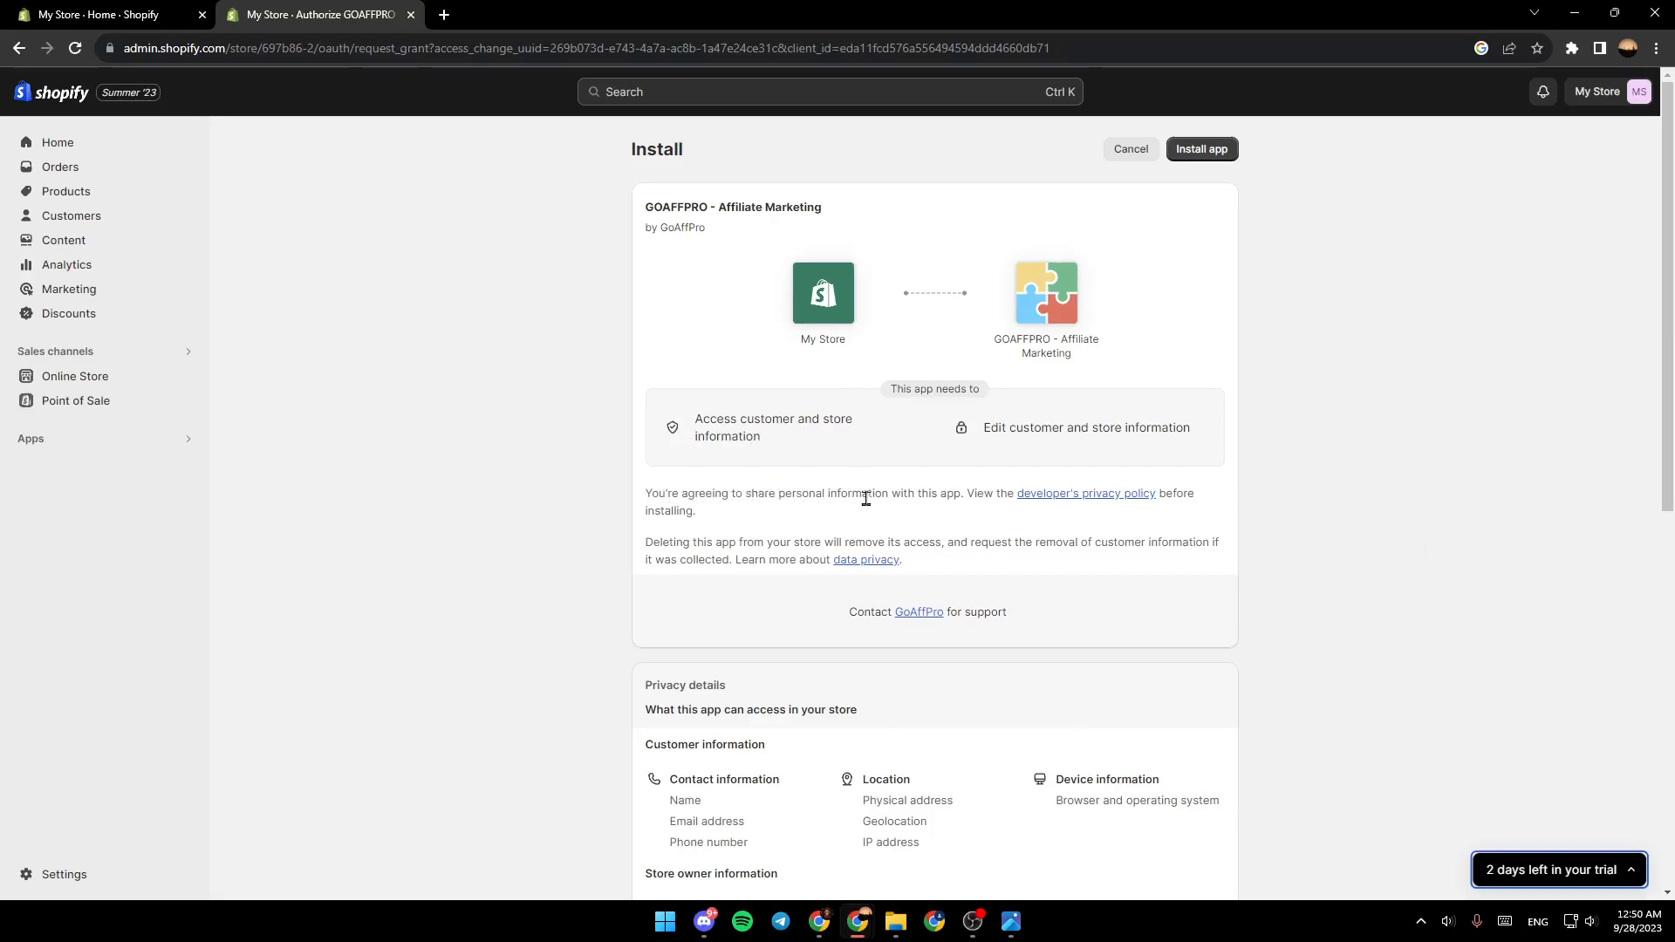
mouse_move(1075, 503)
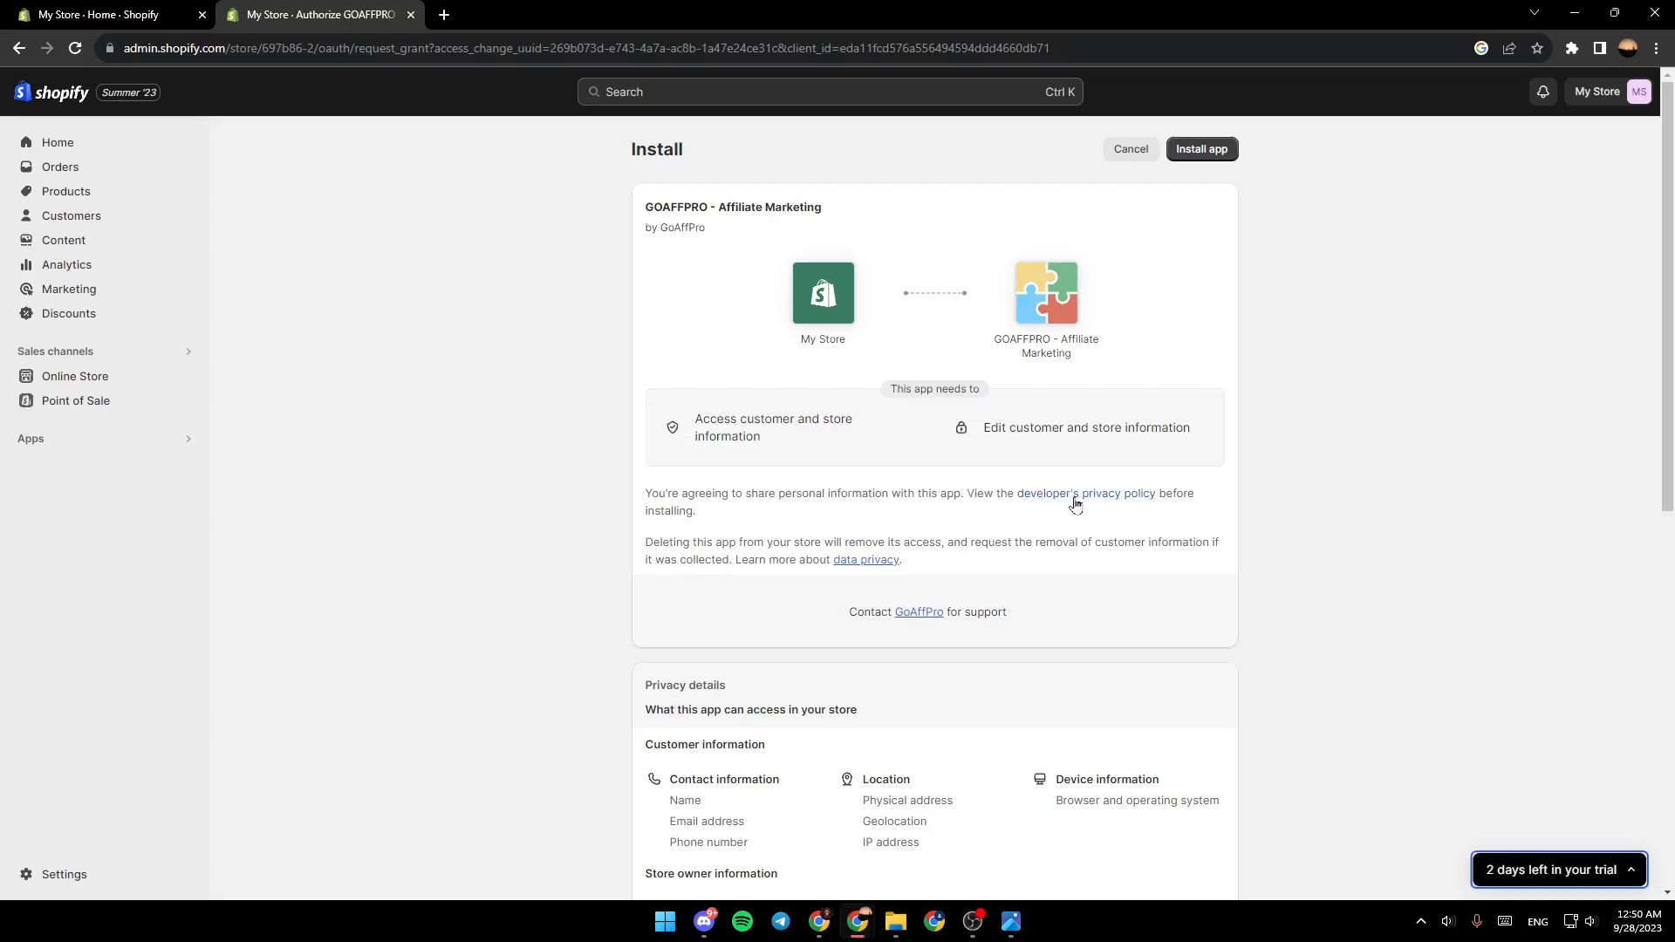
mouse_move(651, 506)
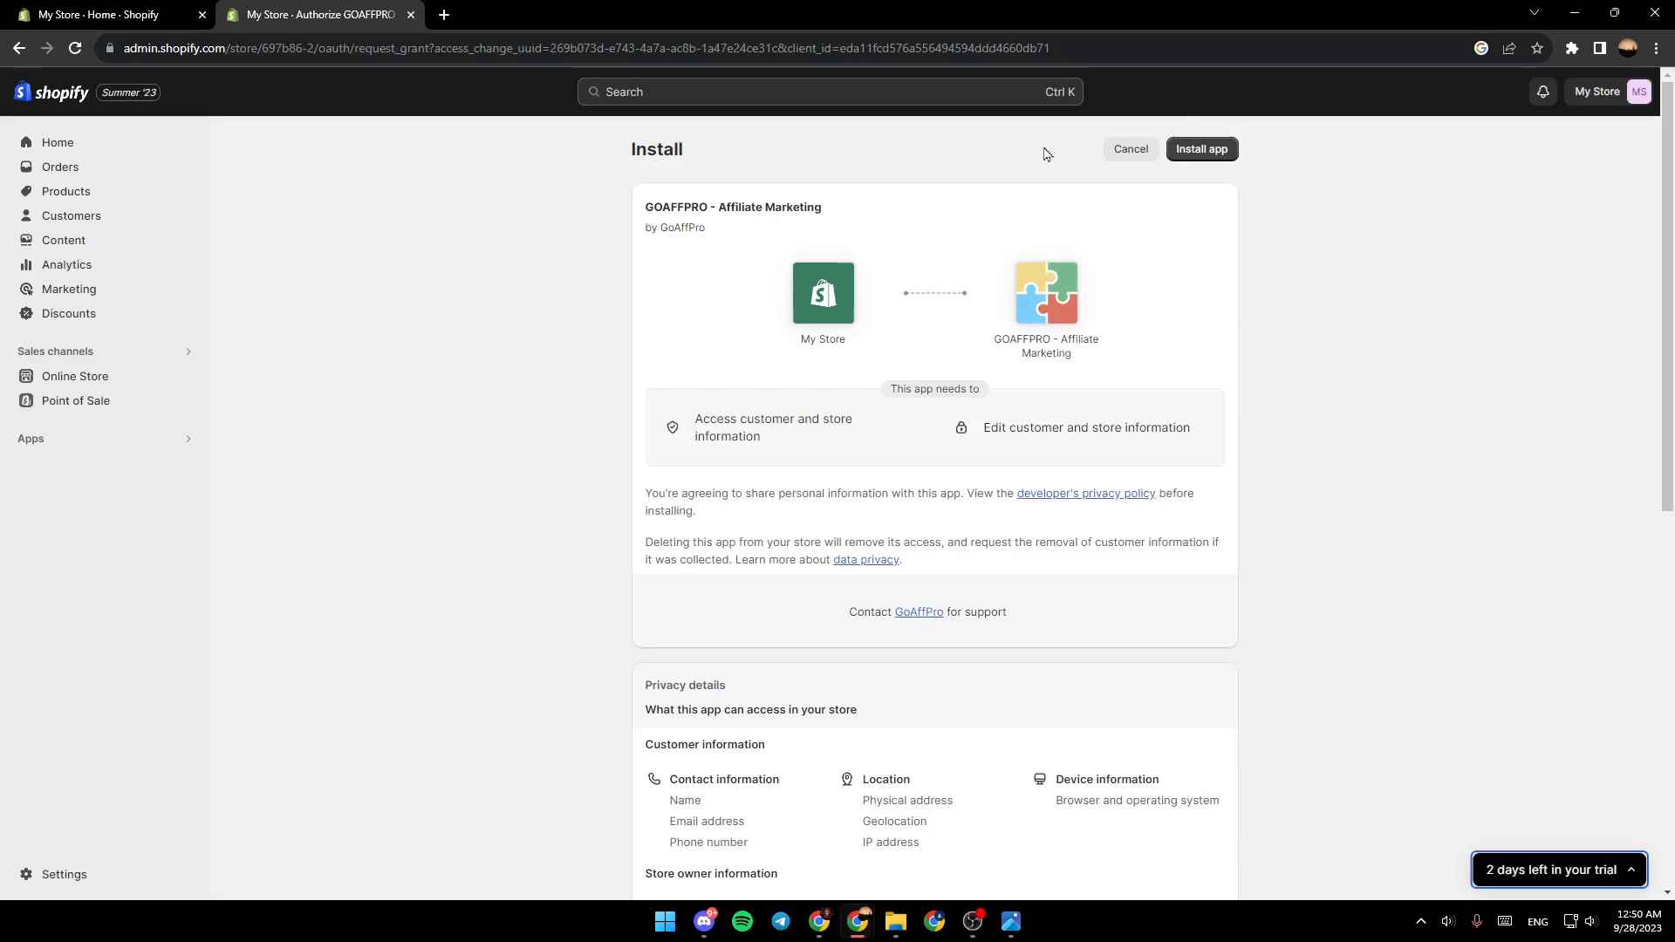
Step: Approve GOAFFPRO's permissions and install it, reaching its plan choice screen
click(1203, 148)
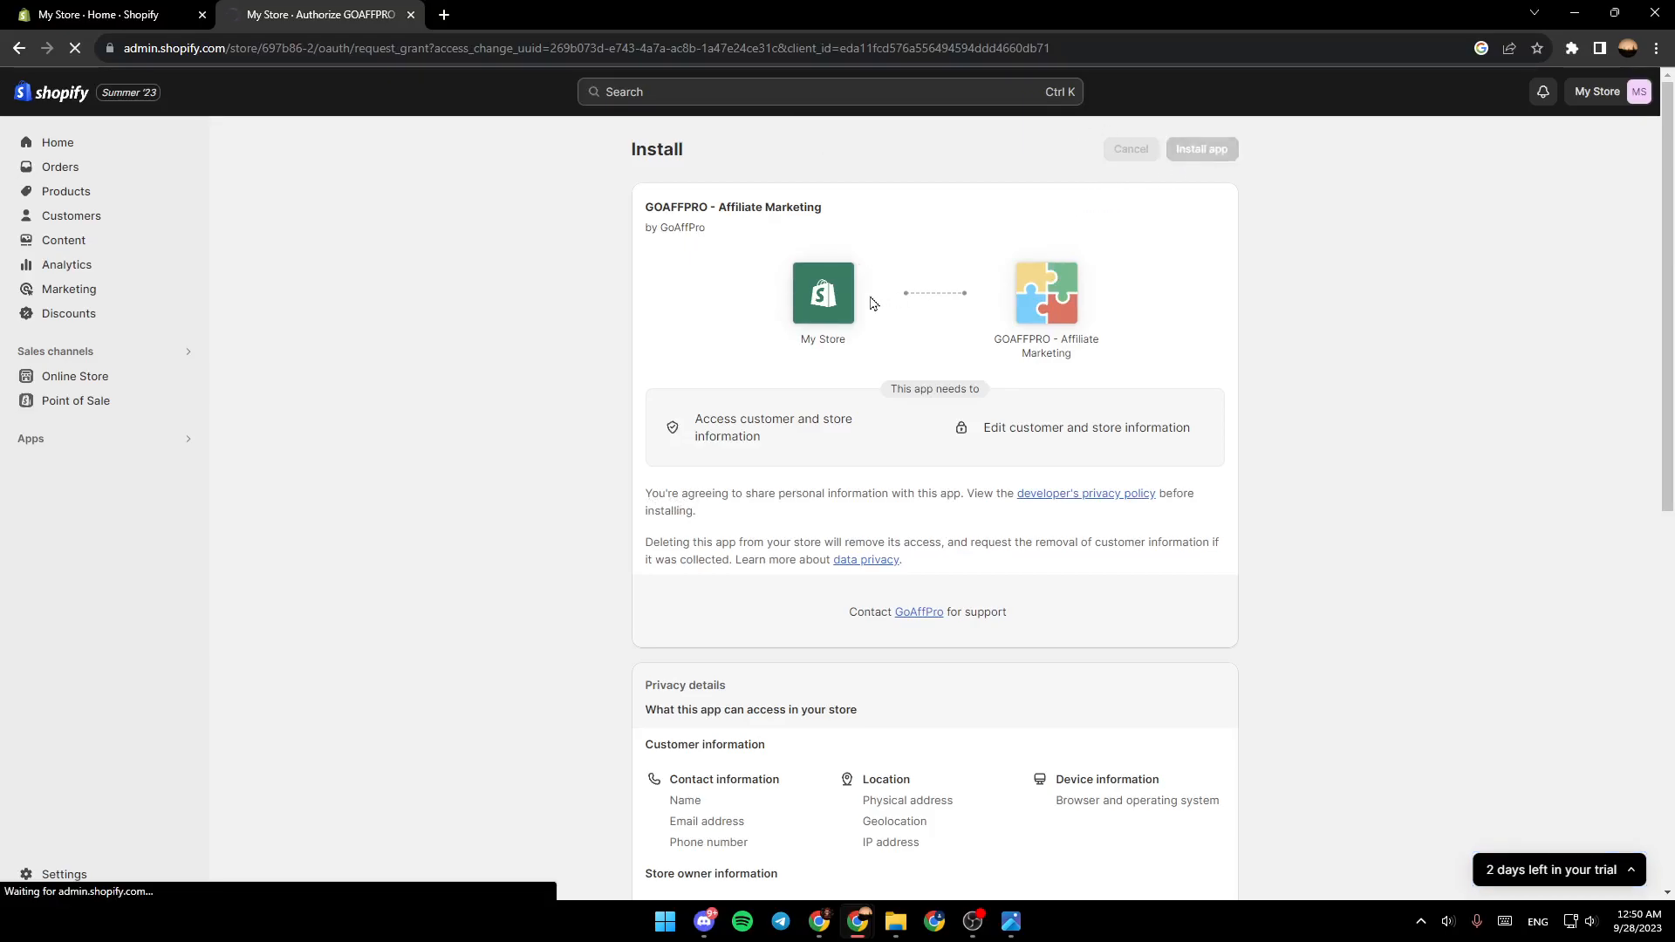
click(1203, 148)
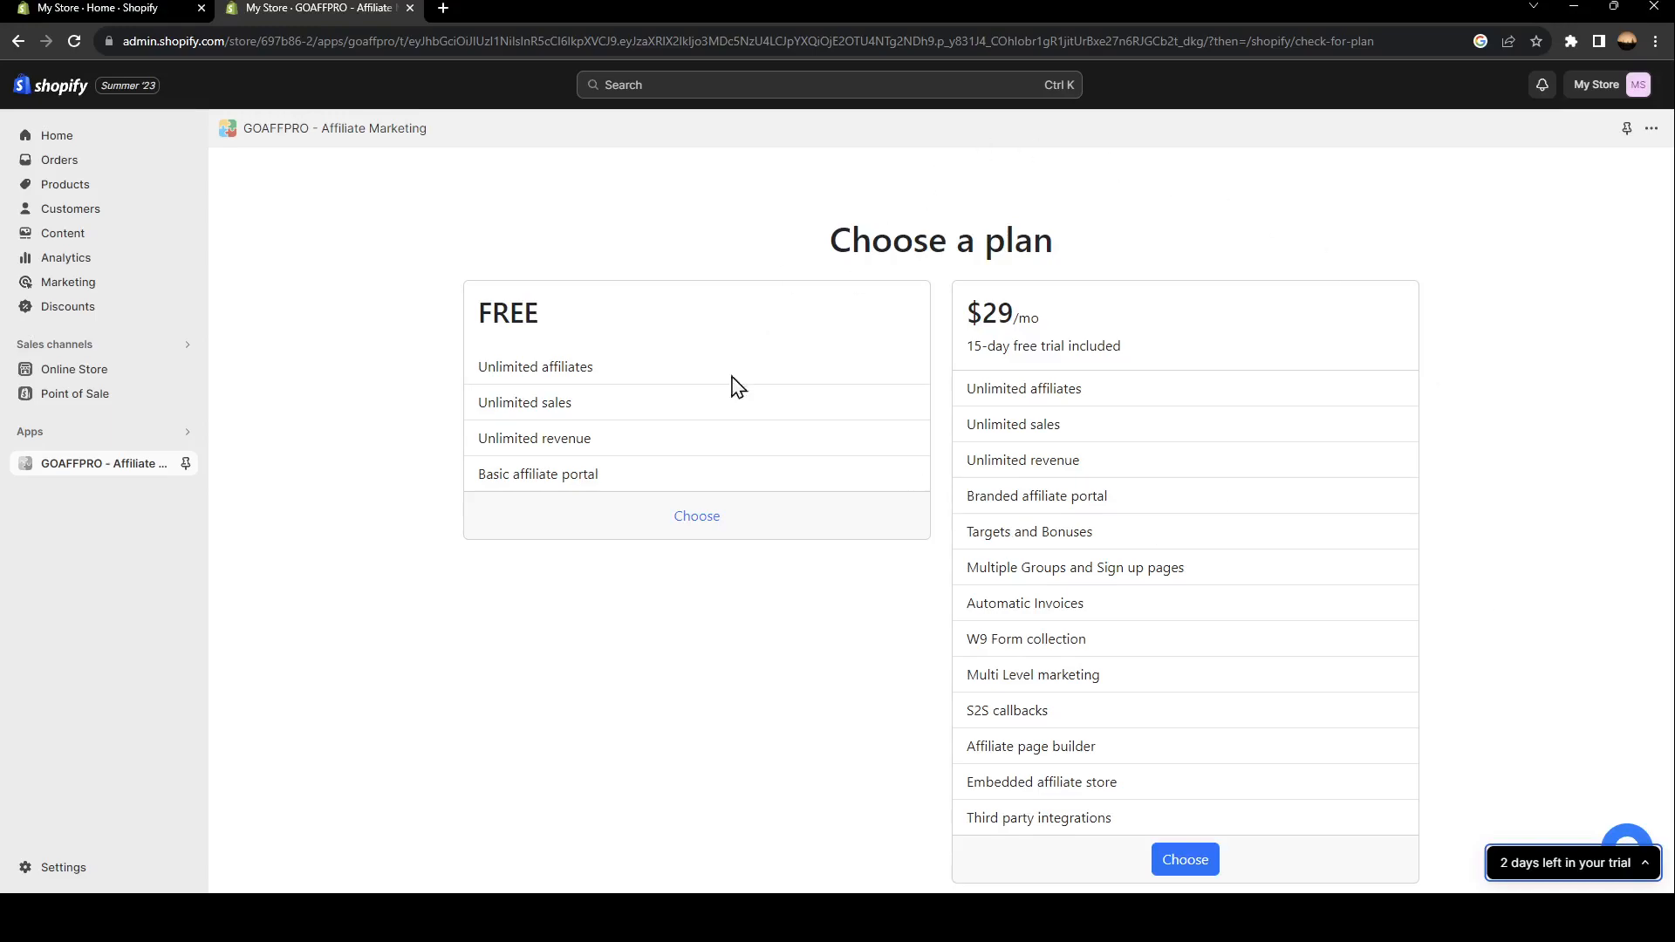
mouse_move(1459, 347)
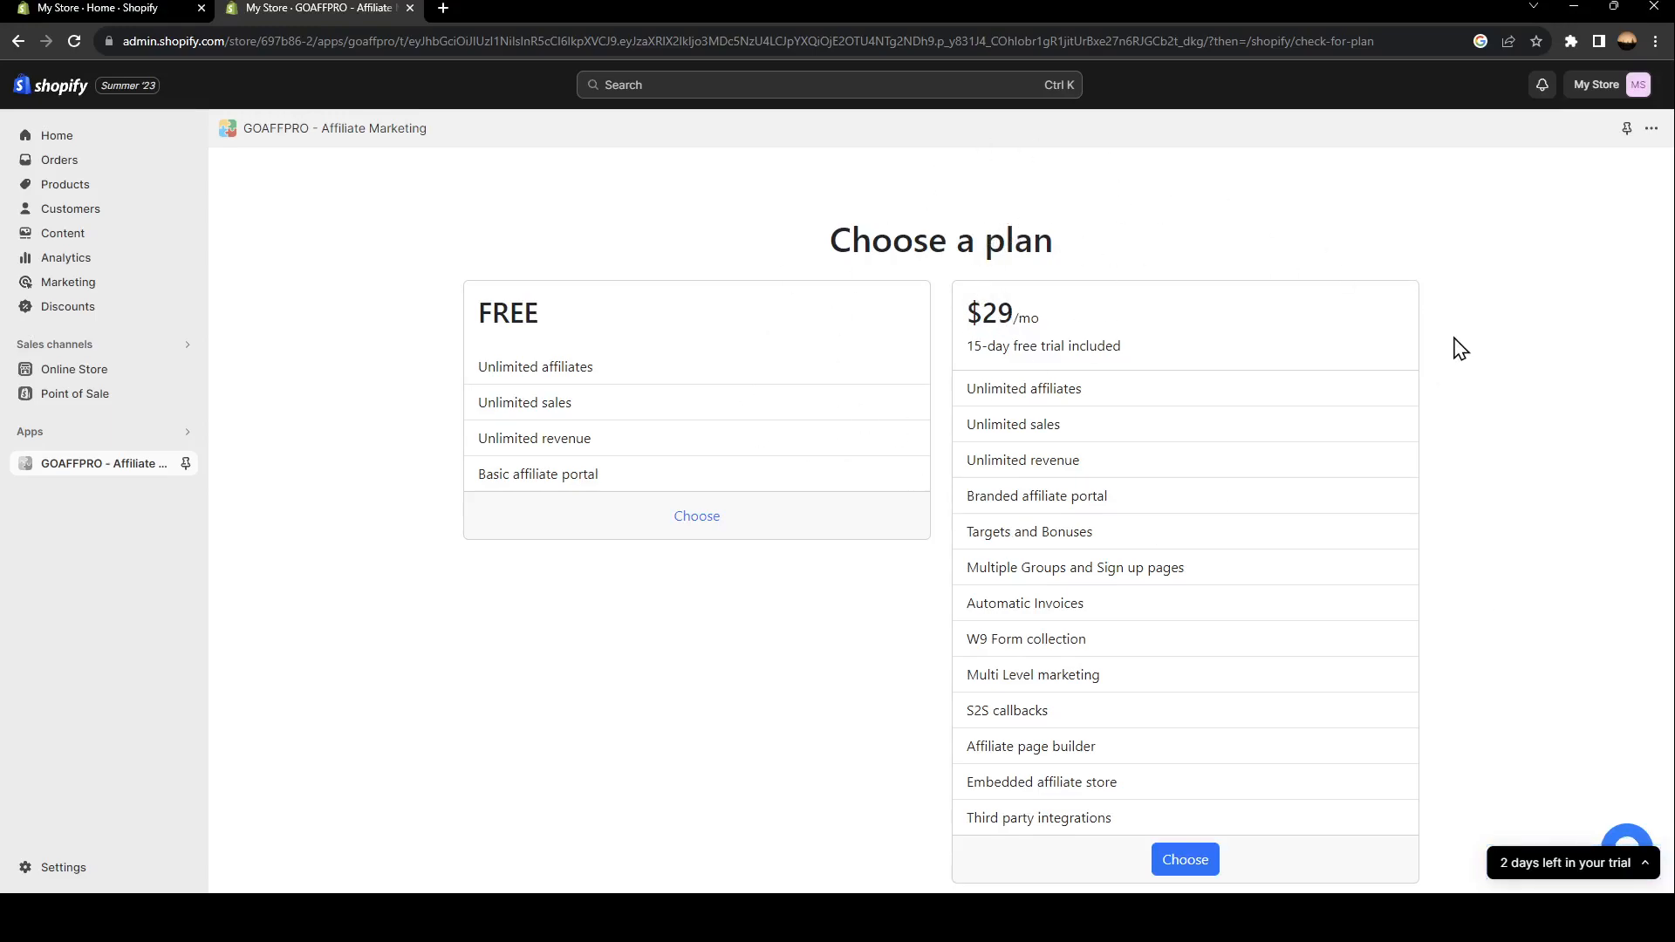
mouse_move(659, 405)
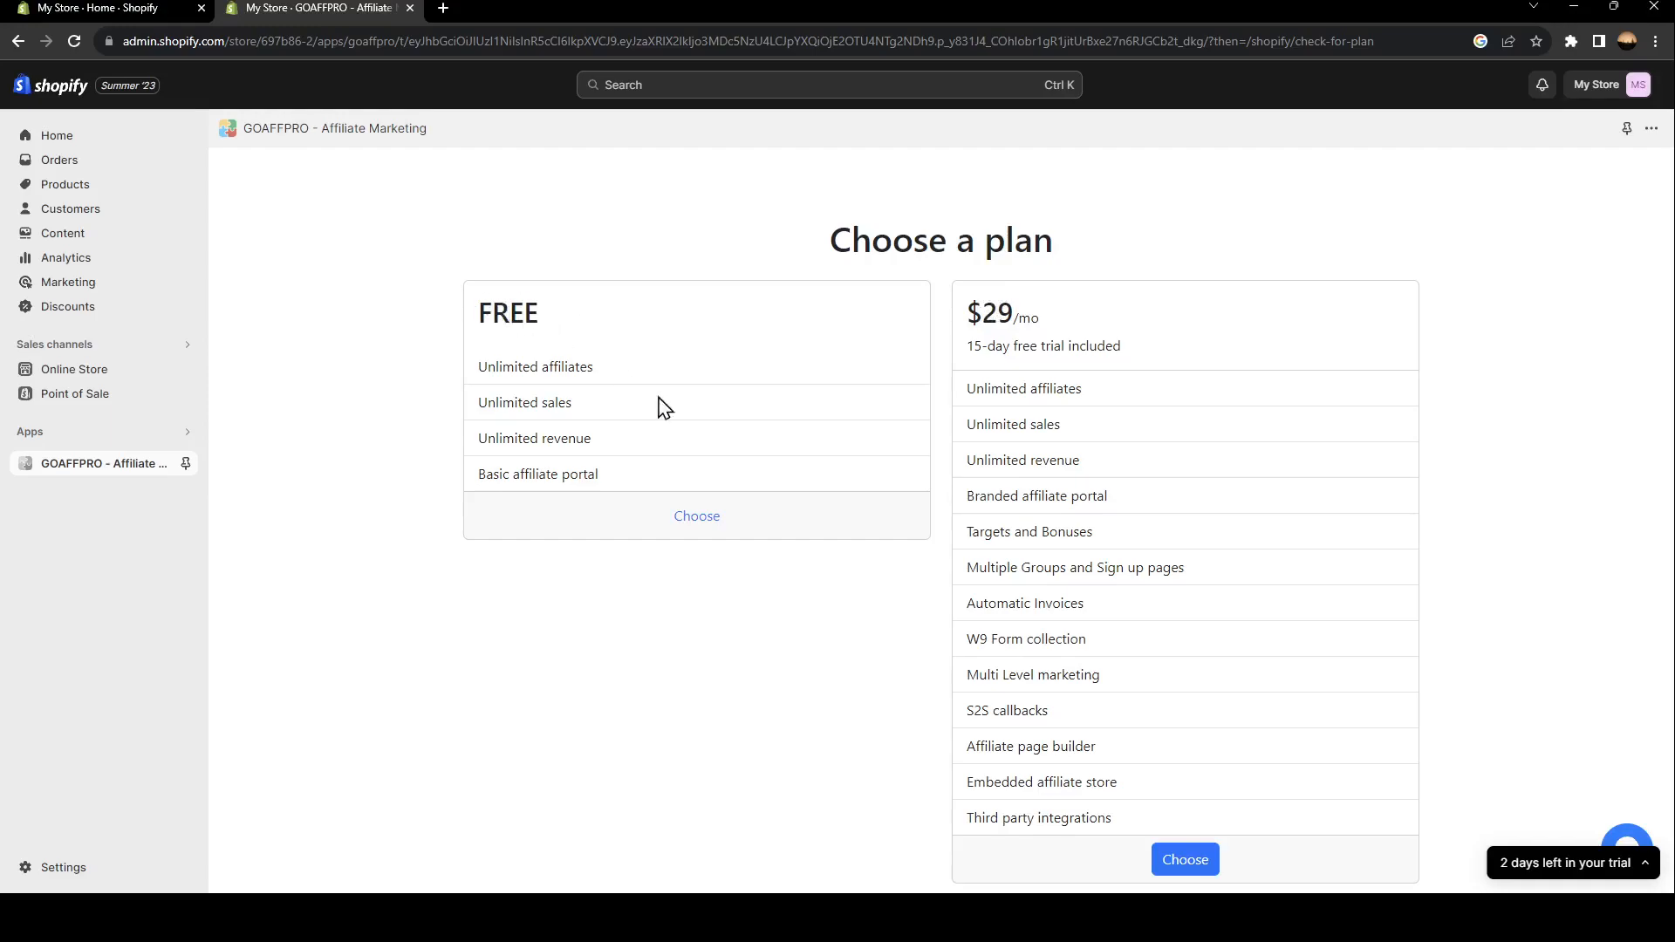
Step: Choose GOAFFPRO's FREE plan and reach the successful-installation confirmation
click(696, 515)
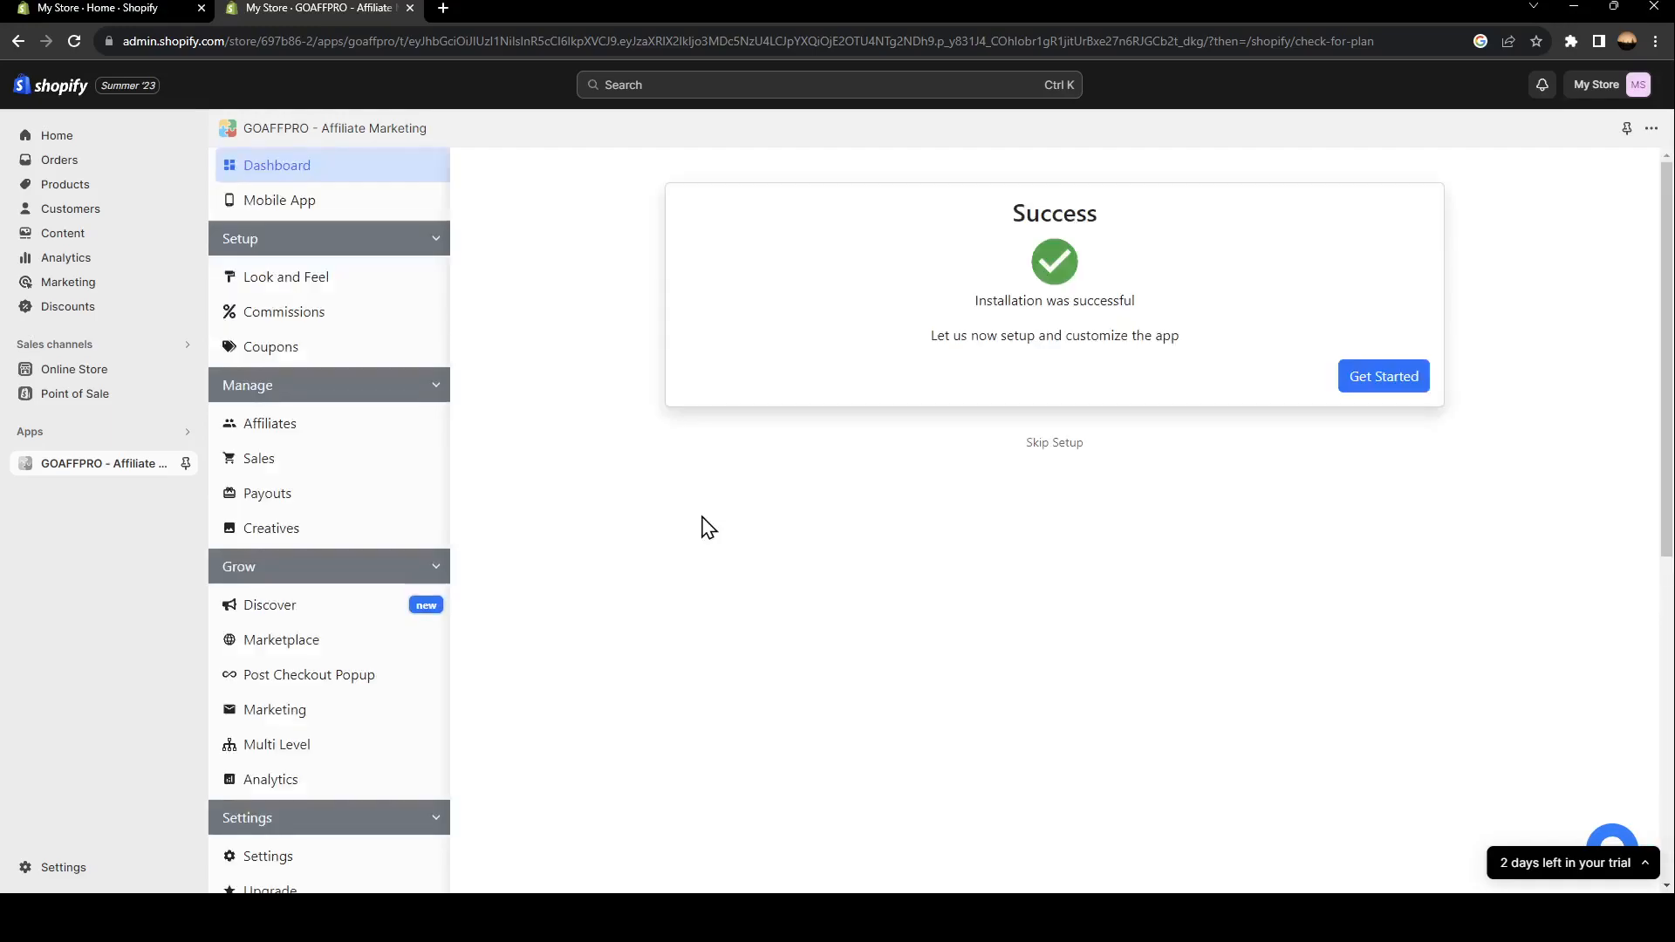
mouse_move(947, 340)
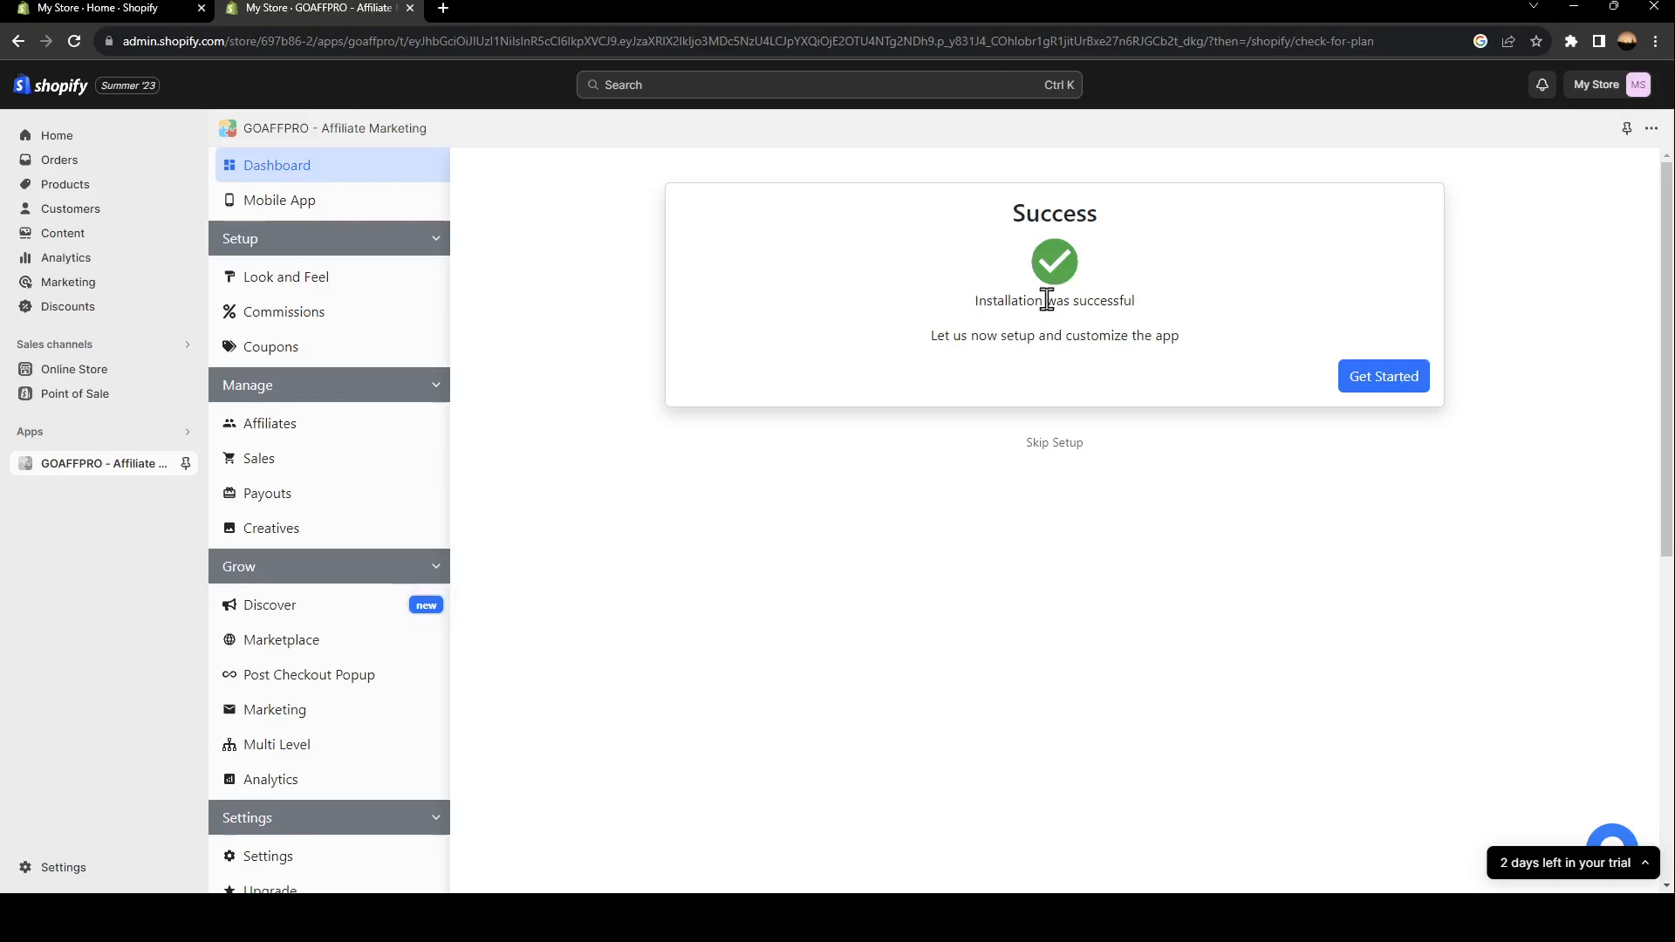
mouse_move(1041, 447)
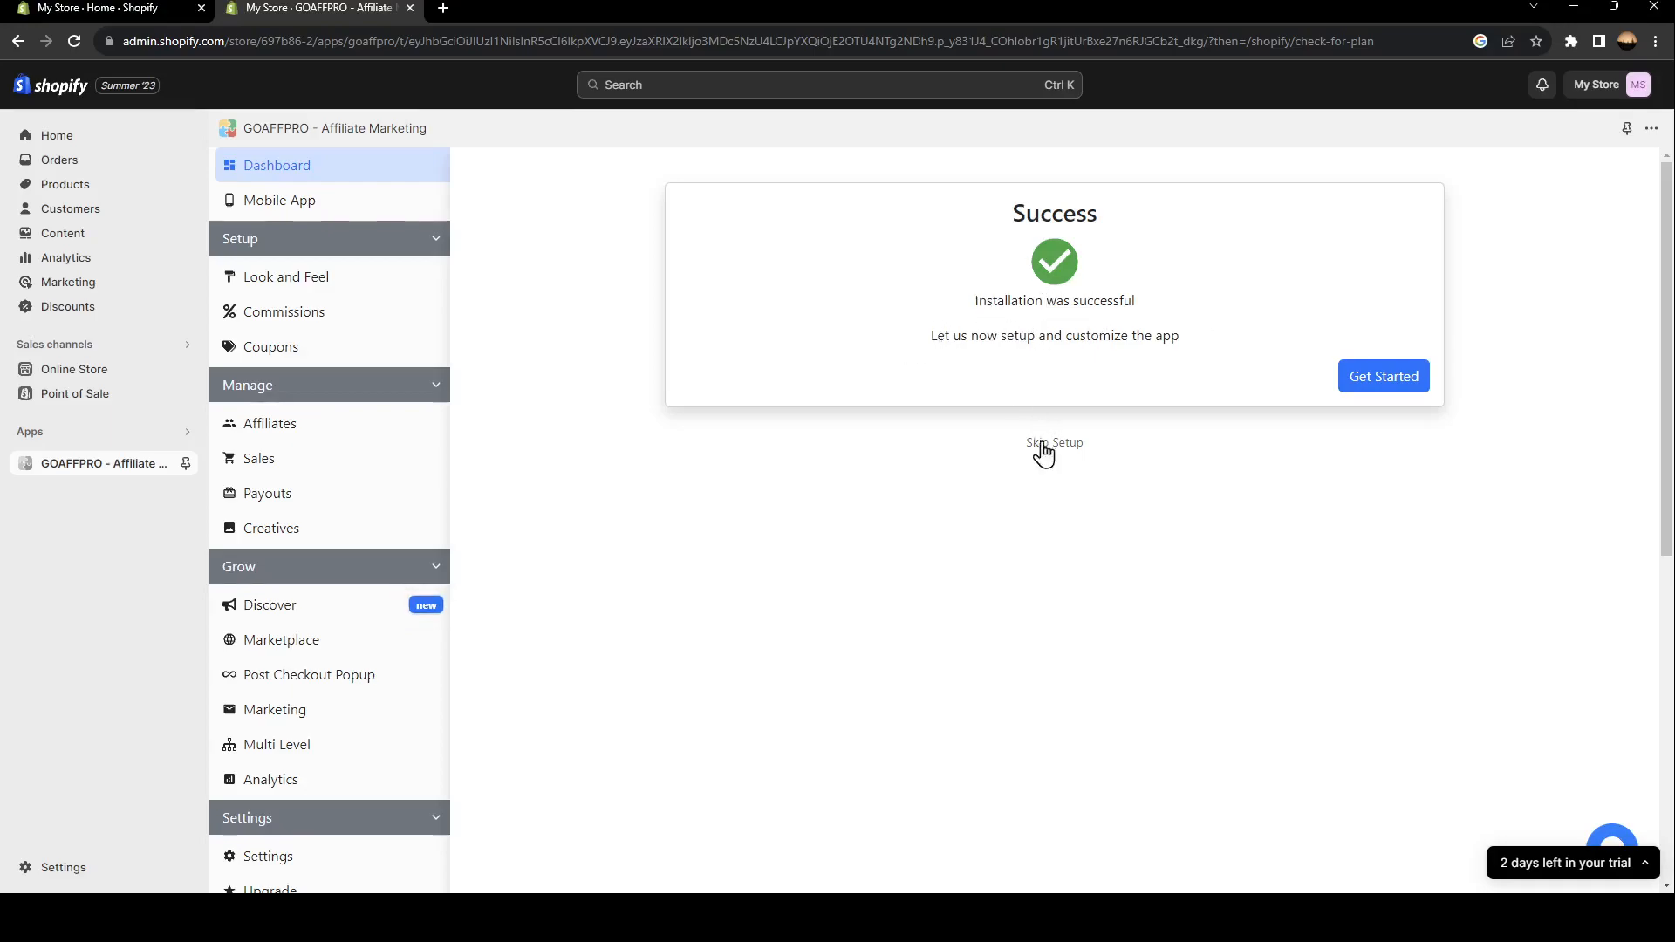
click(1383, 377)
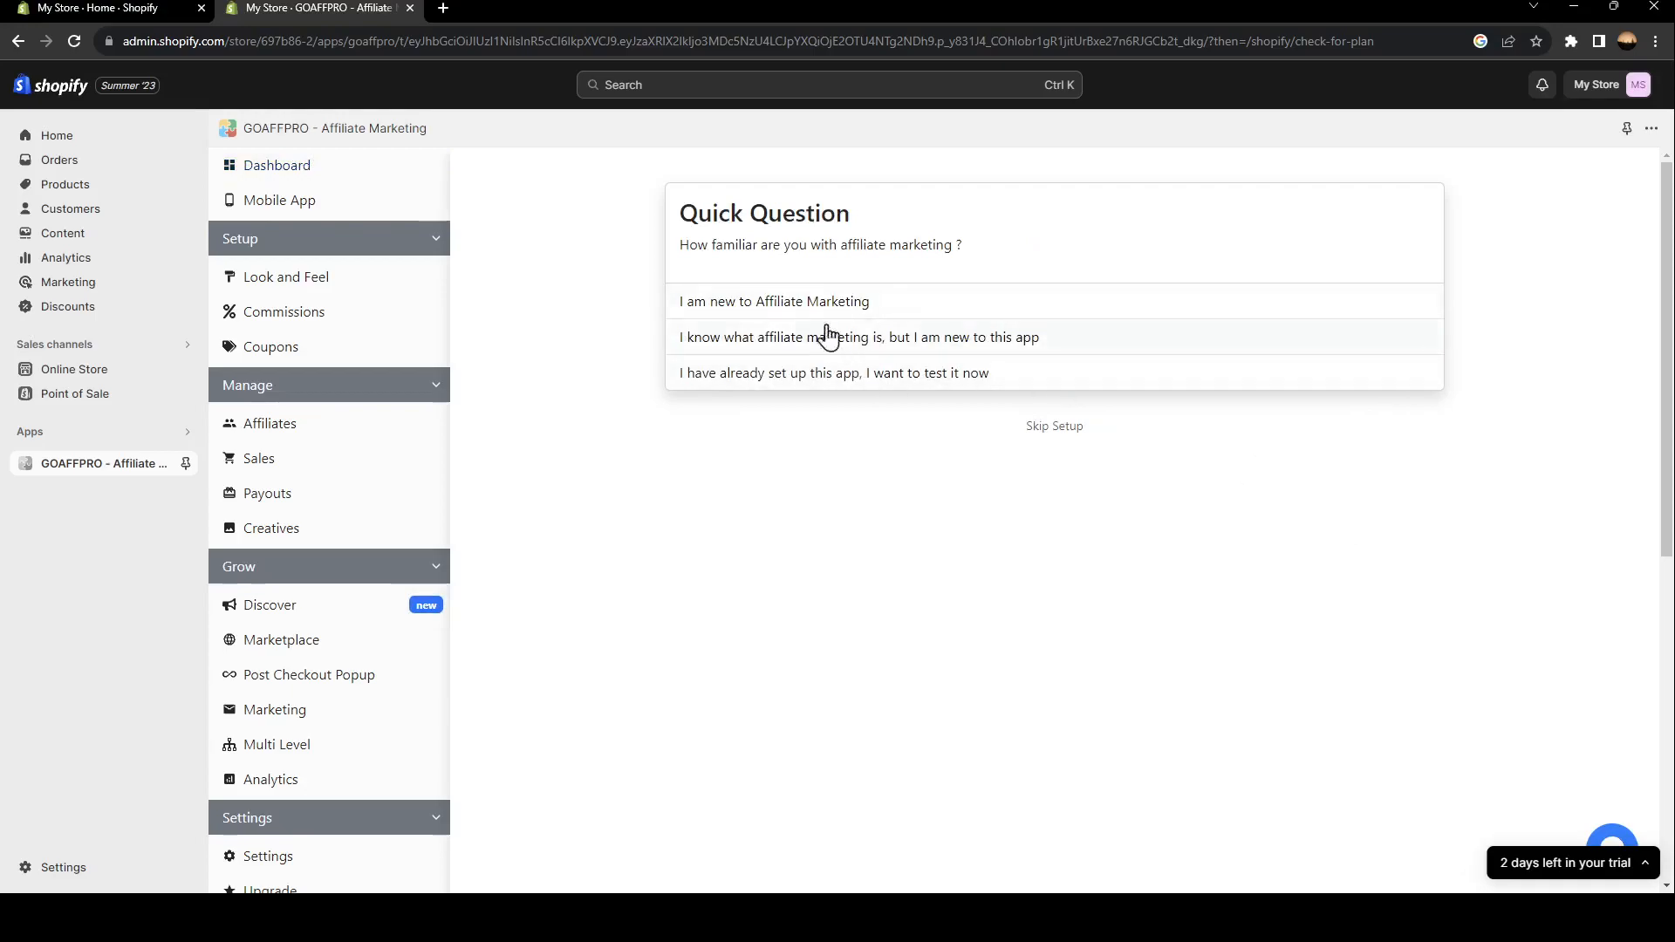
mouse_move(967, 212)
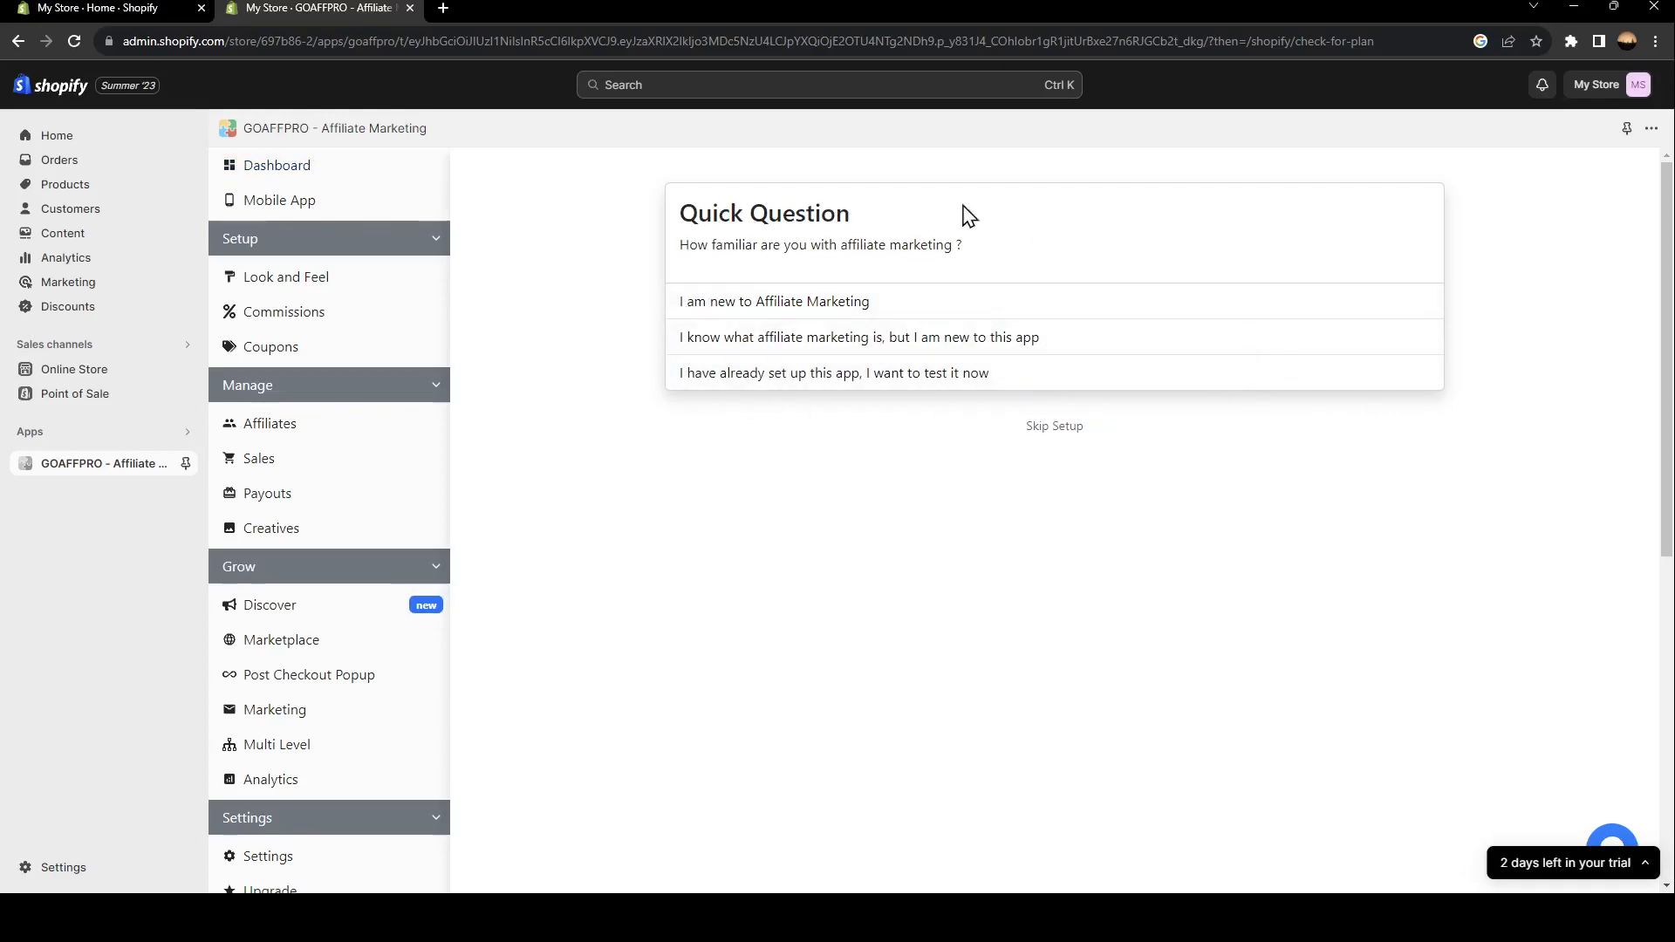
mouse_move(701, 278)
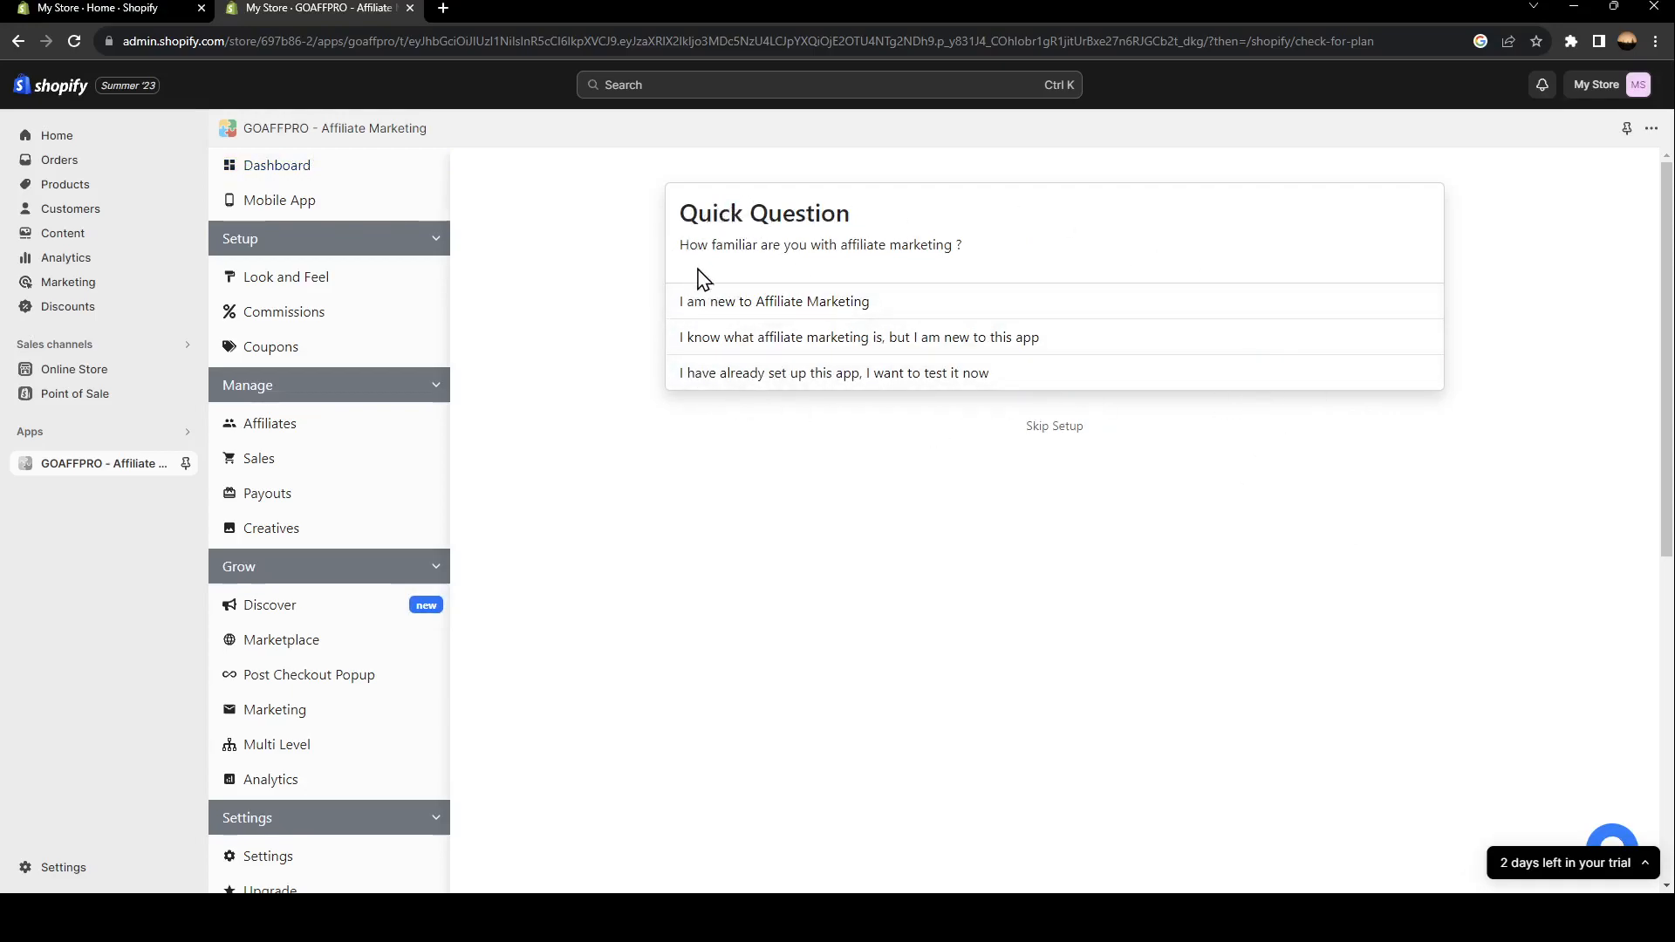
mouse_move(687, 244)
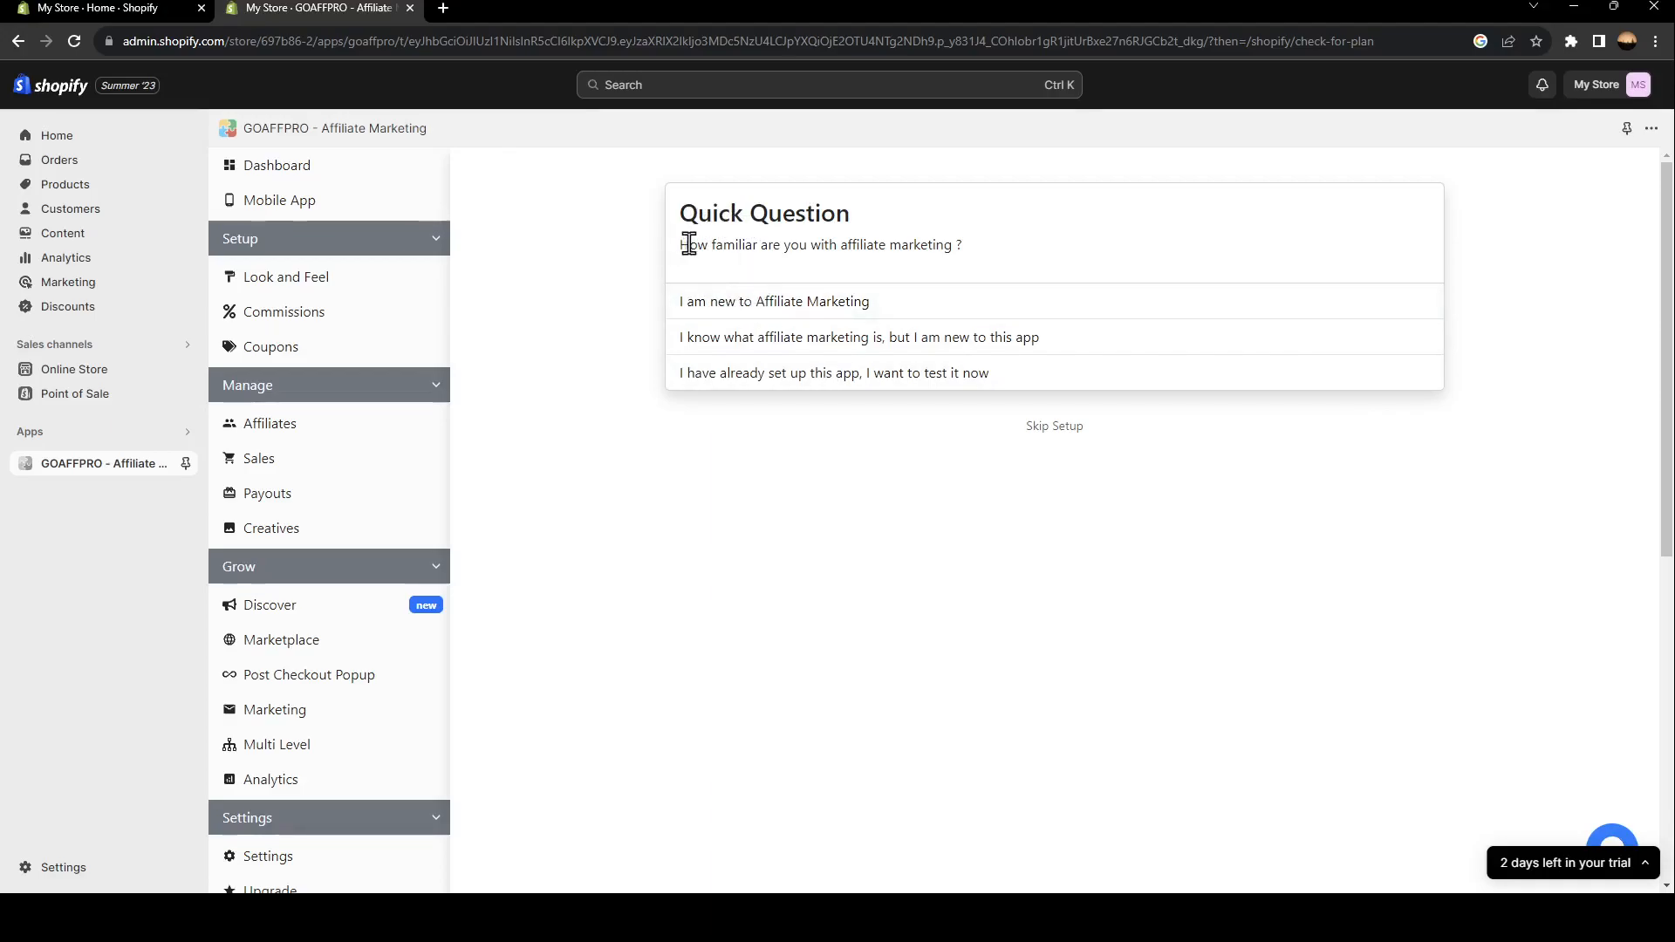
mouse_move(983, 281)
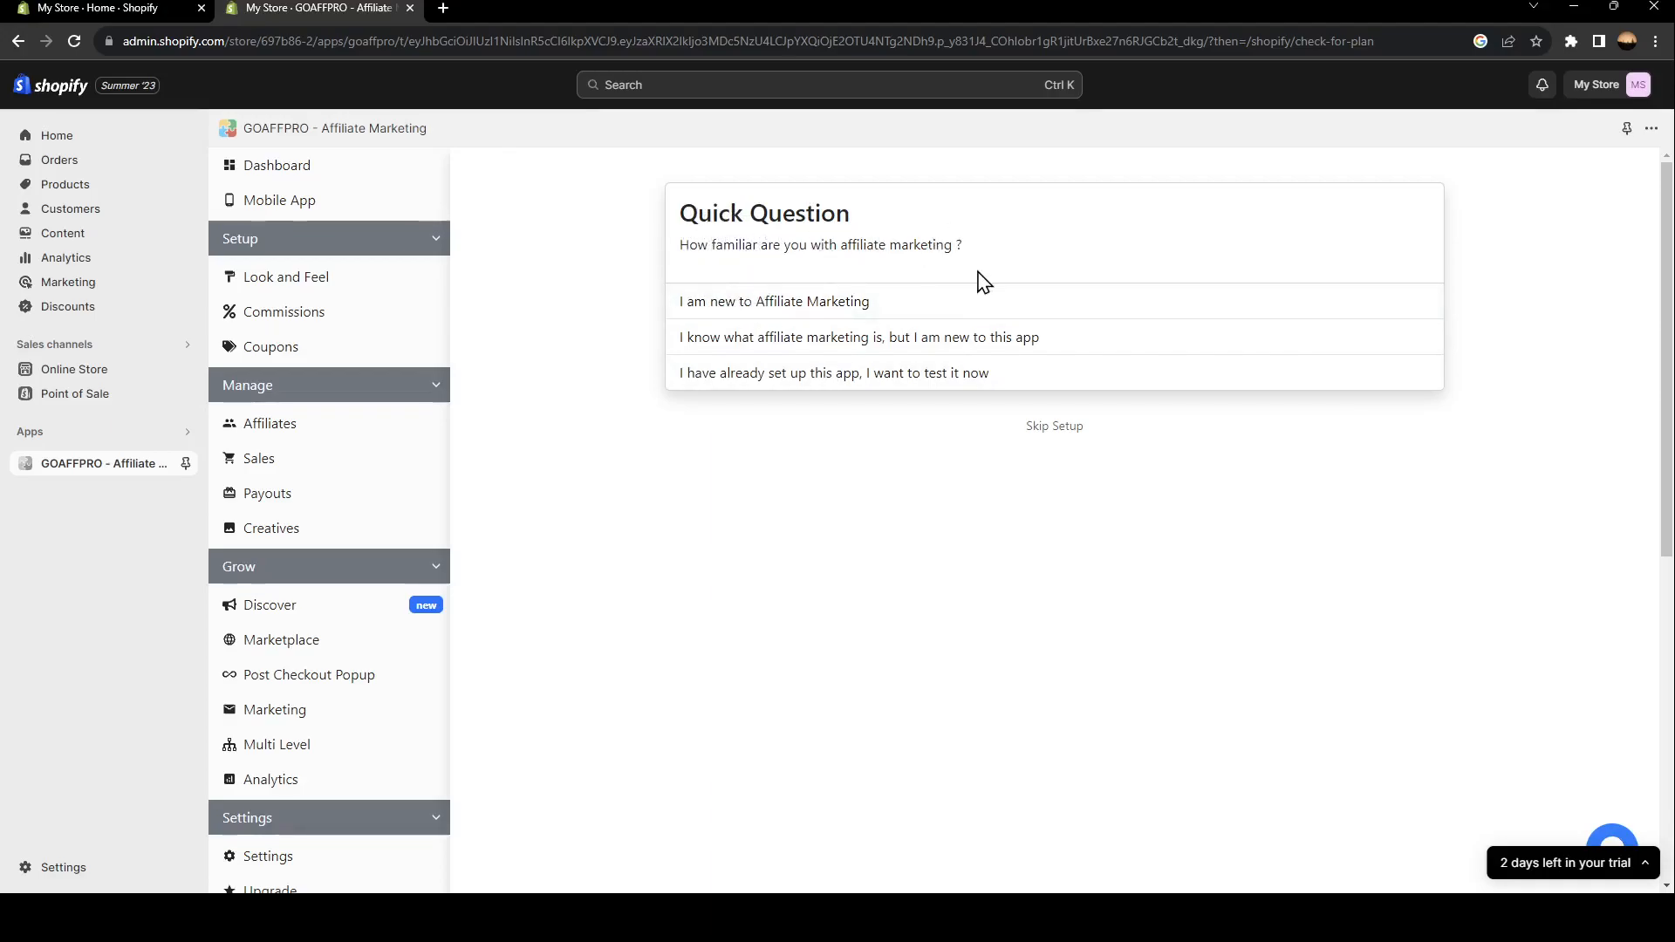
mouse_move(789, 314)
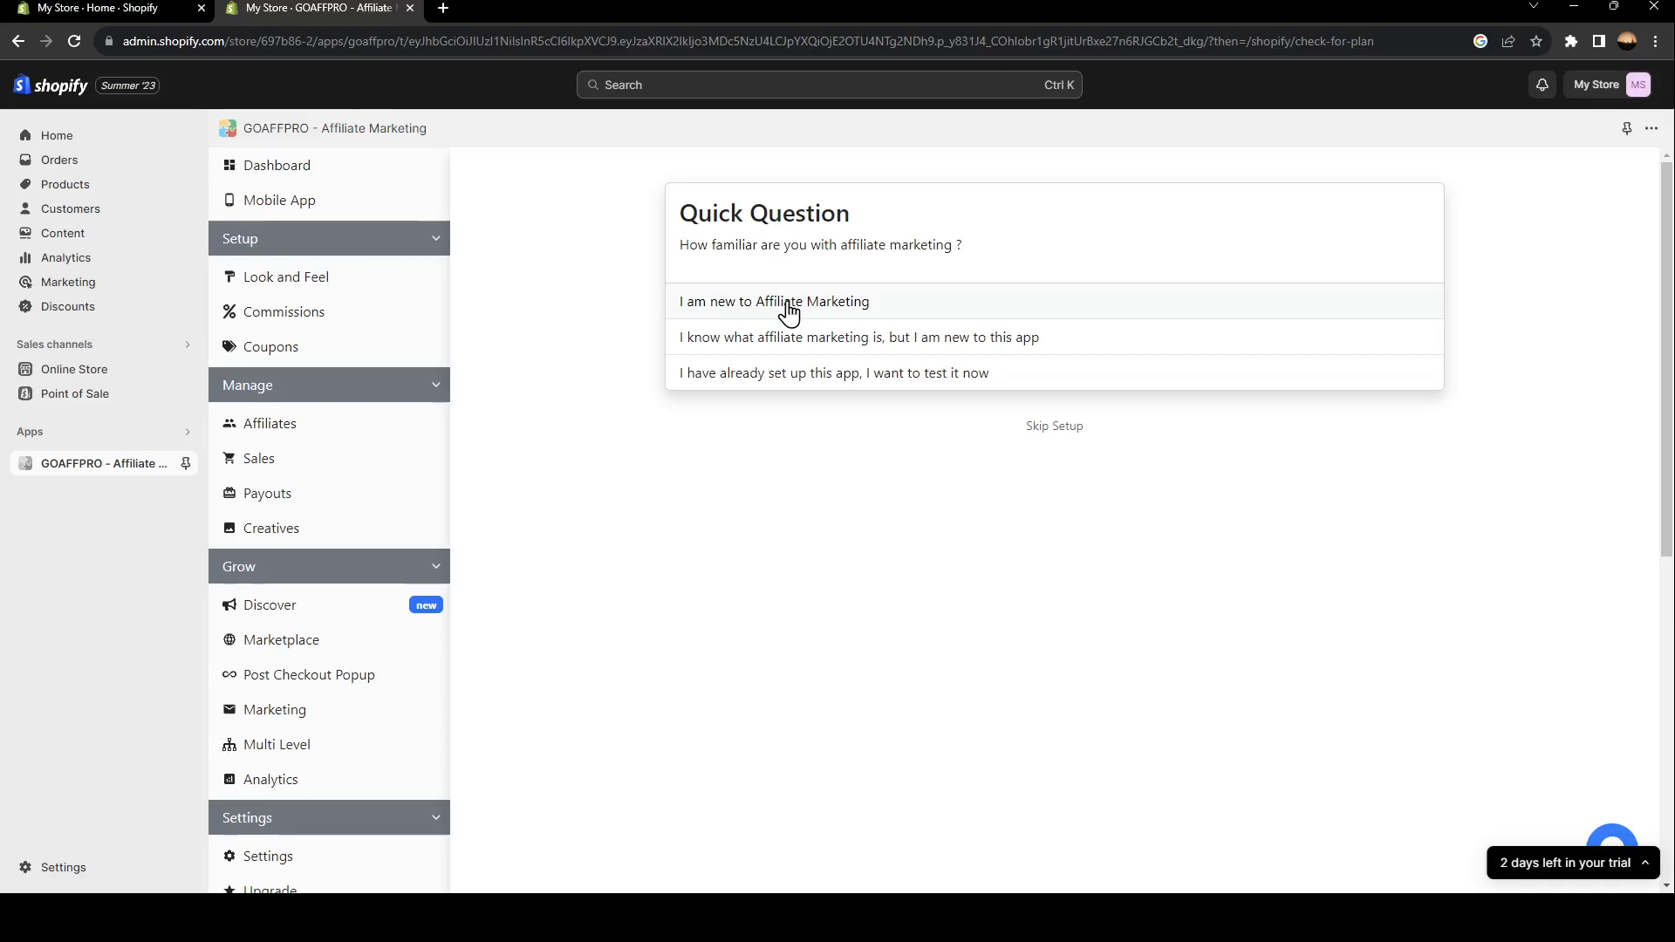
Step: Answer 'I am new to Affiliate Marketing' to bring up the introduction diagram
click(789, 300)
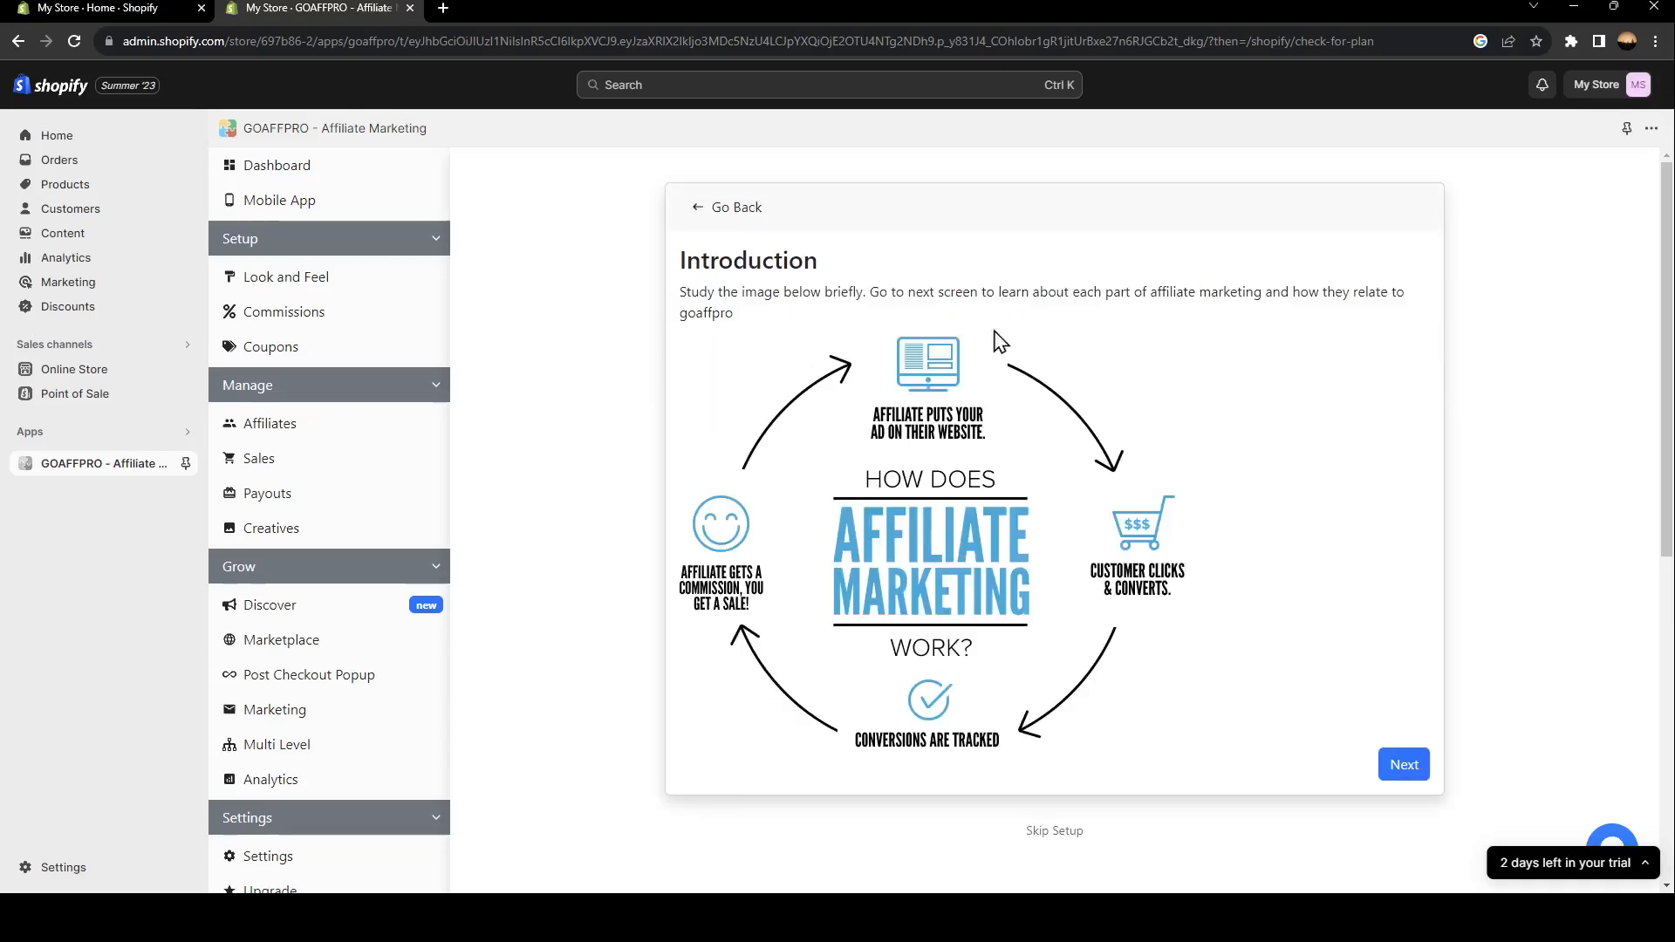
mouse_move(1094, 279)
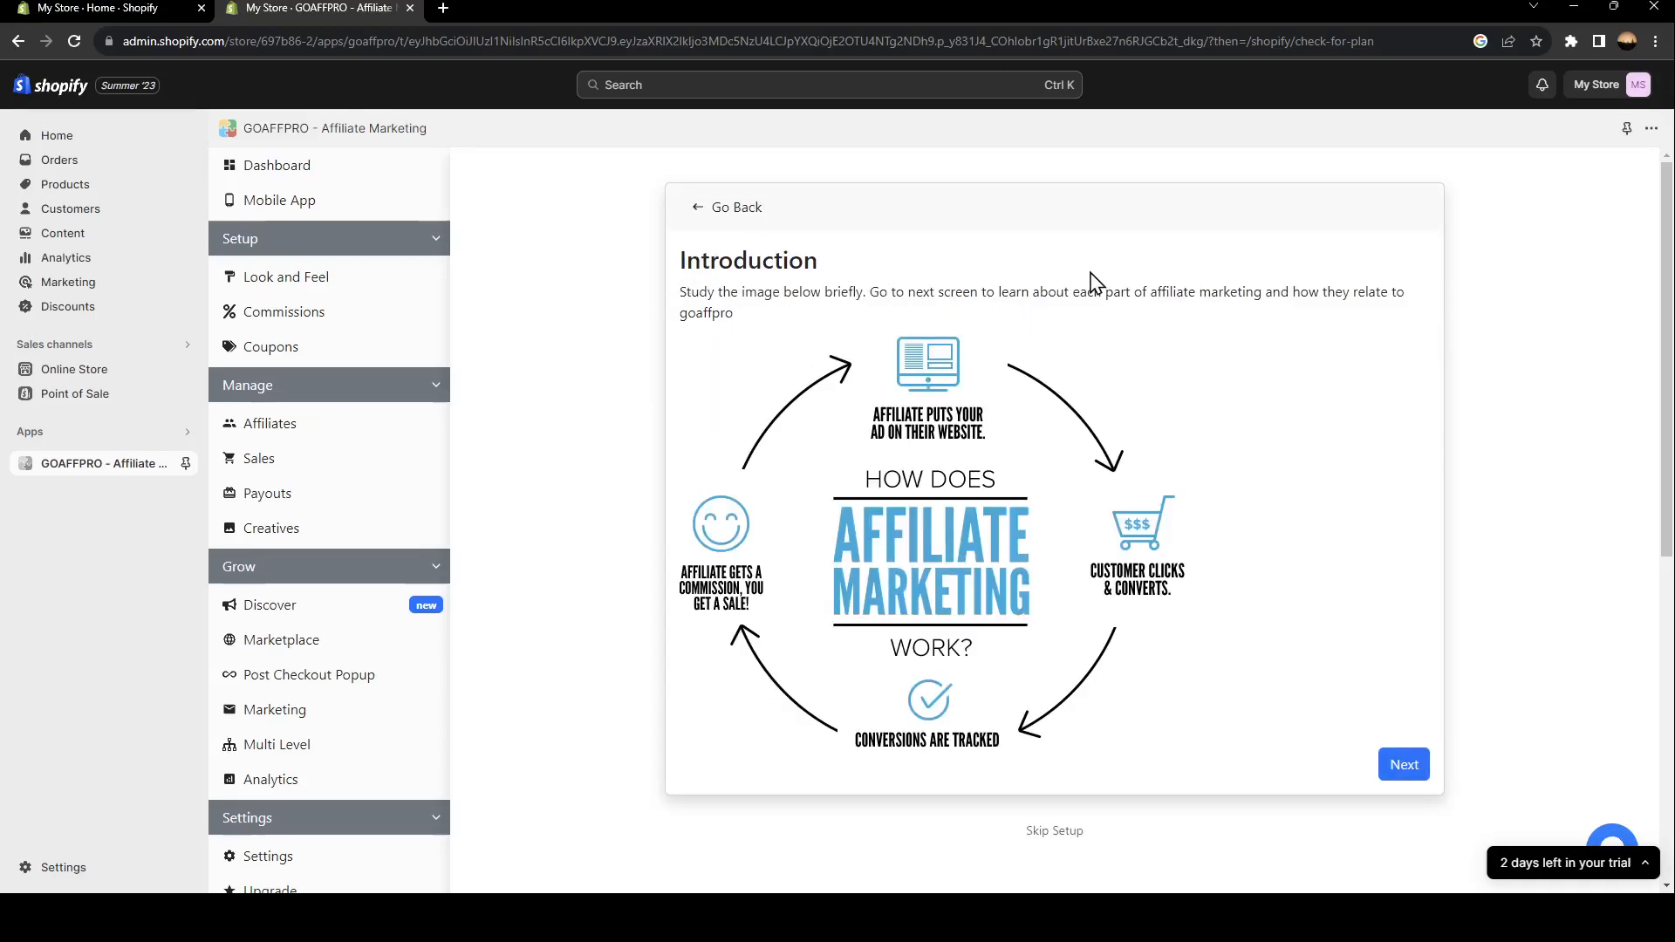
mouse_move(796, 562)
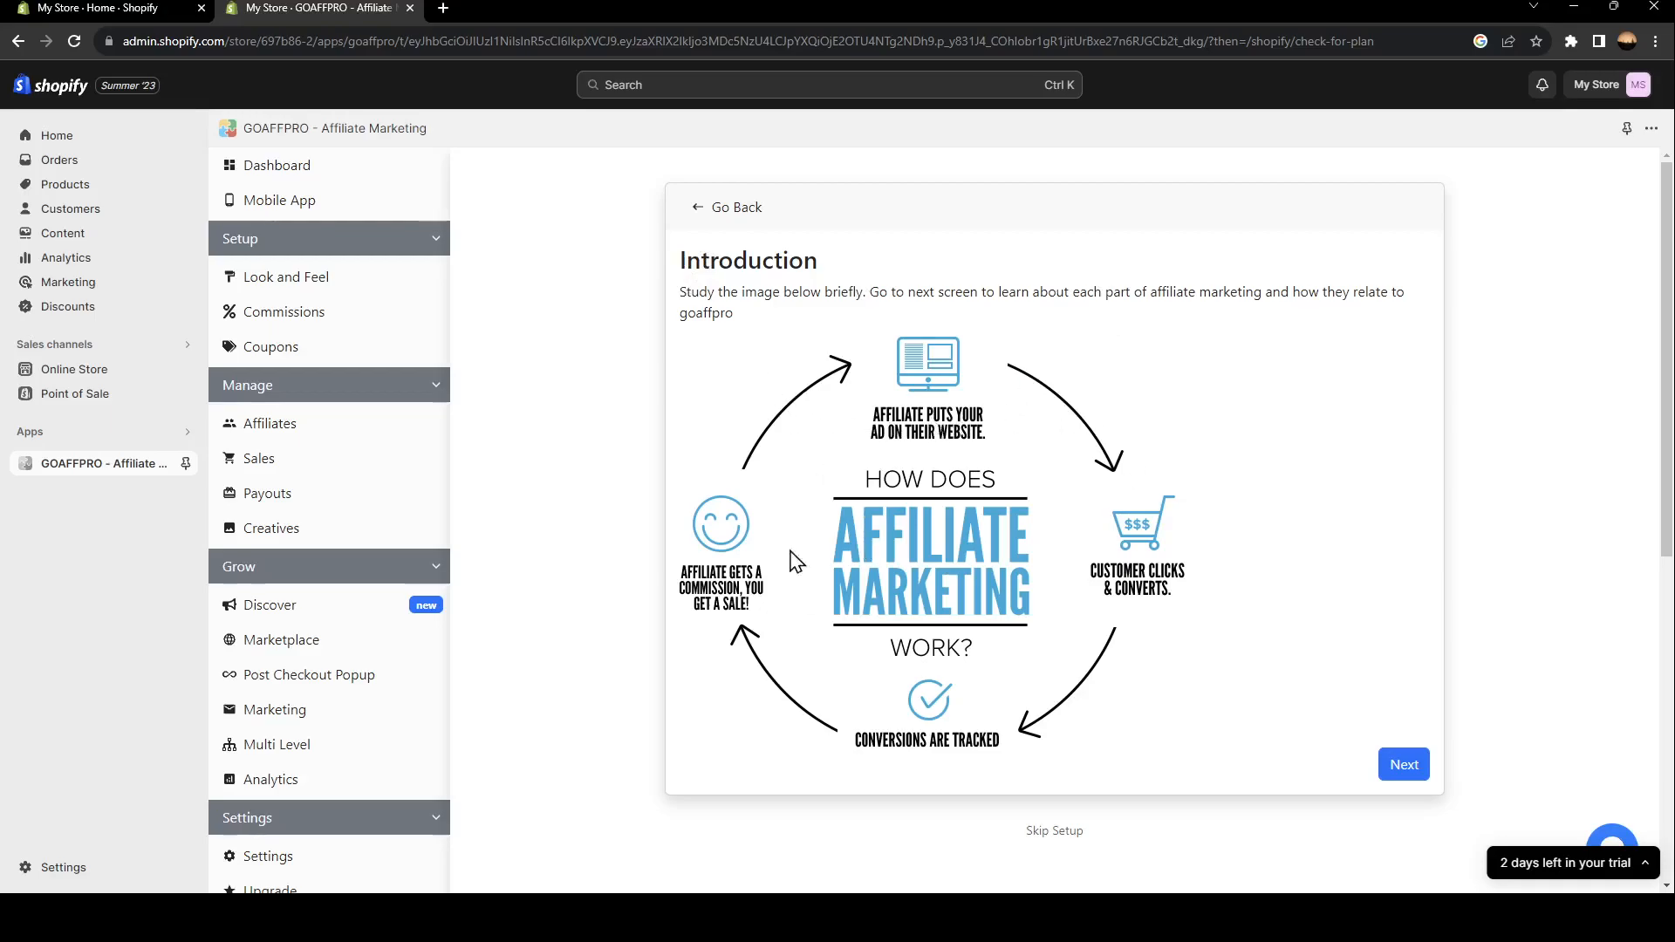
mouse_move(876, 401)
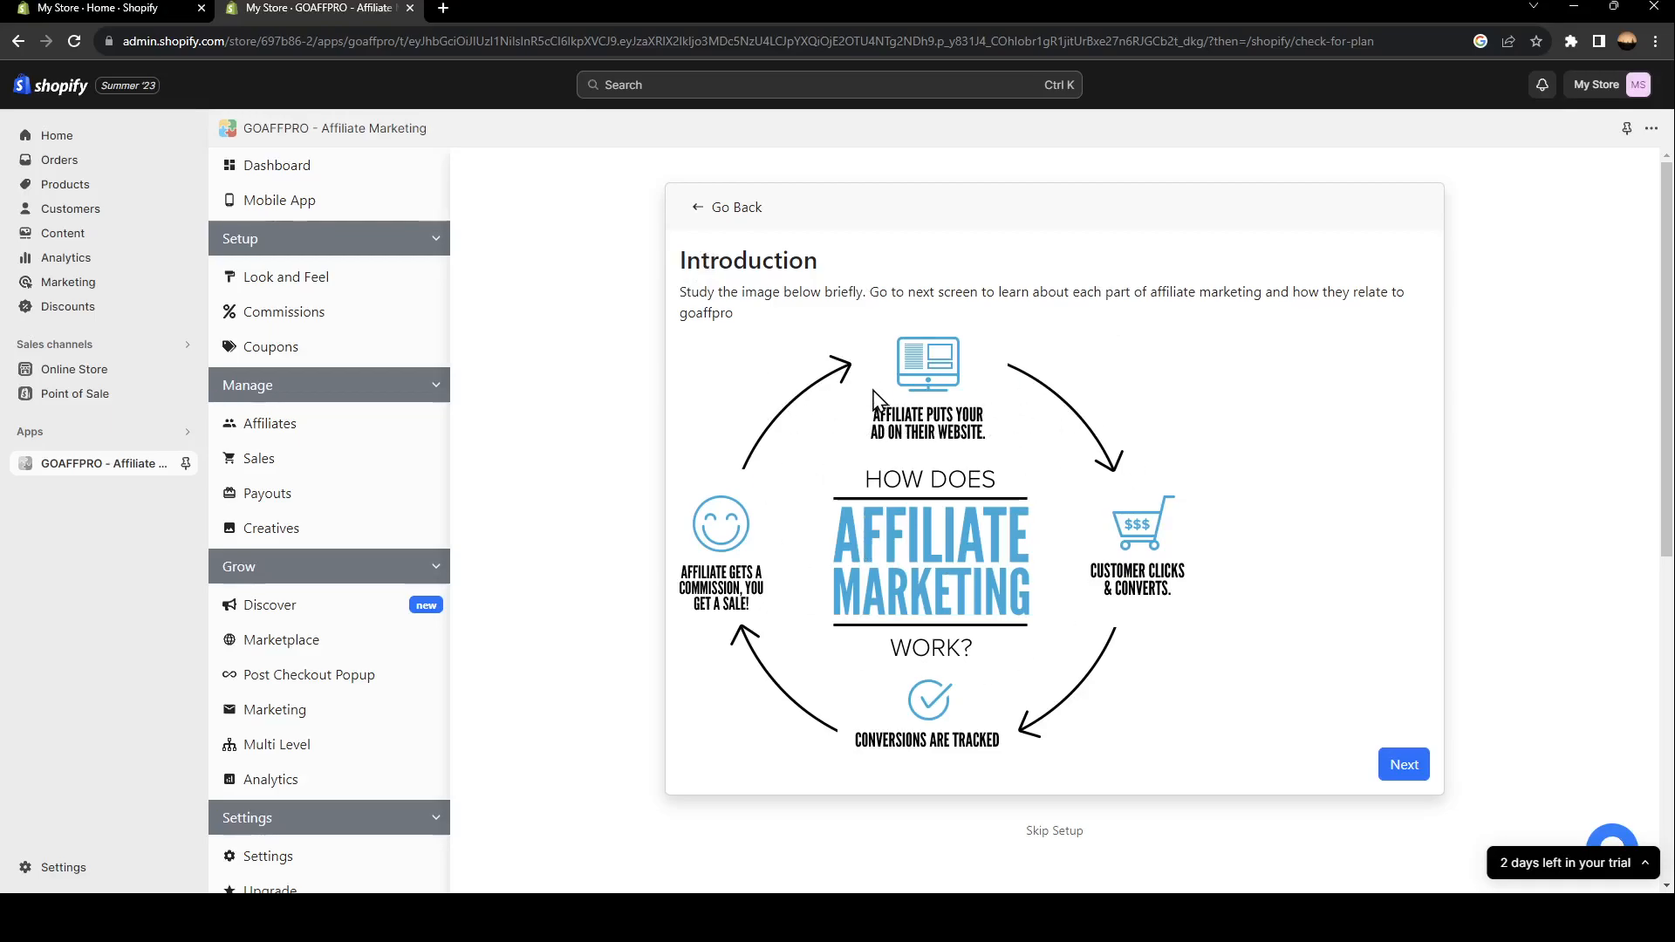
mouse_move(1080, 673)
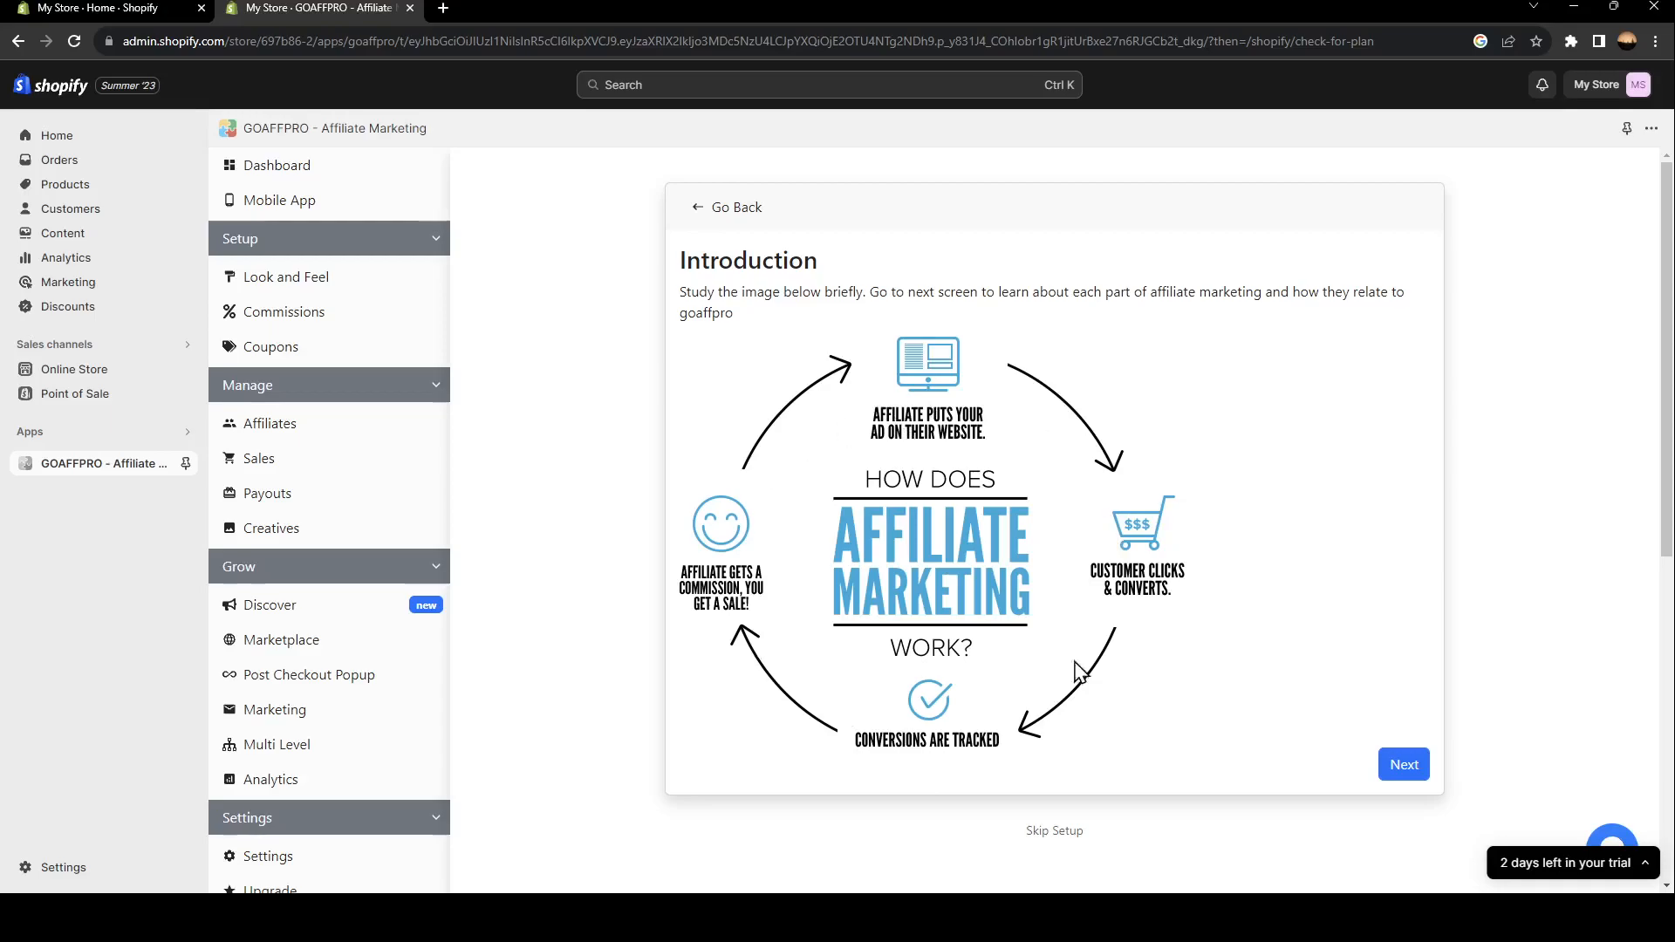
mouse_move(1012, 516)
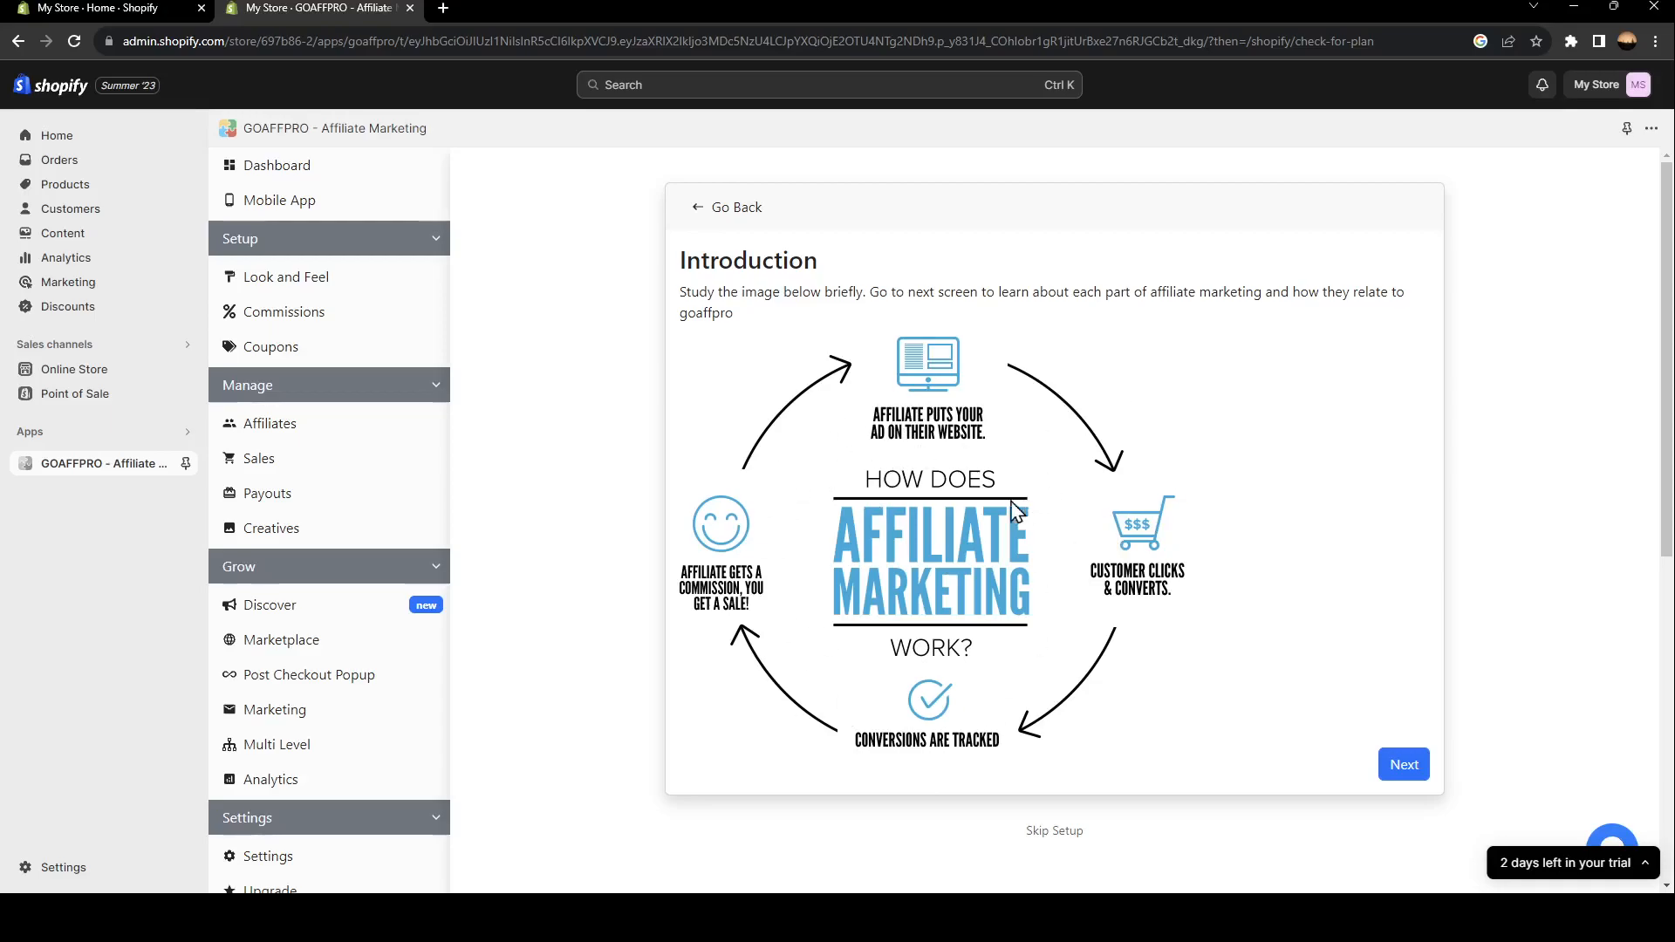
mouse_move(853, 624)
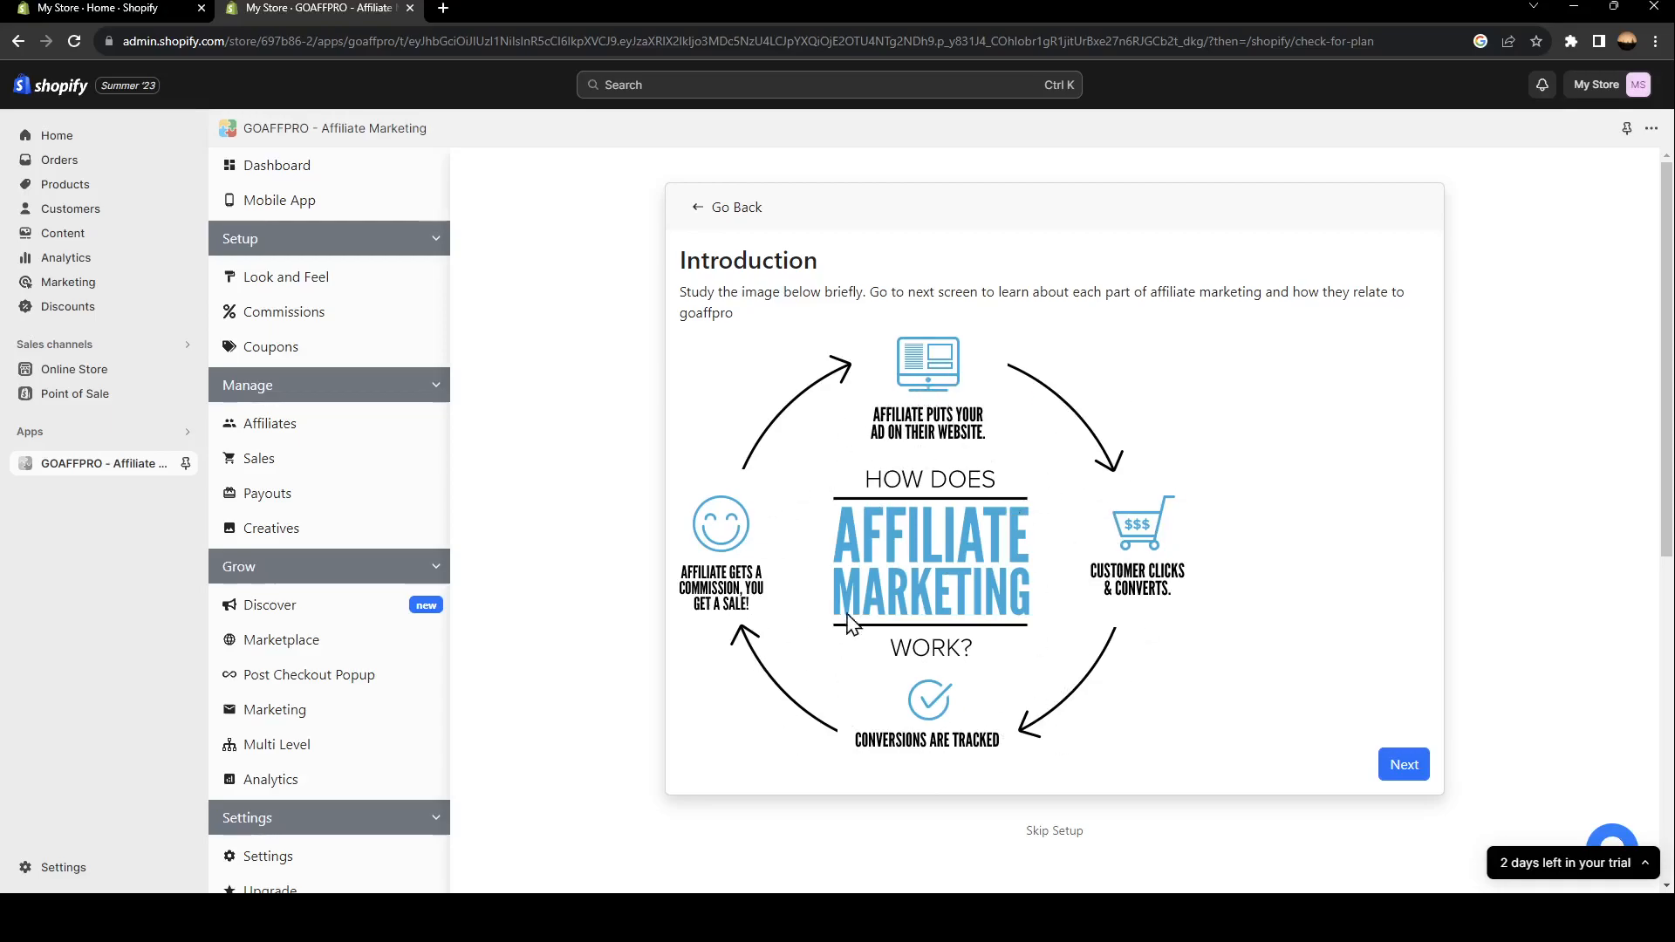
mouse_move(951, 451)
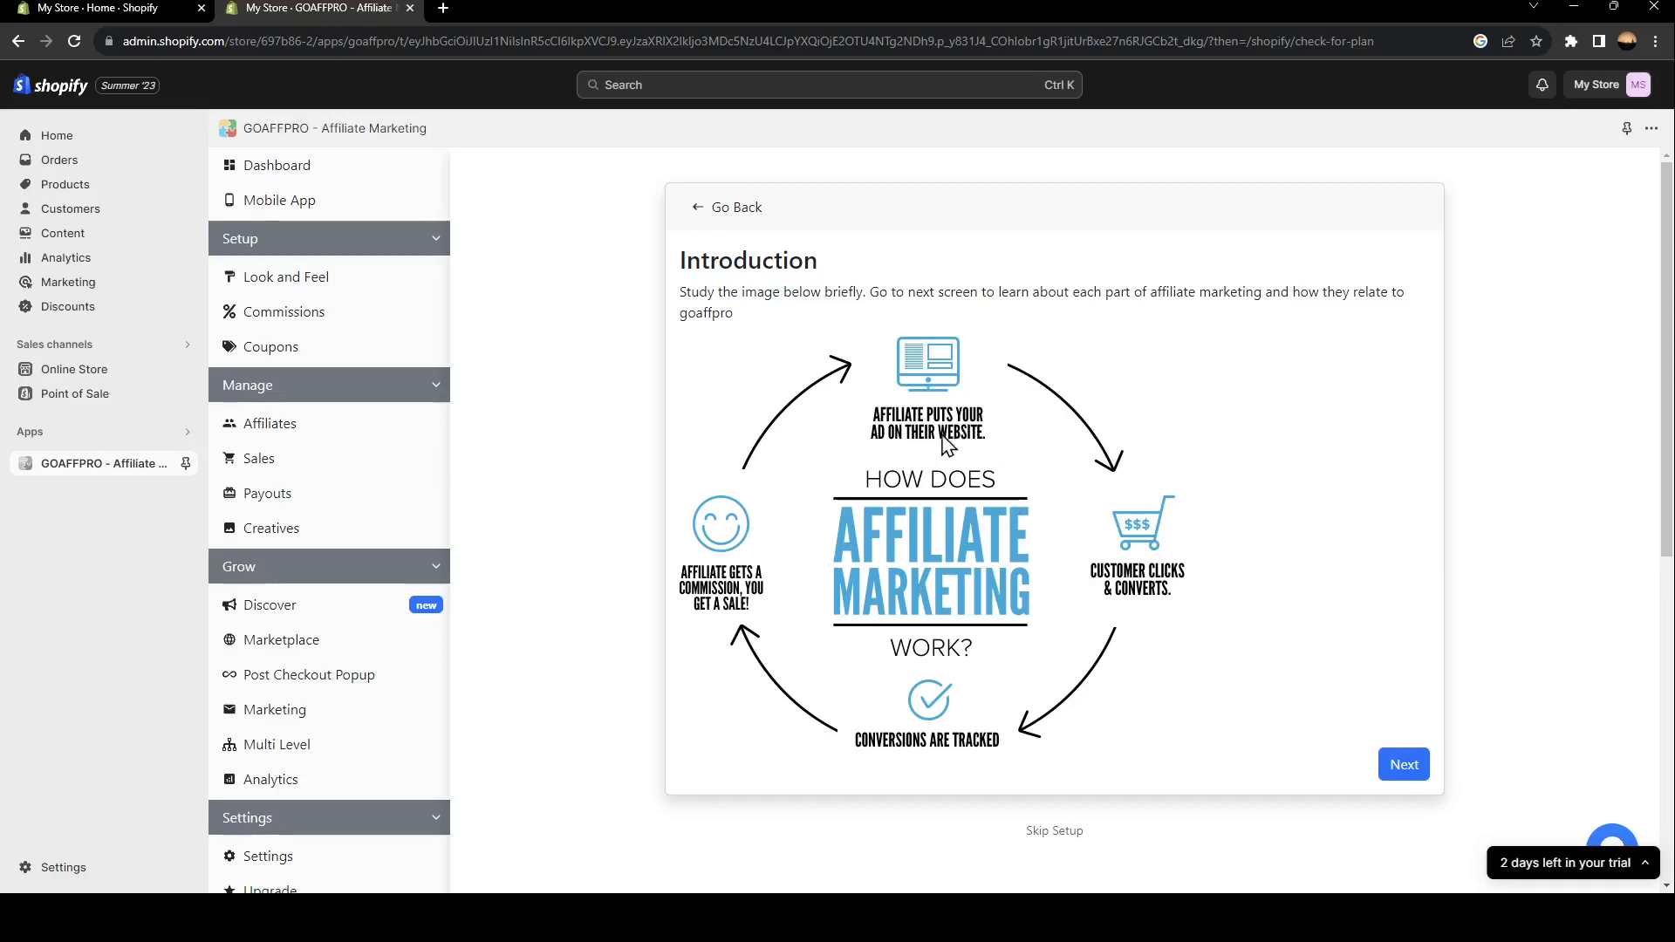
mouse_move(1113, 576)
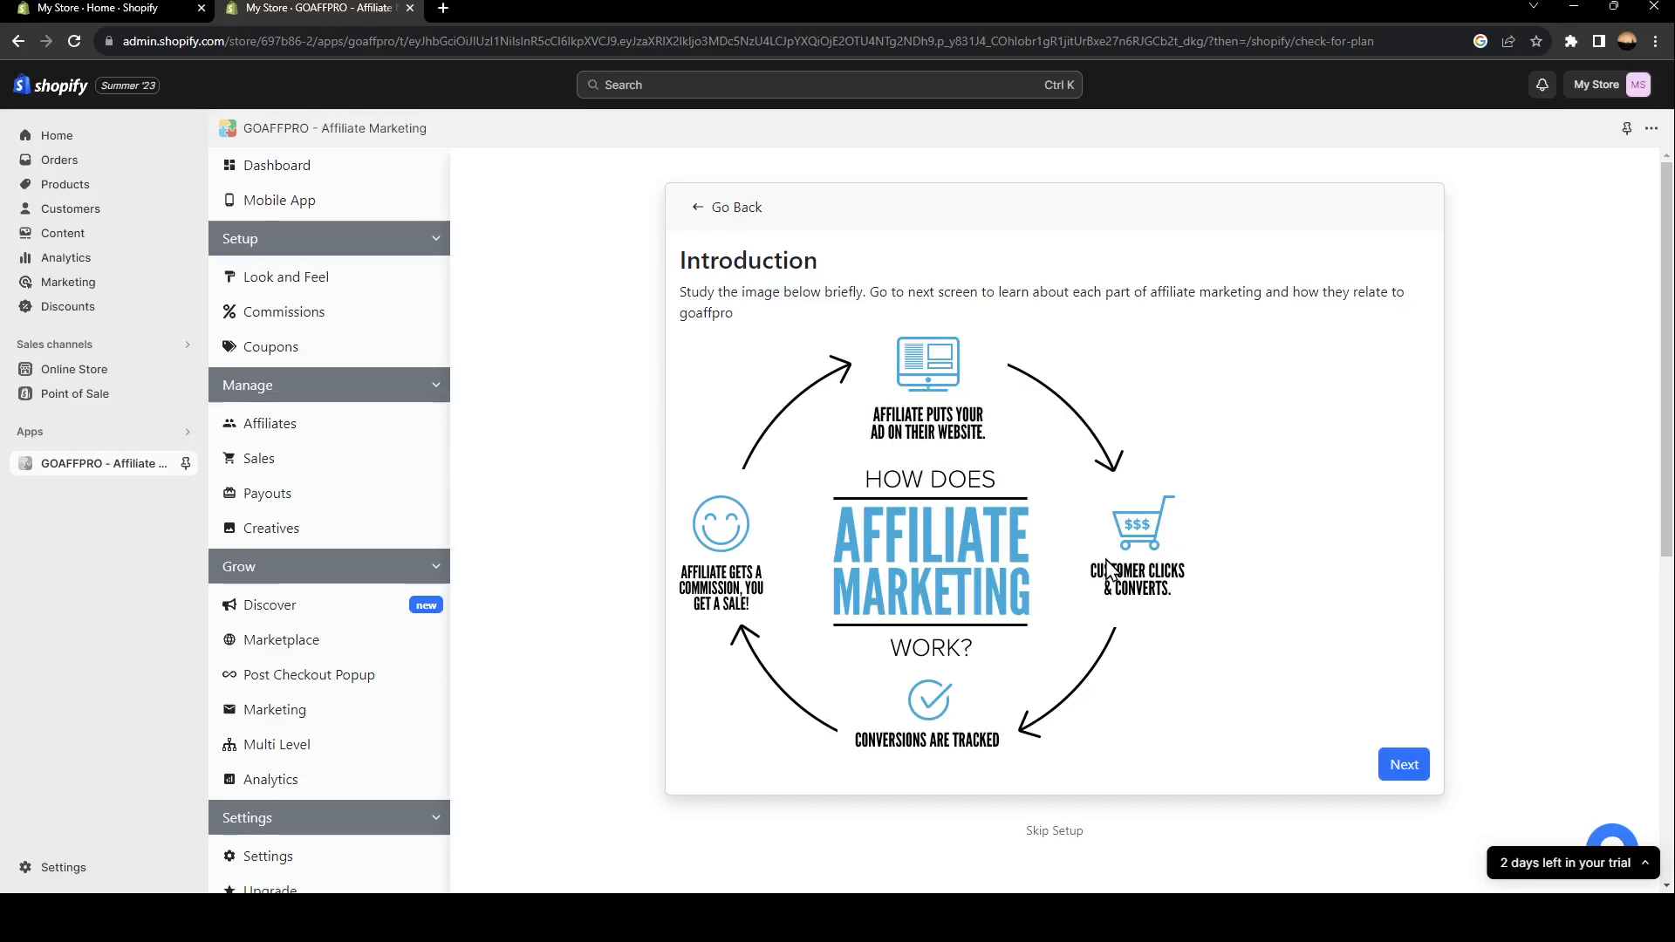
mouse_move(1120, 607)
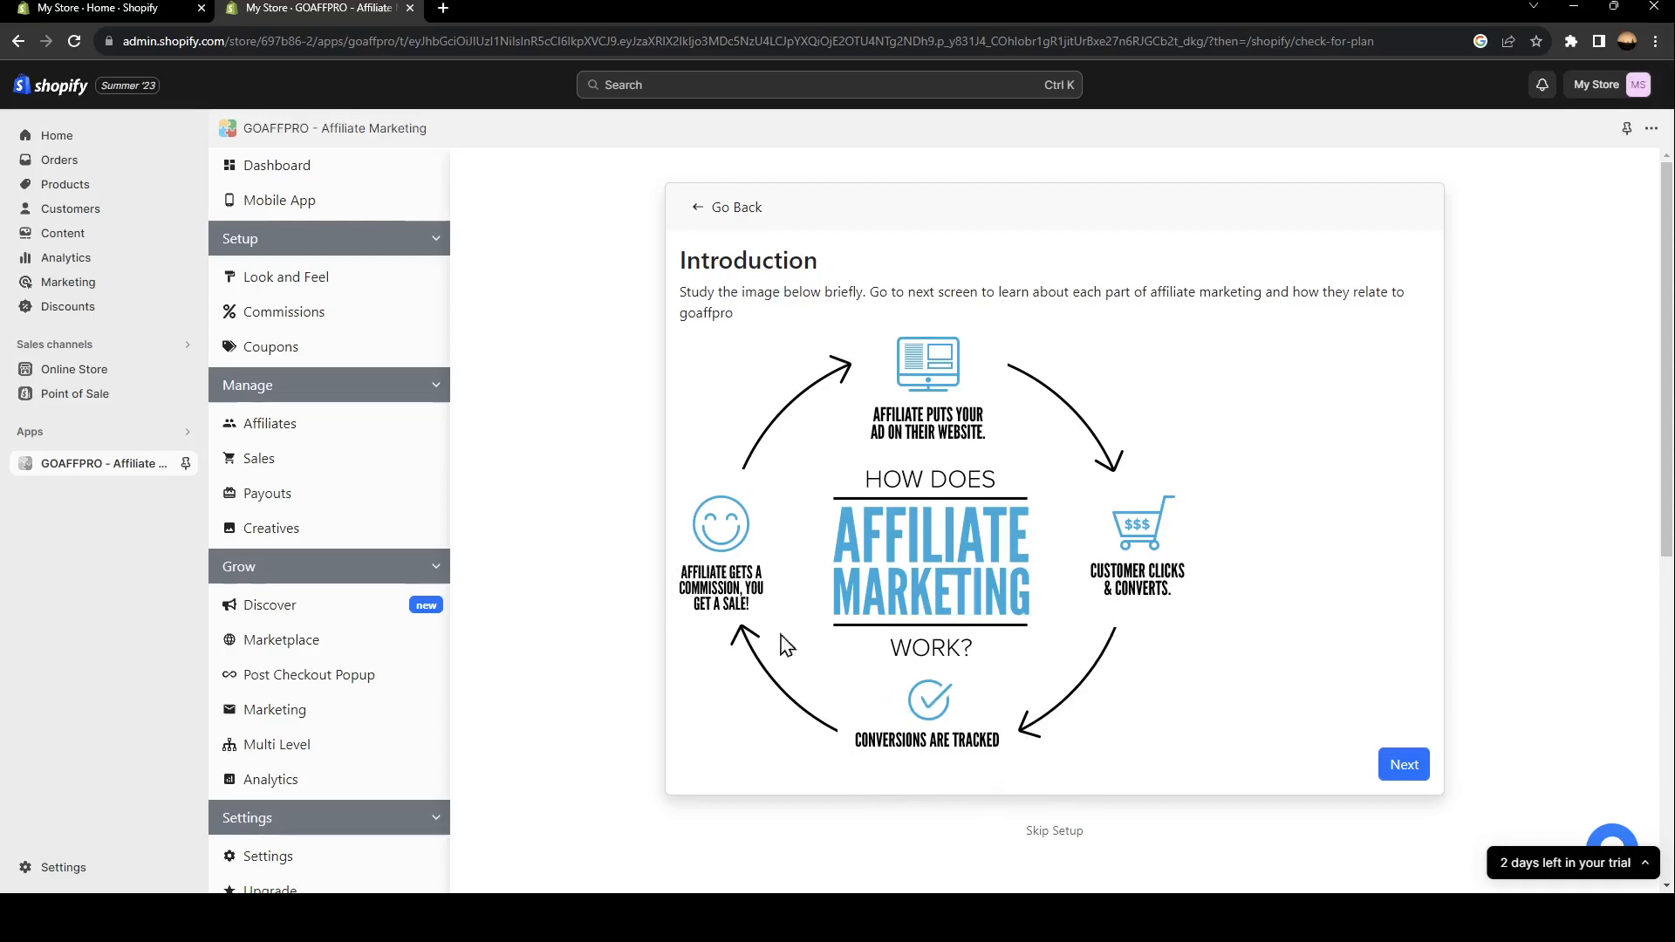
mouse_move(866, 570)
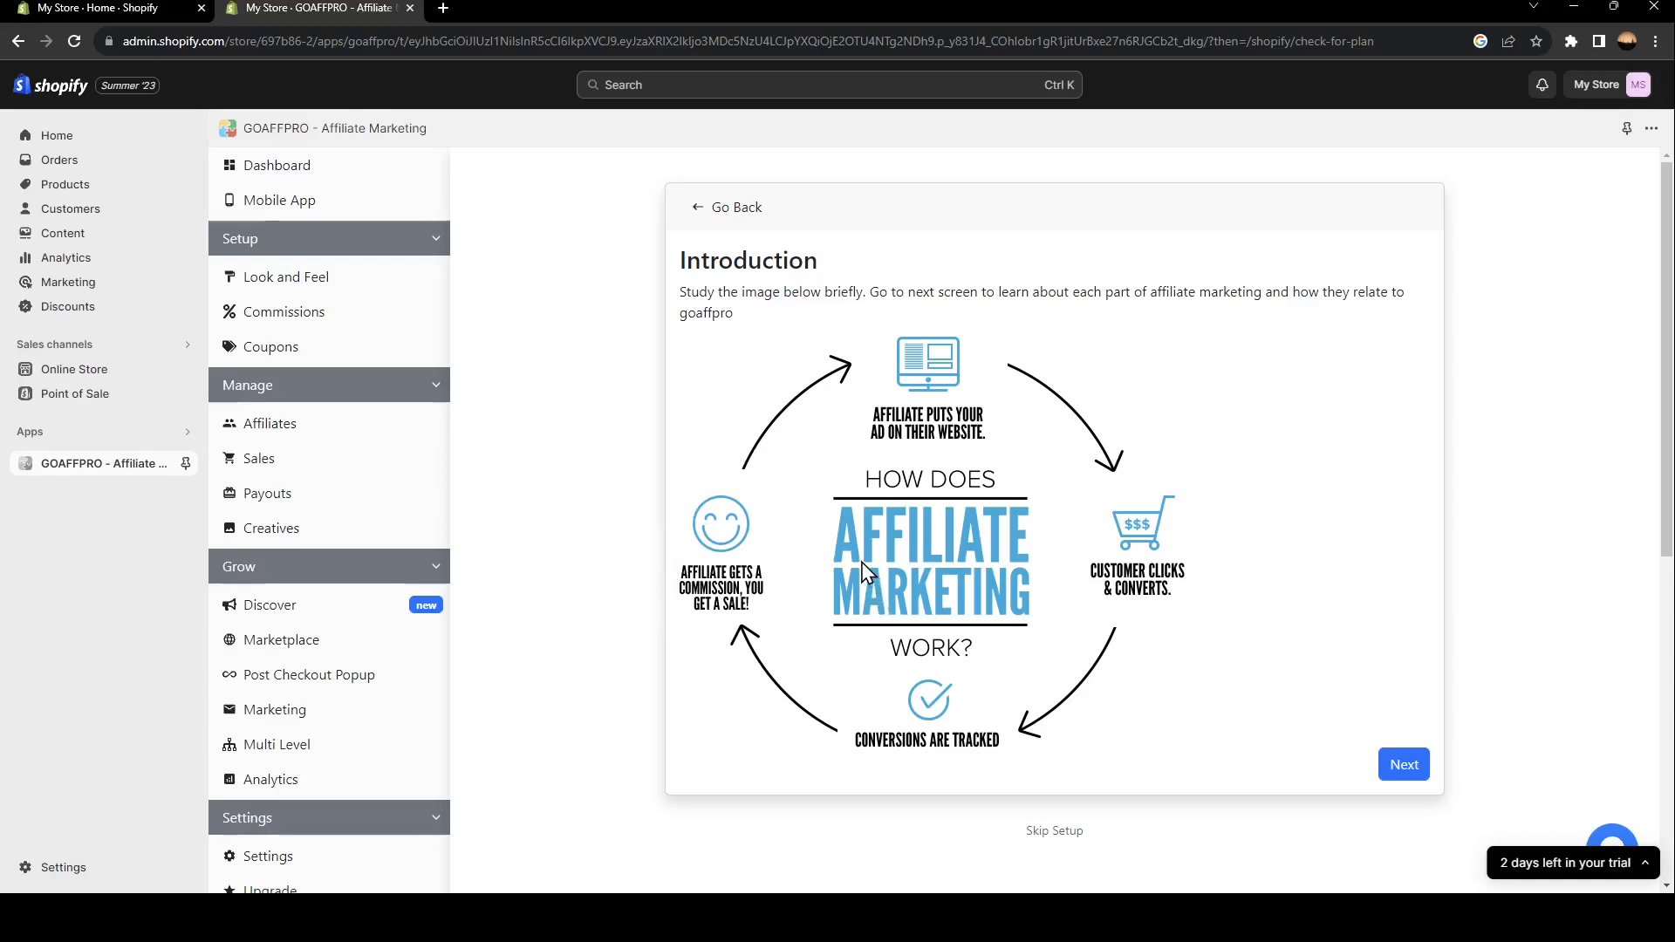
mouse_move(1137, 738)
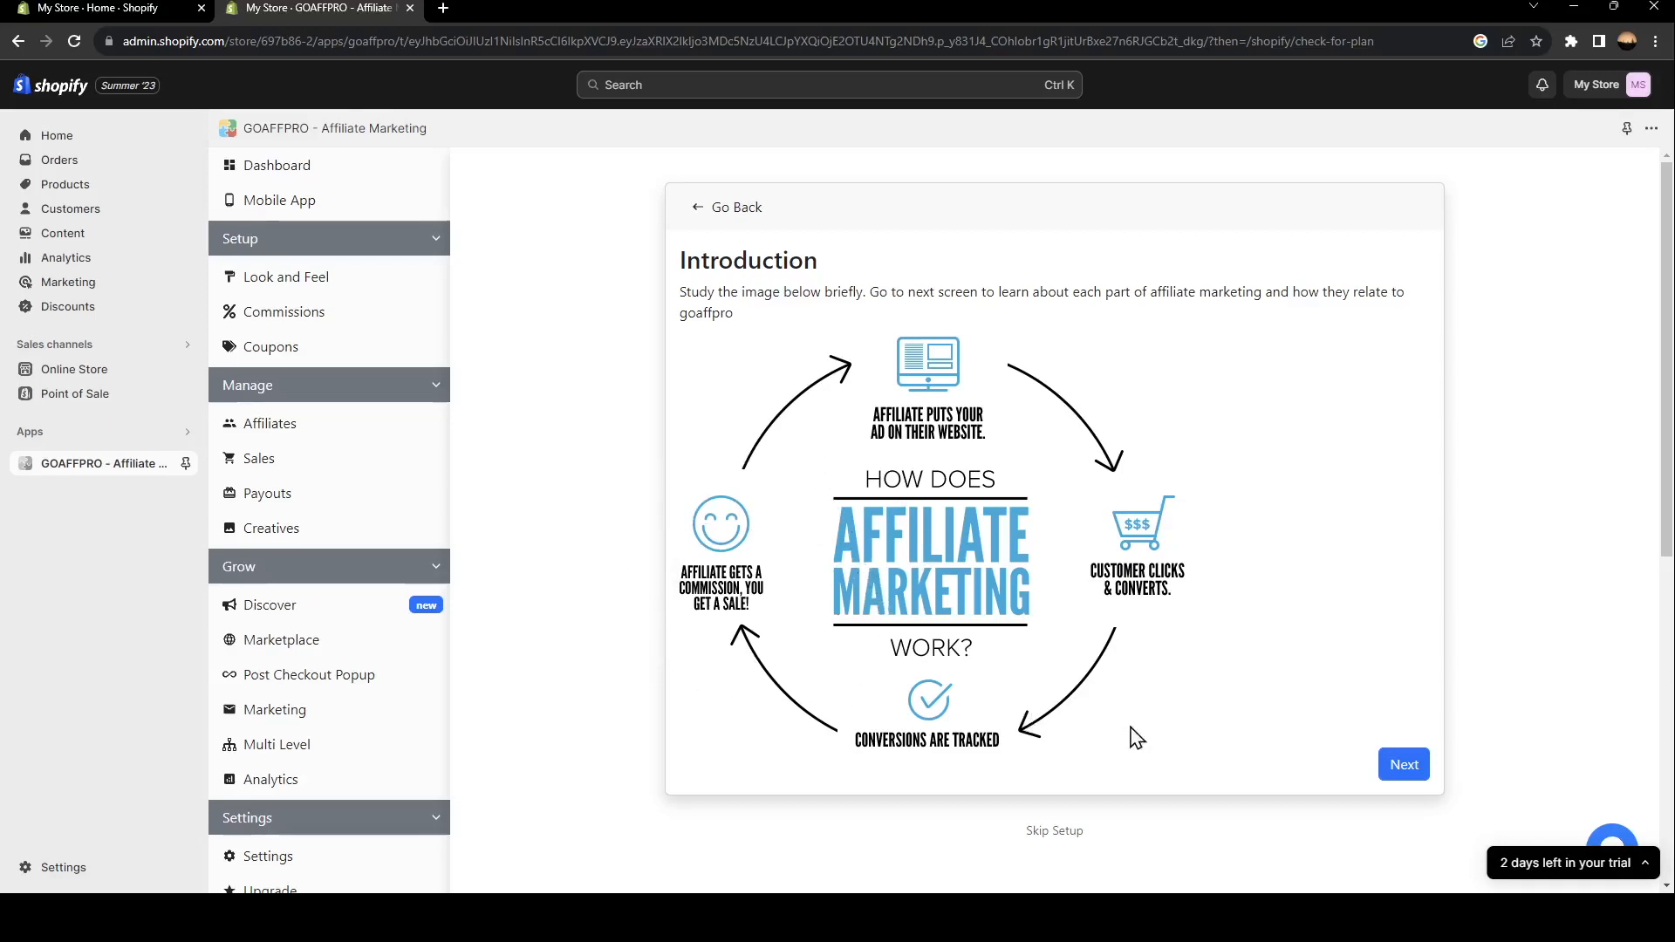
Step: Advance to 'Parts of affiliate network', then return to the Home setup guide
click(1404, 764)
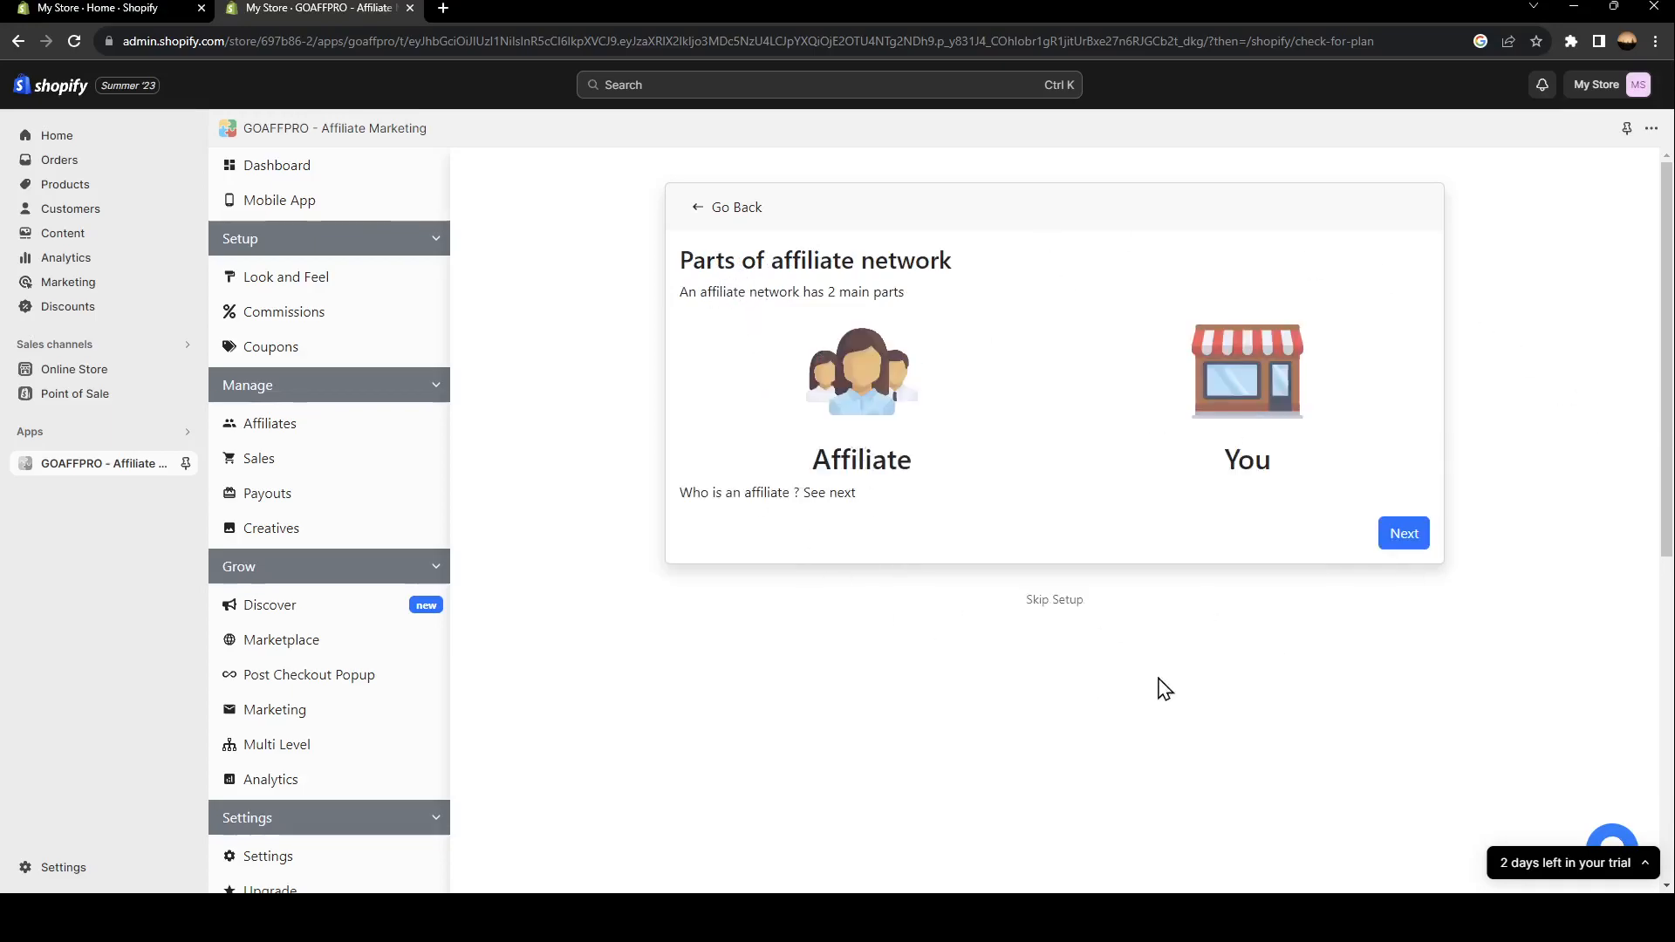
mouse_move(1522, 546)
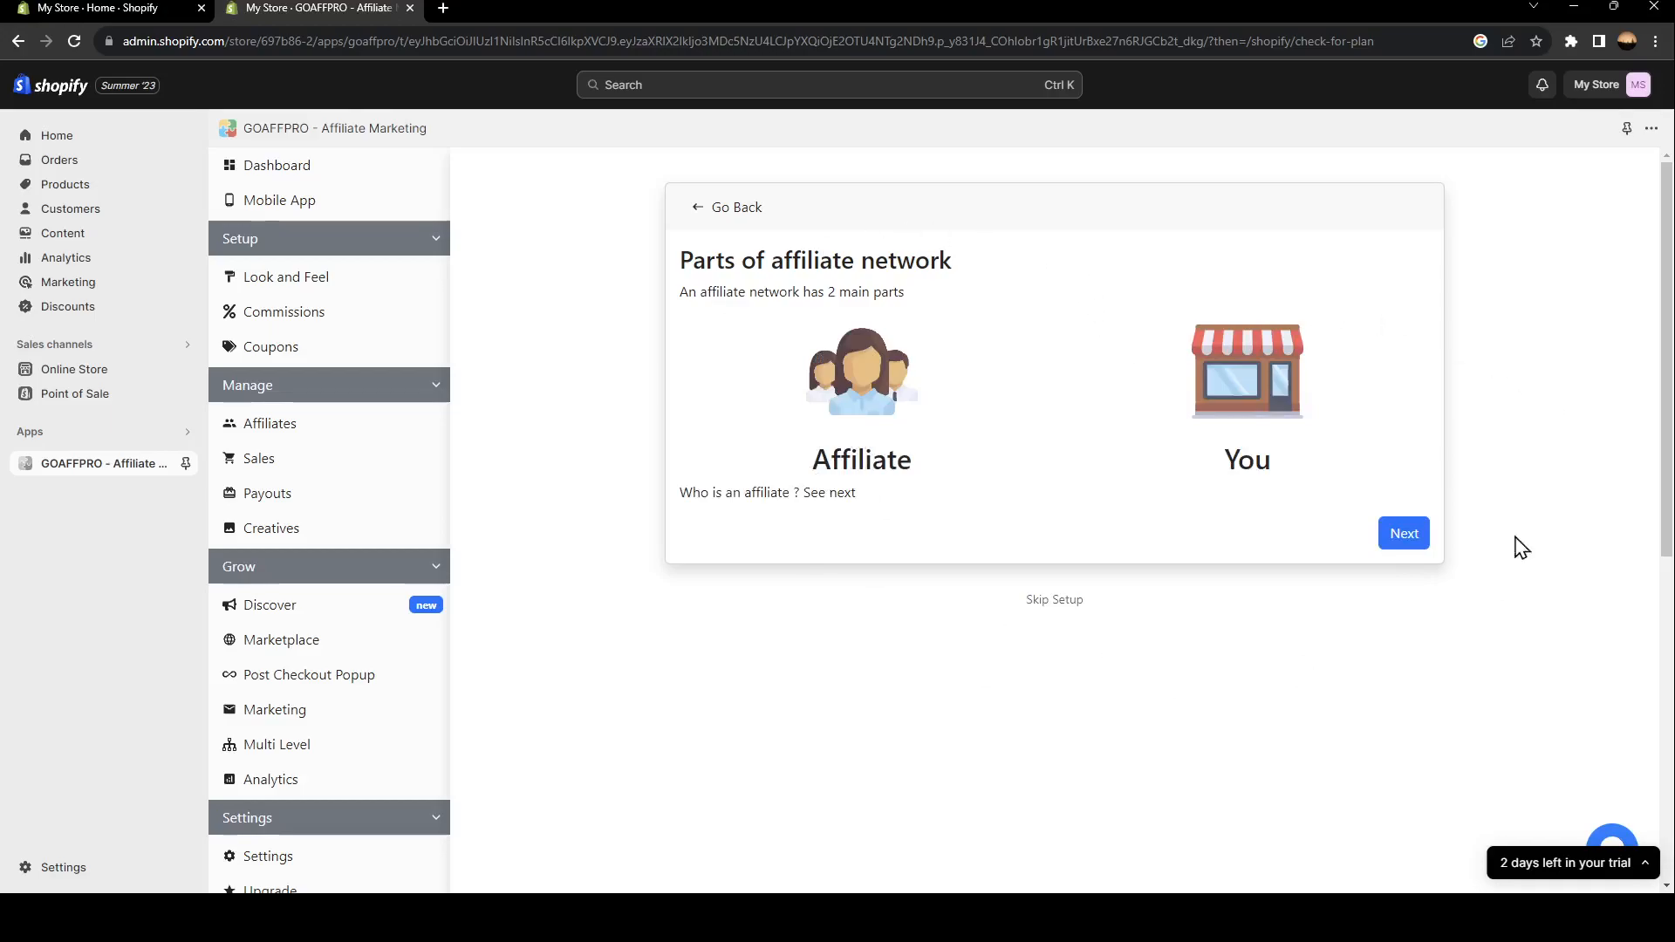
mouse_move(1270, 260)
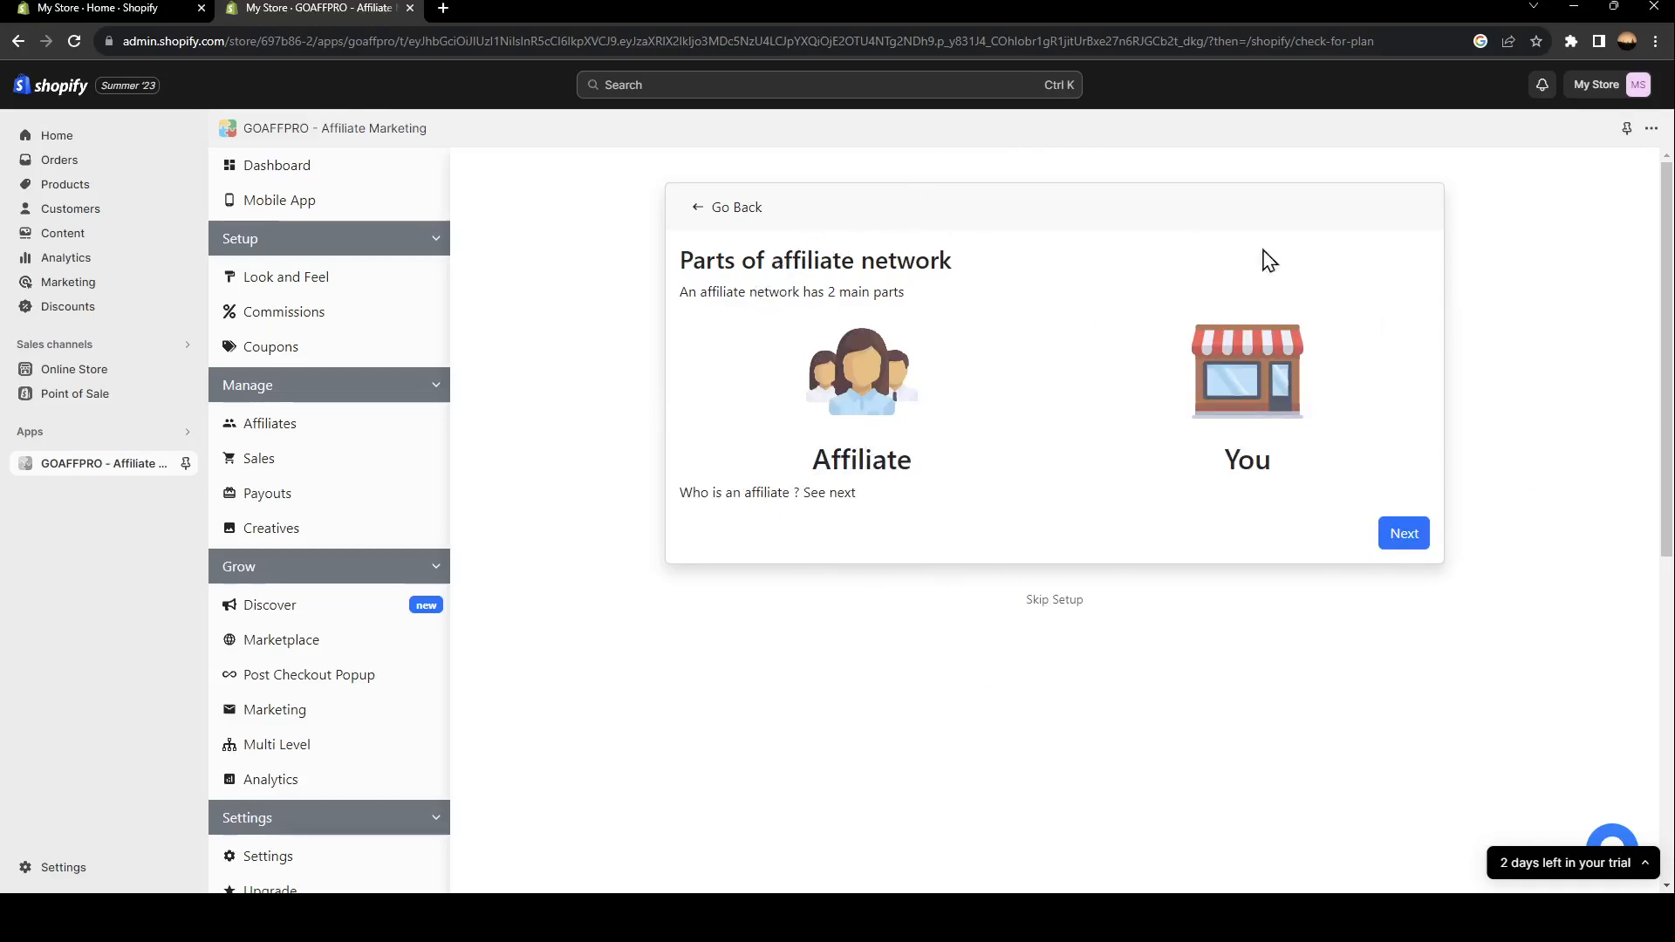
mouse_move(813, 250)
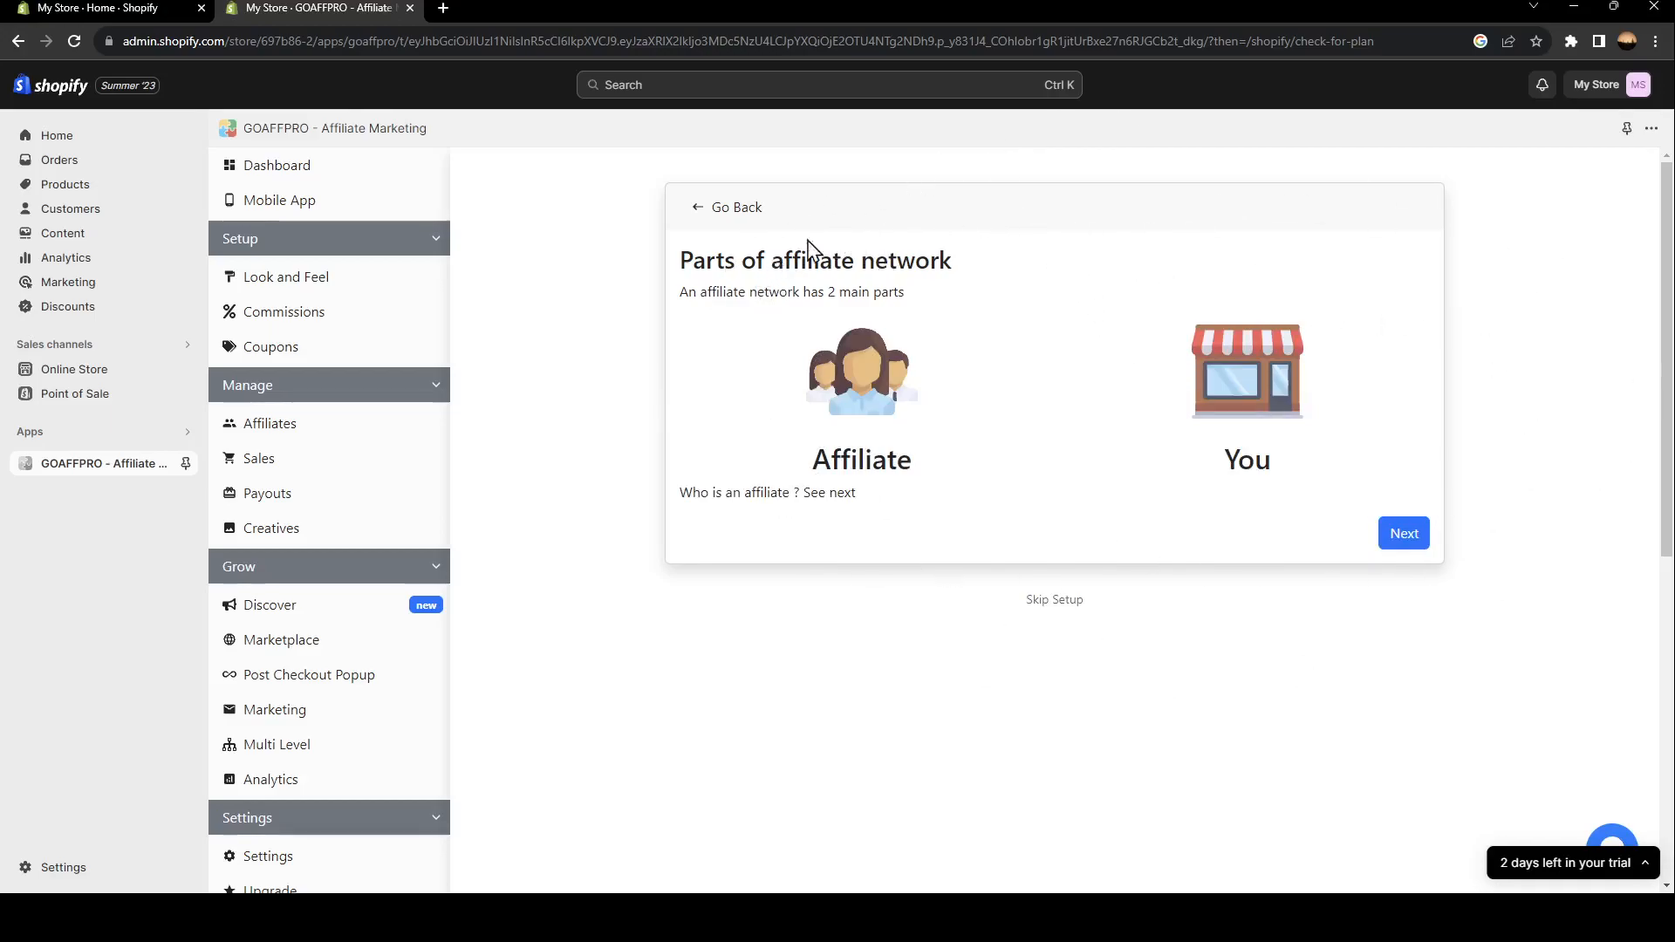
mouse_move(1386, 559)
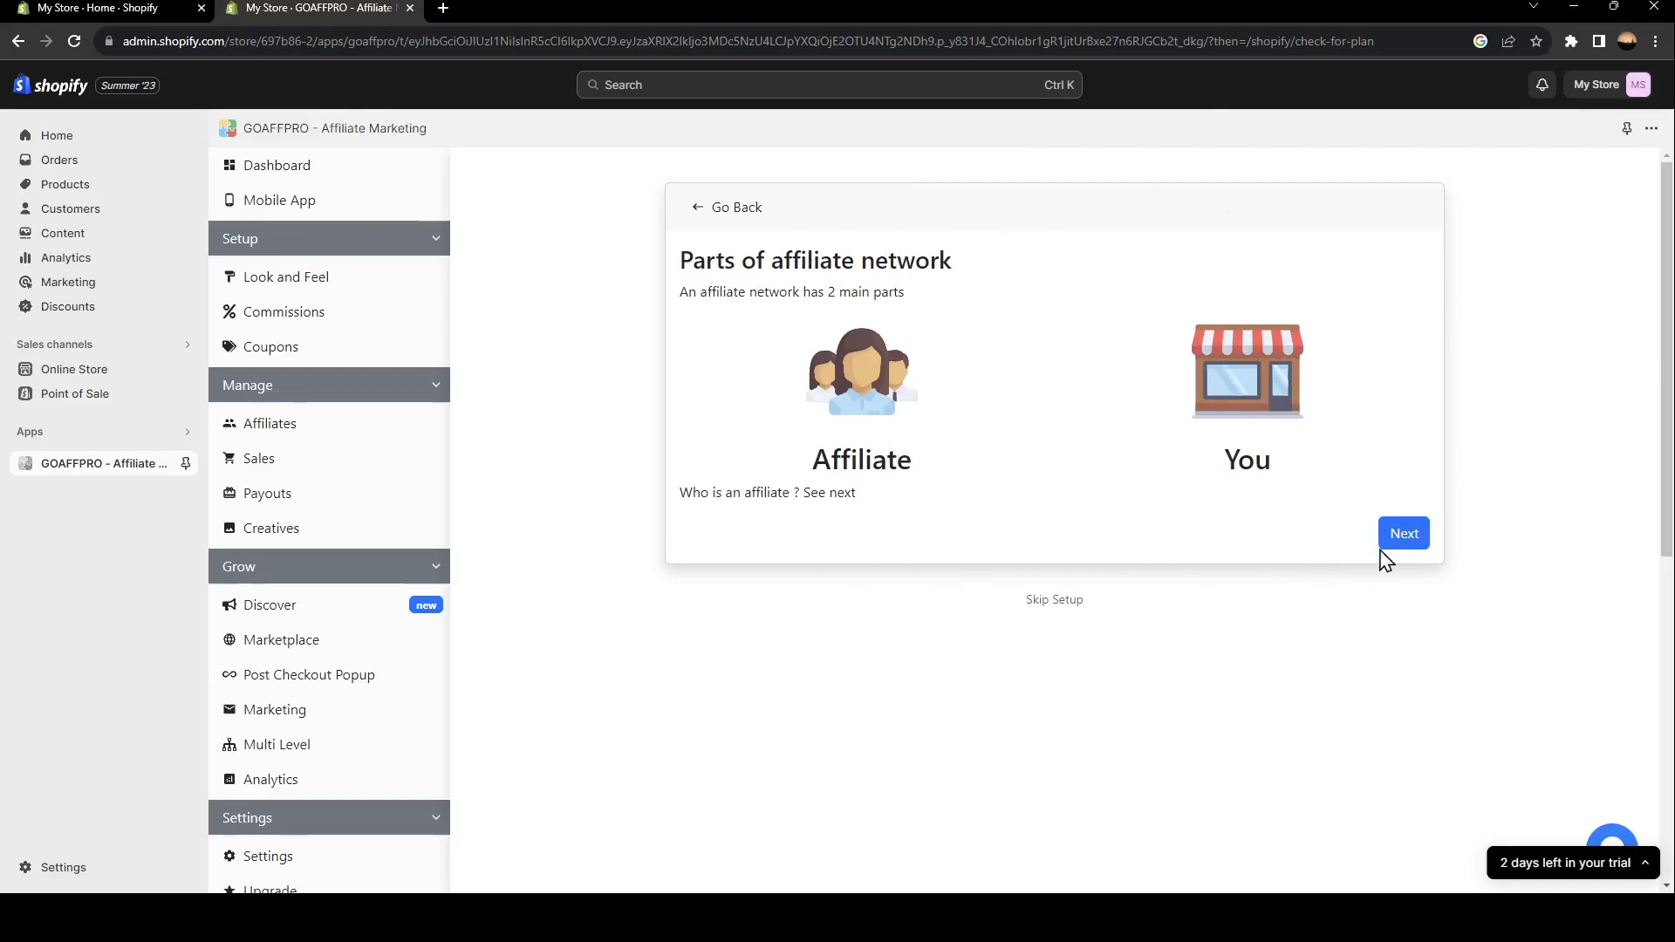
click(1403, 534)
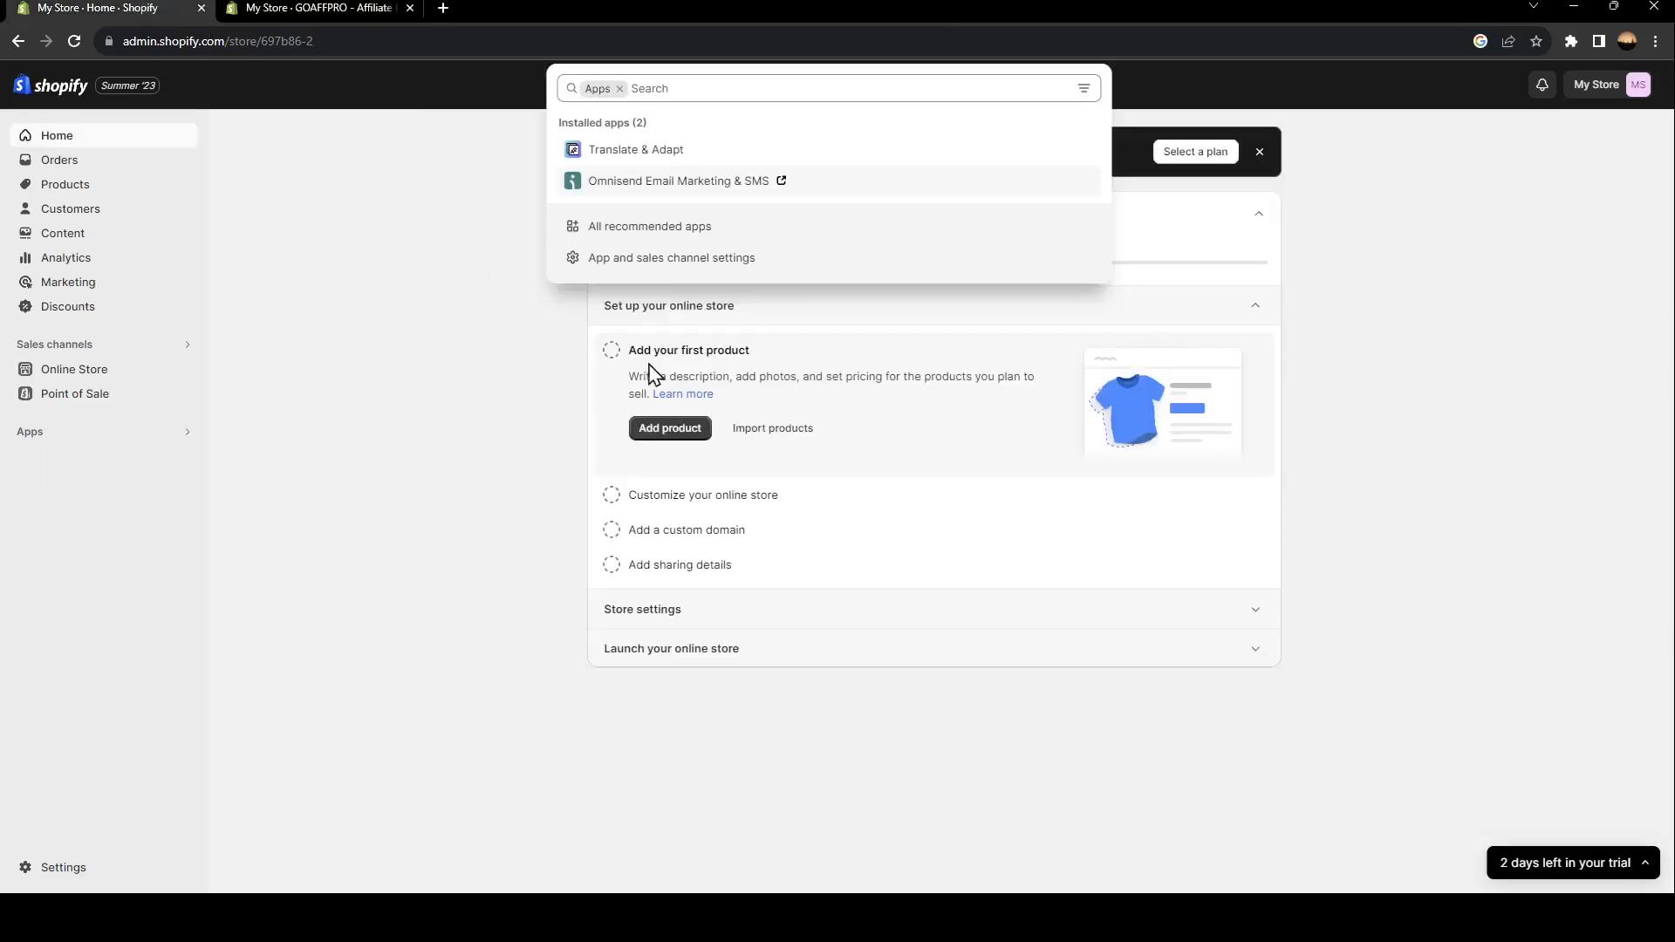
click(982, 824)
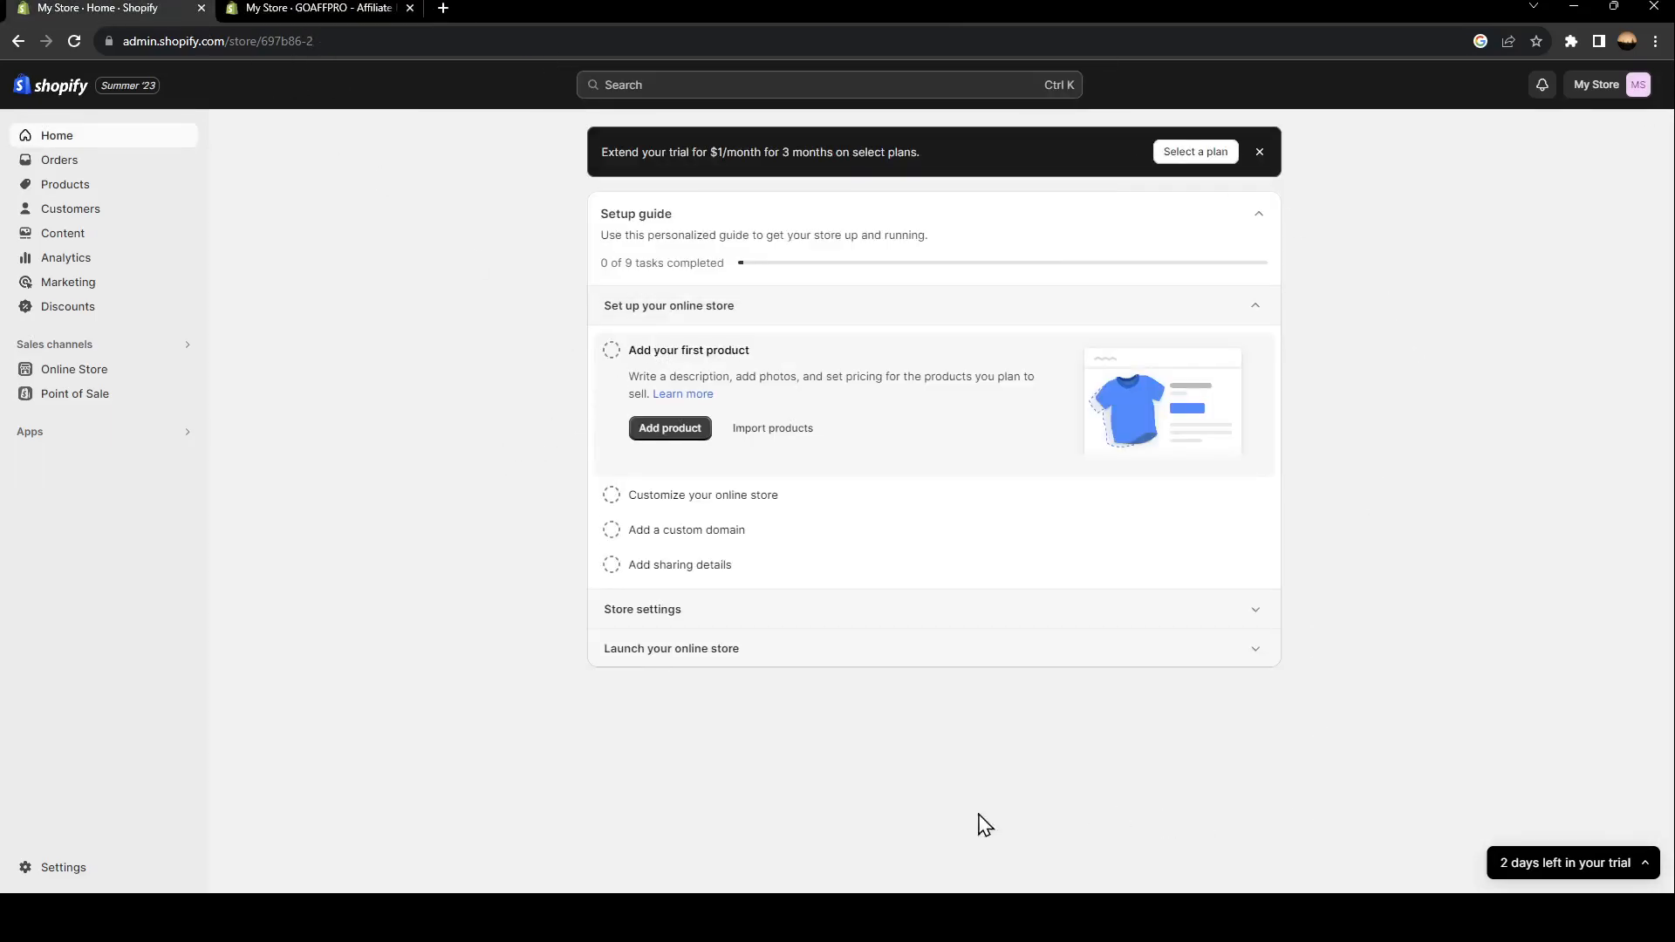